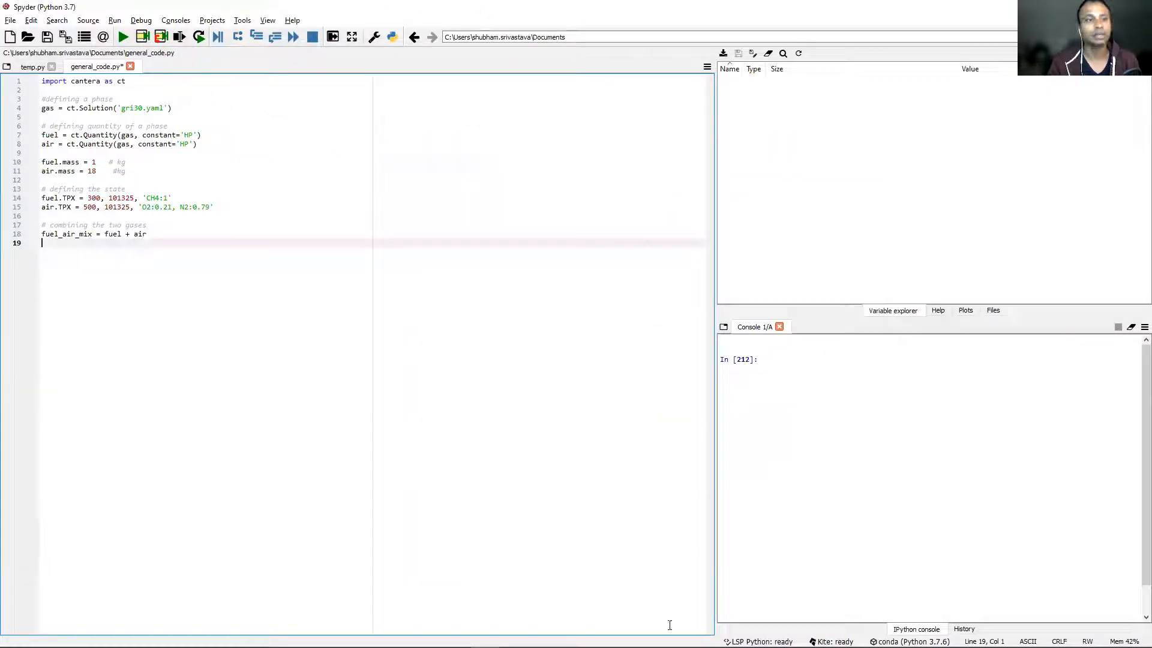
mouse_move(33, 66)
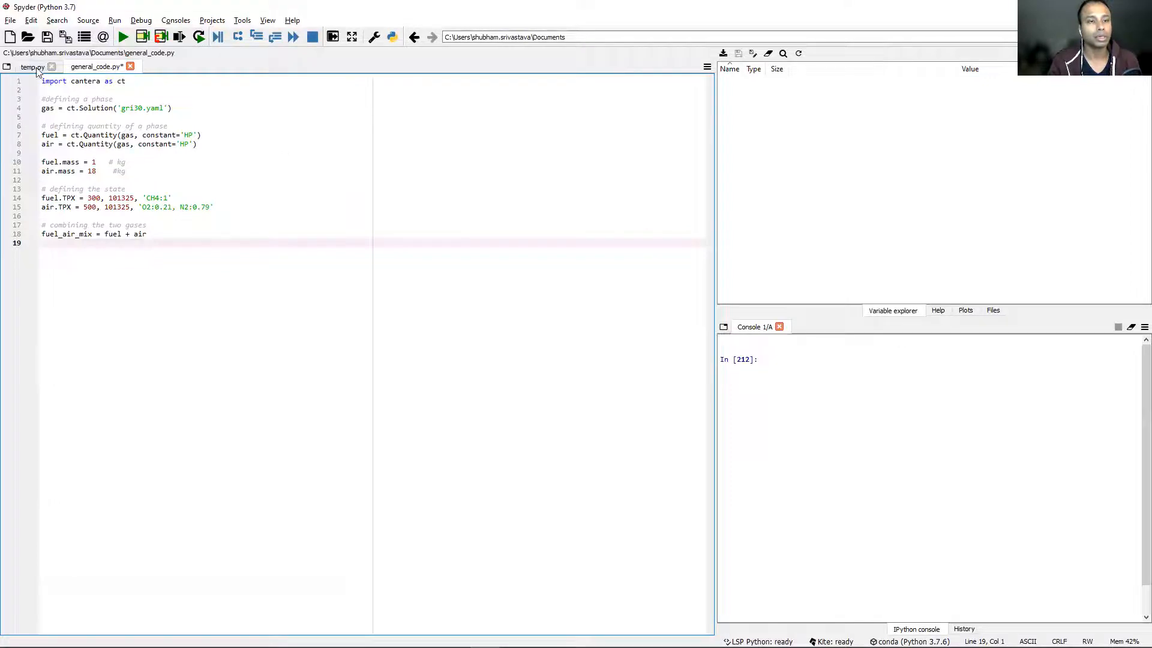
Step: Switch the editor from the Cantera script to the empty temp.py file
click(32, 66)
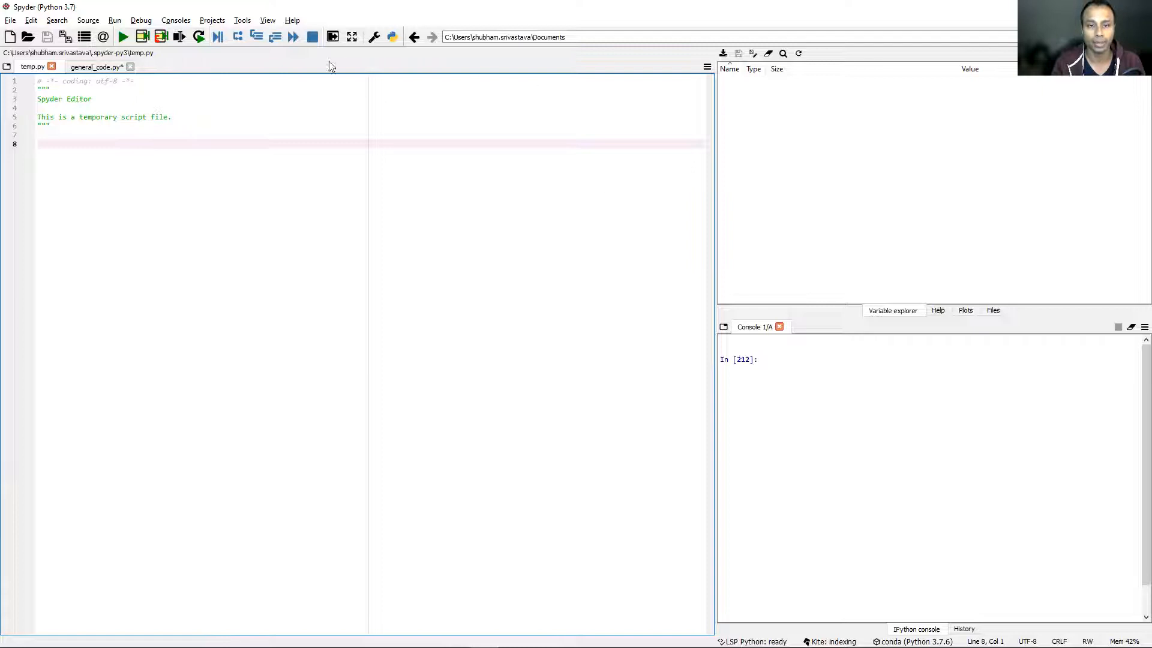
mouse_move(329, 303)
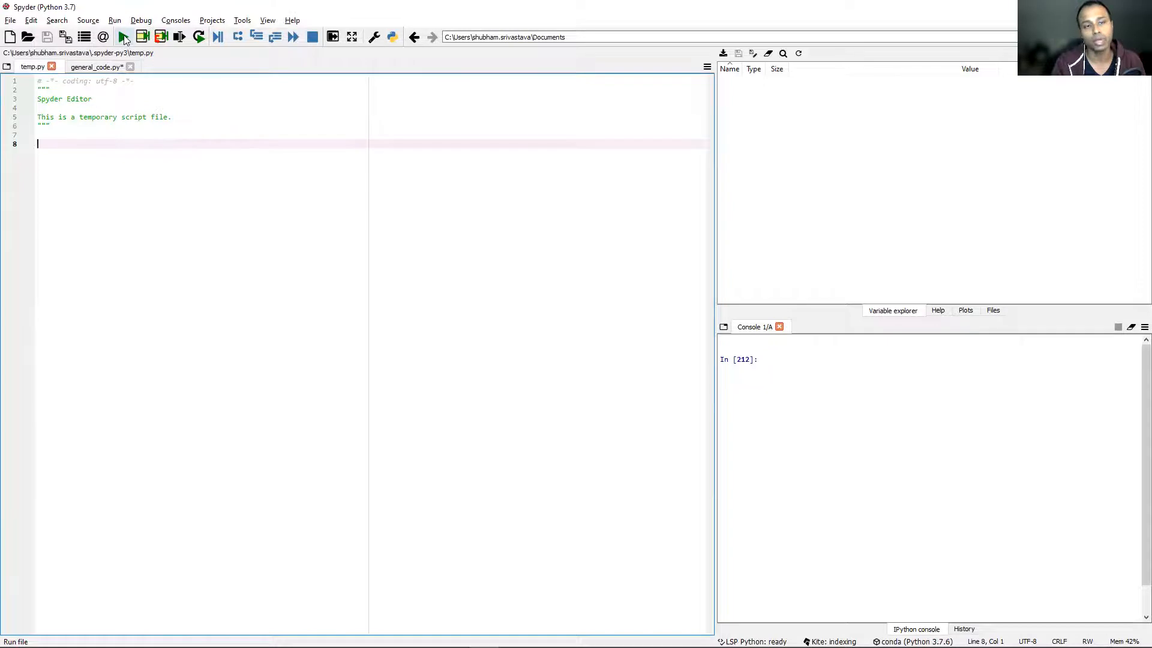
mouse_move(191, 411)
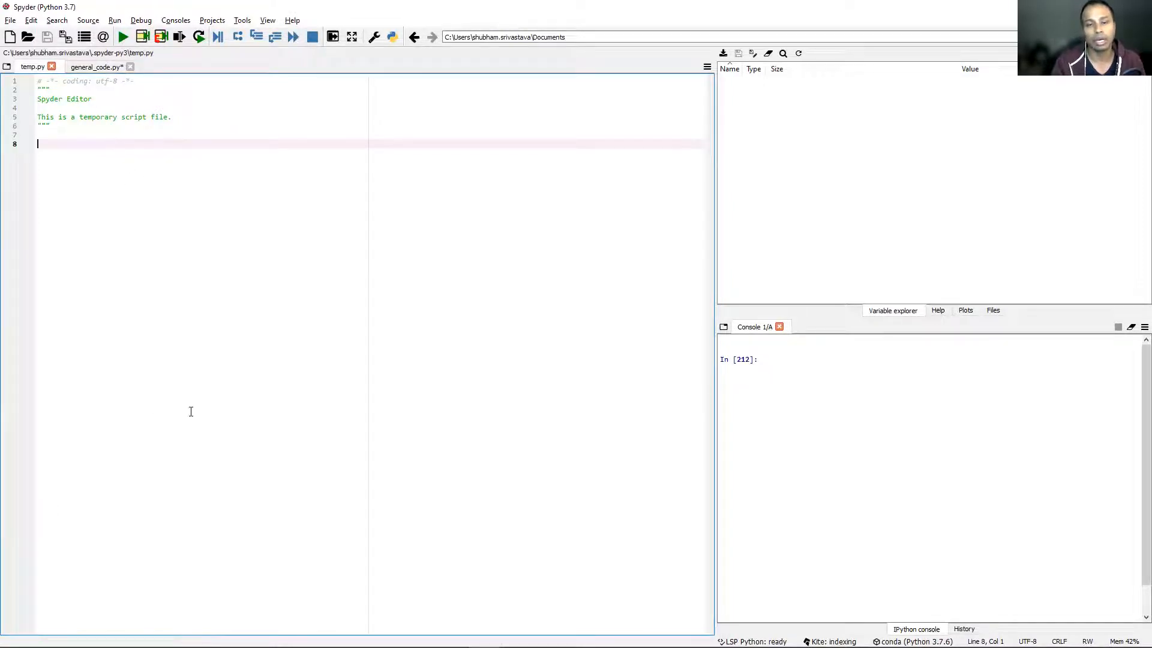
mouse_move(908, 505)
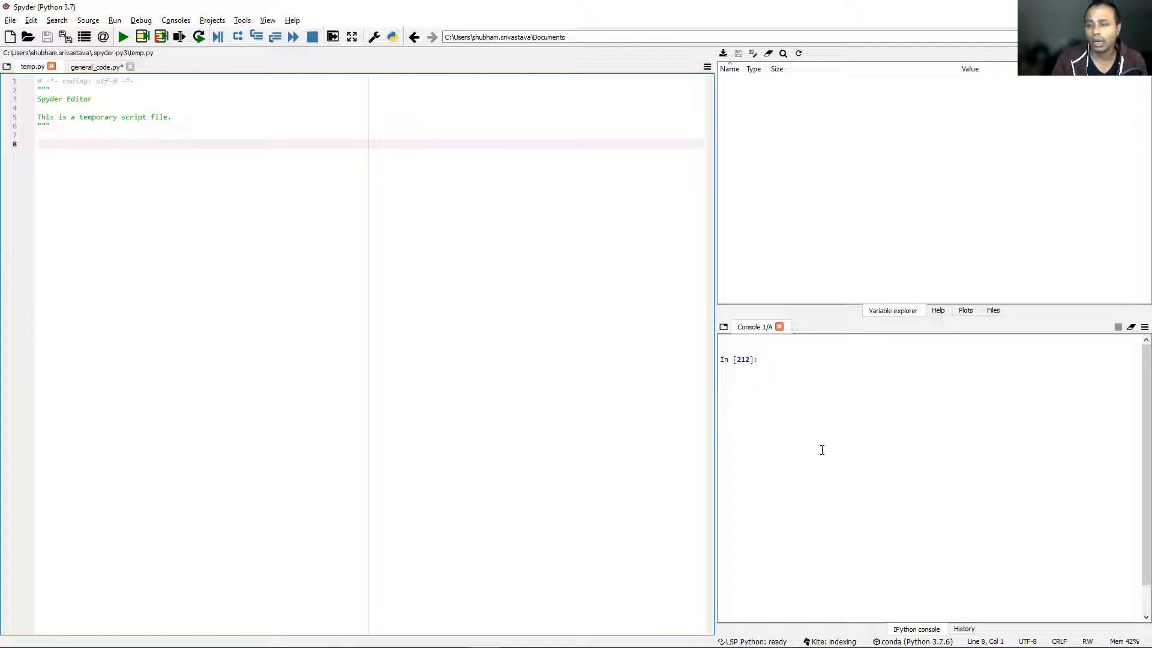
mouse_move(846, 301)
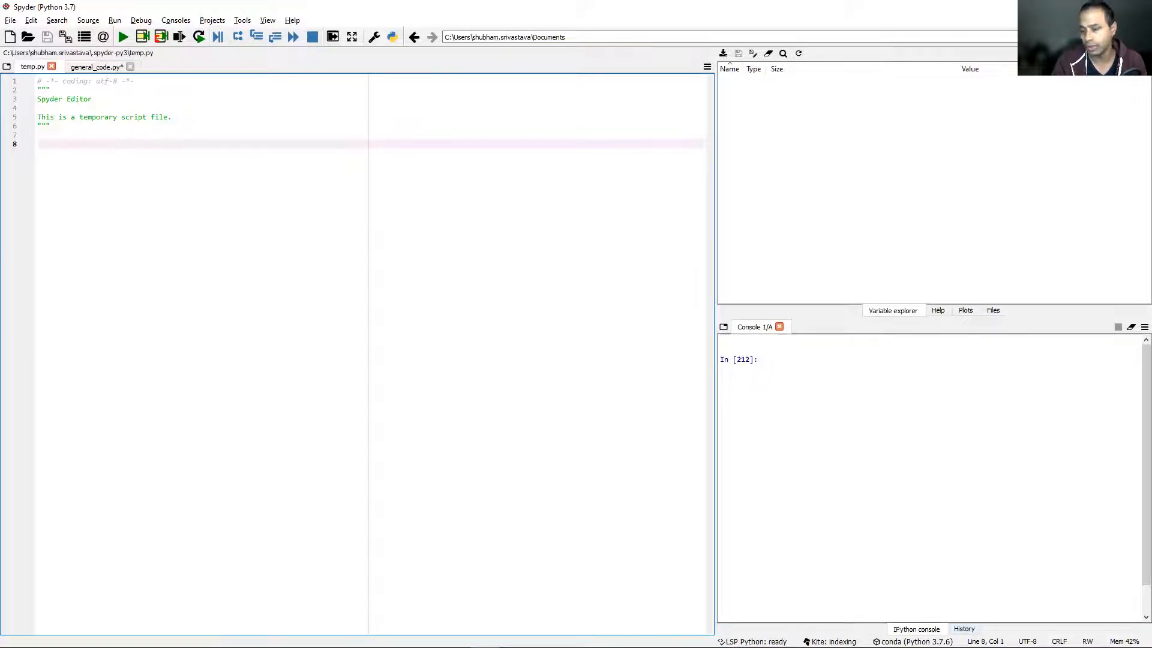
Step: Delete all past Cantera commands from the History log and return to the IPython console
click(964, 629)
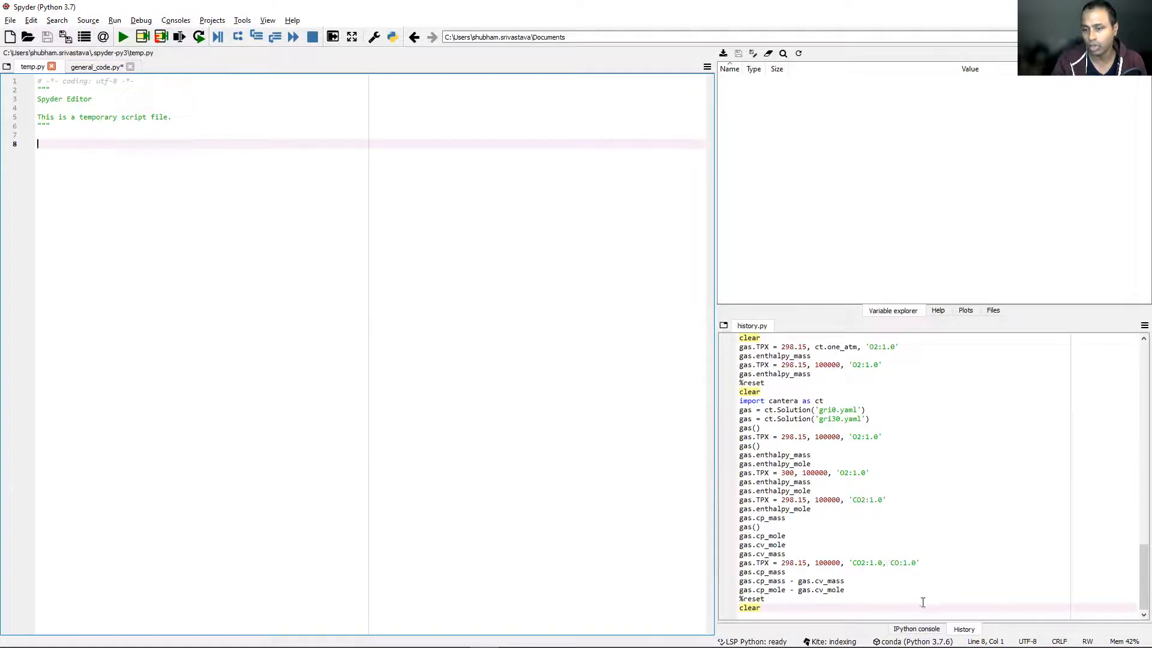
click(915, 628)
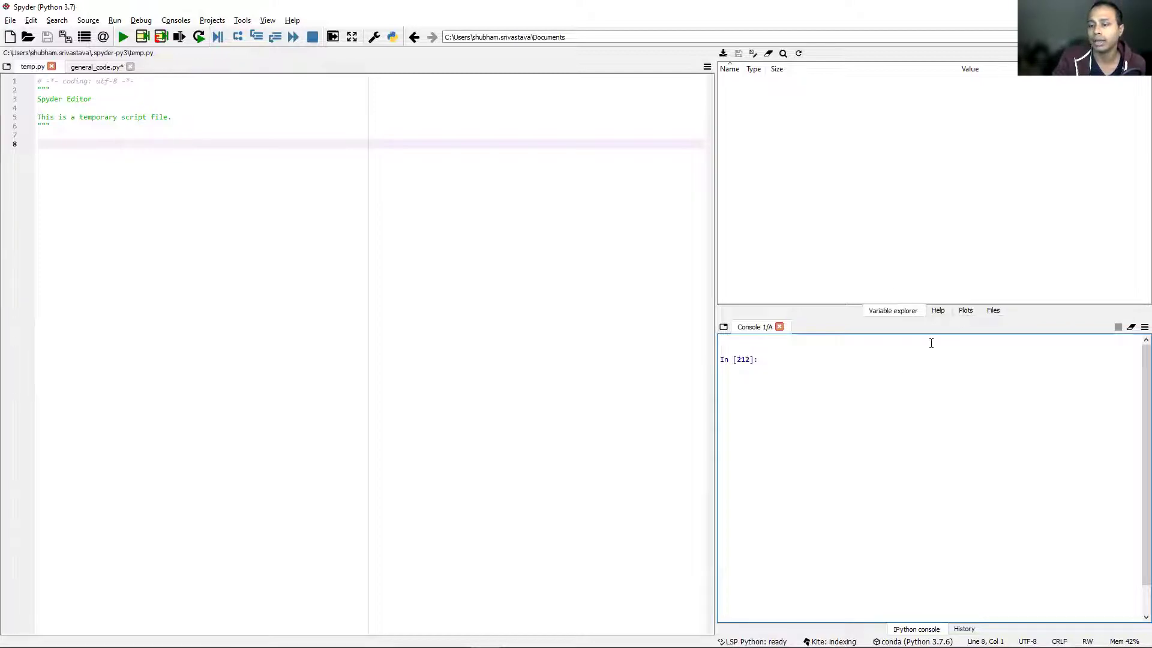
click(964, 629)
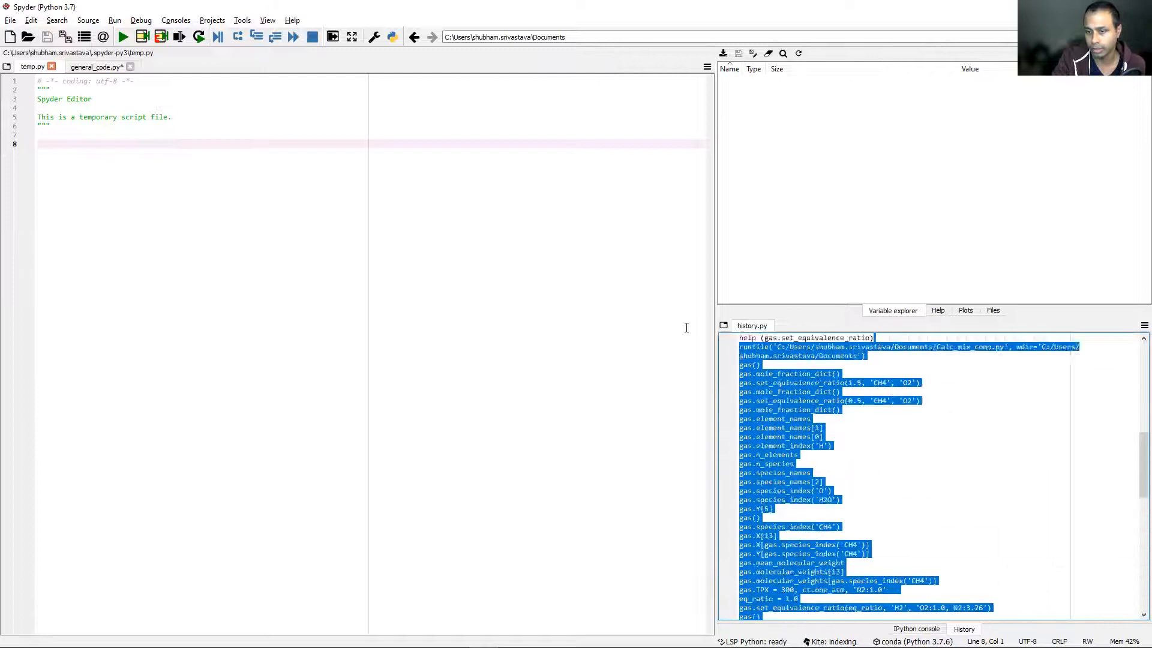
right_click(808, 478)
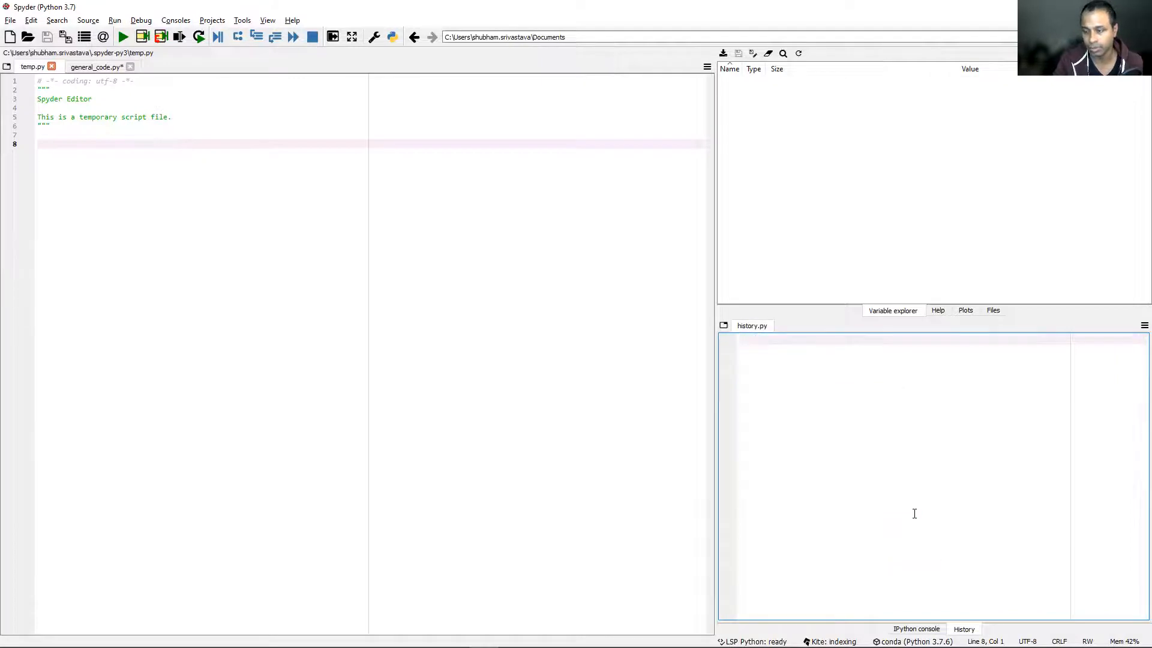
click(916, 629)
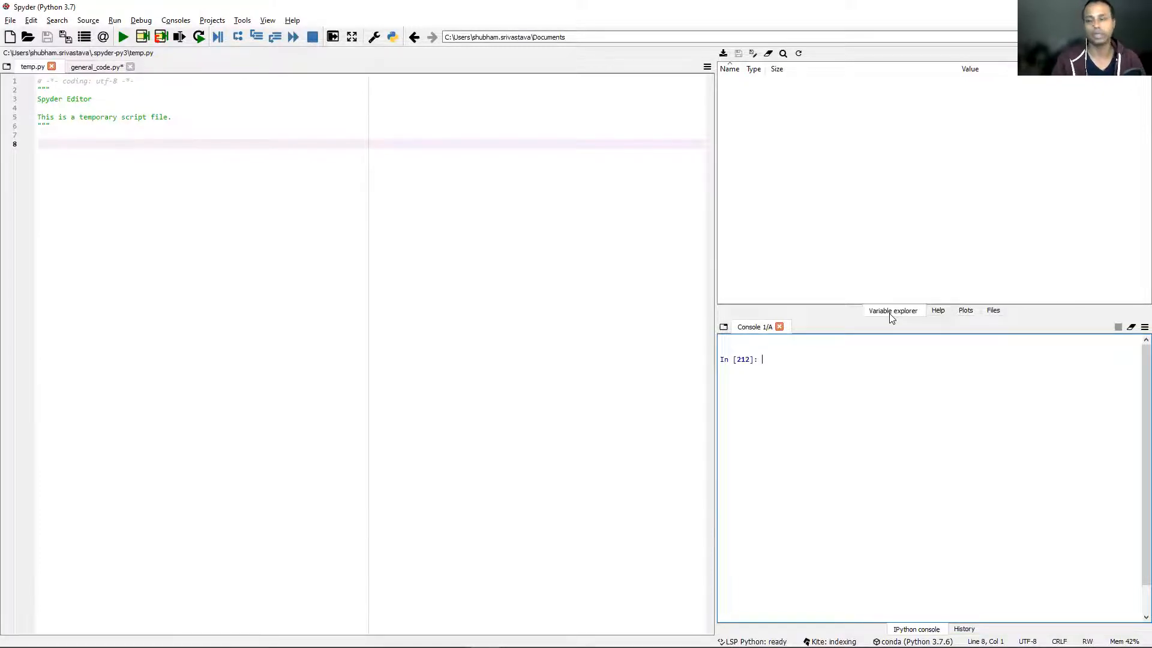
mouse_move(830, 180)
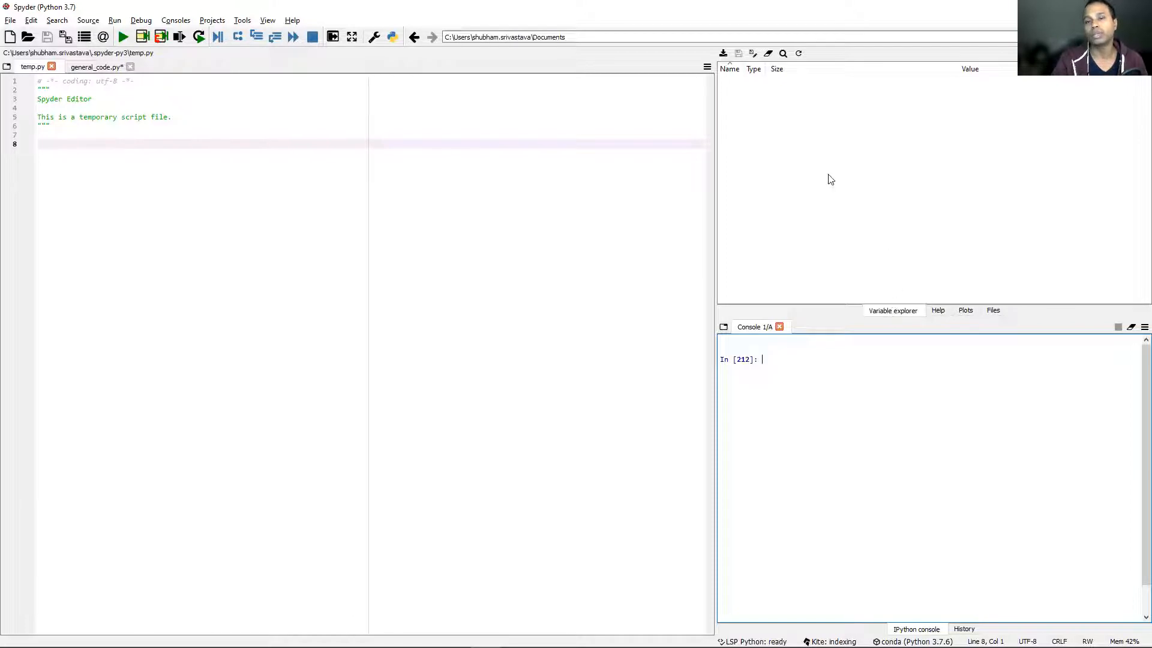
mouse_move(753, 102)
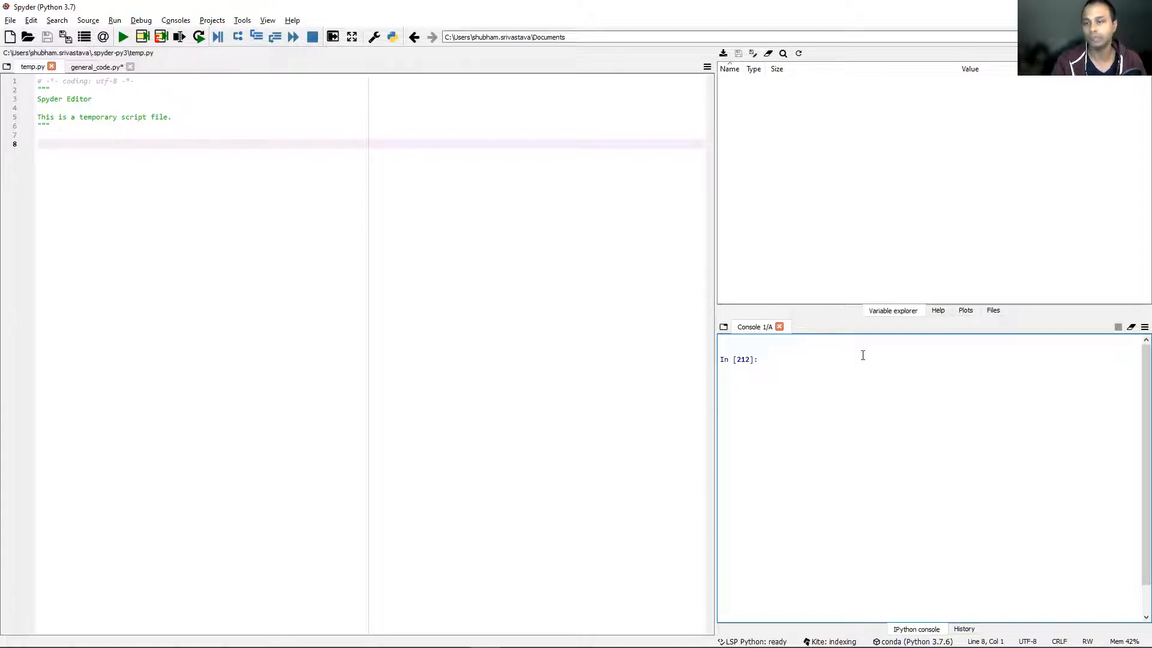
click(937, 309)
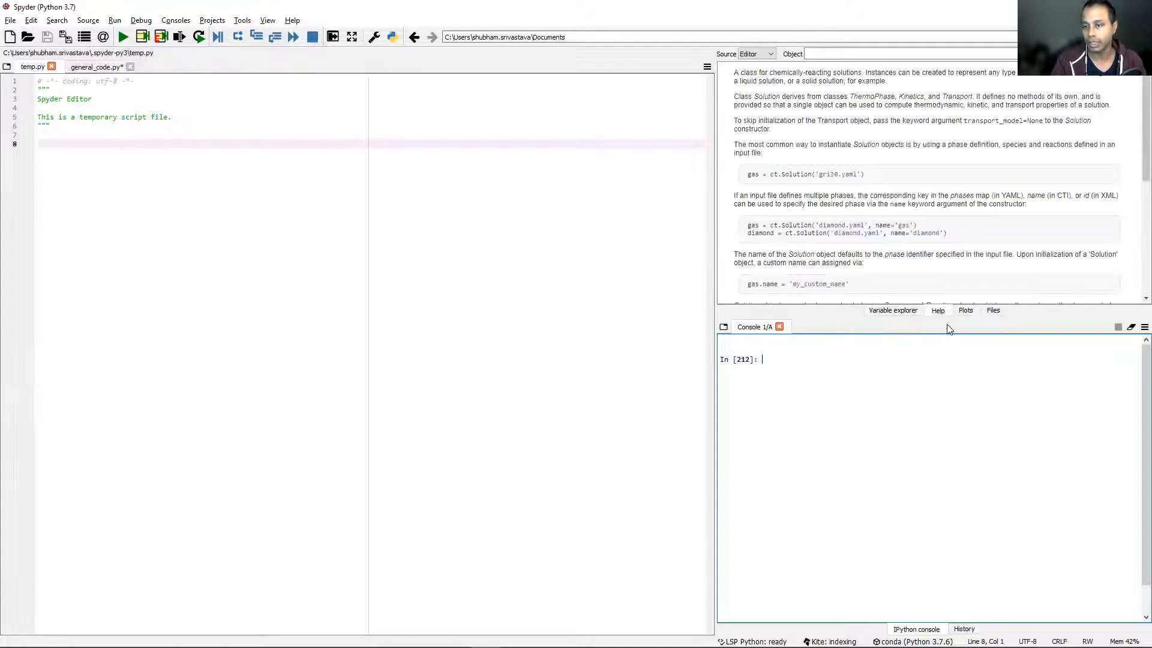
mouse_move(882, 281)
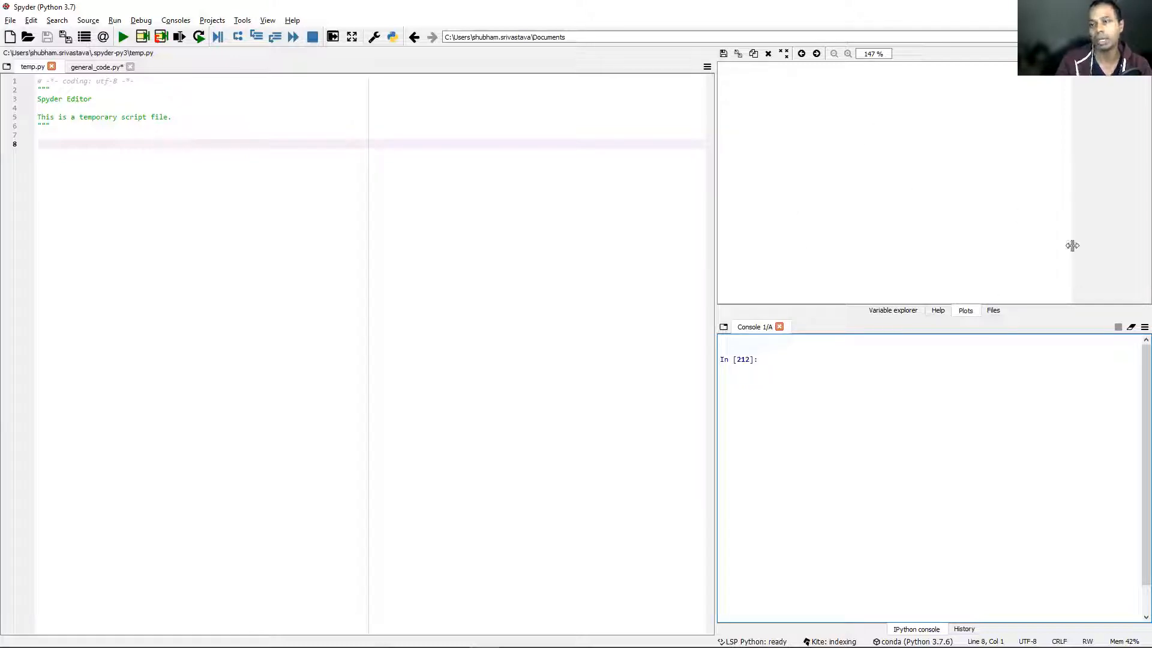
mouse_move(1104, 104)
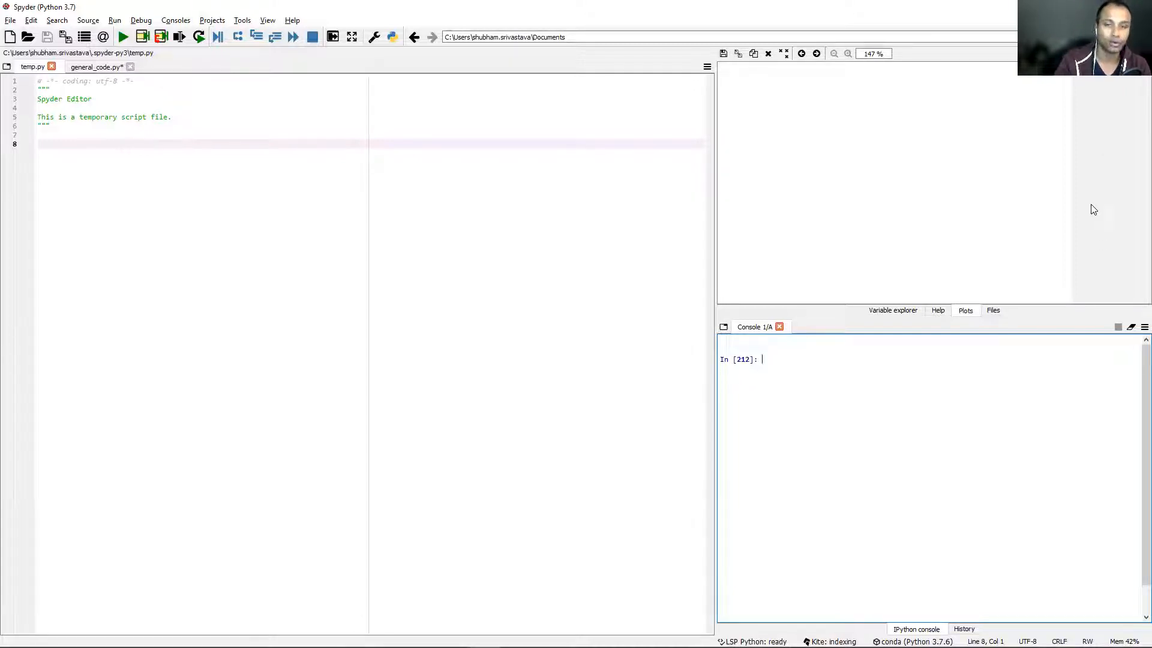
mouse_move(1024, 325)
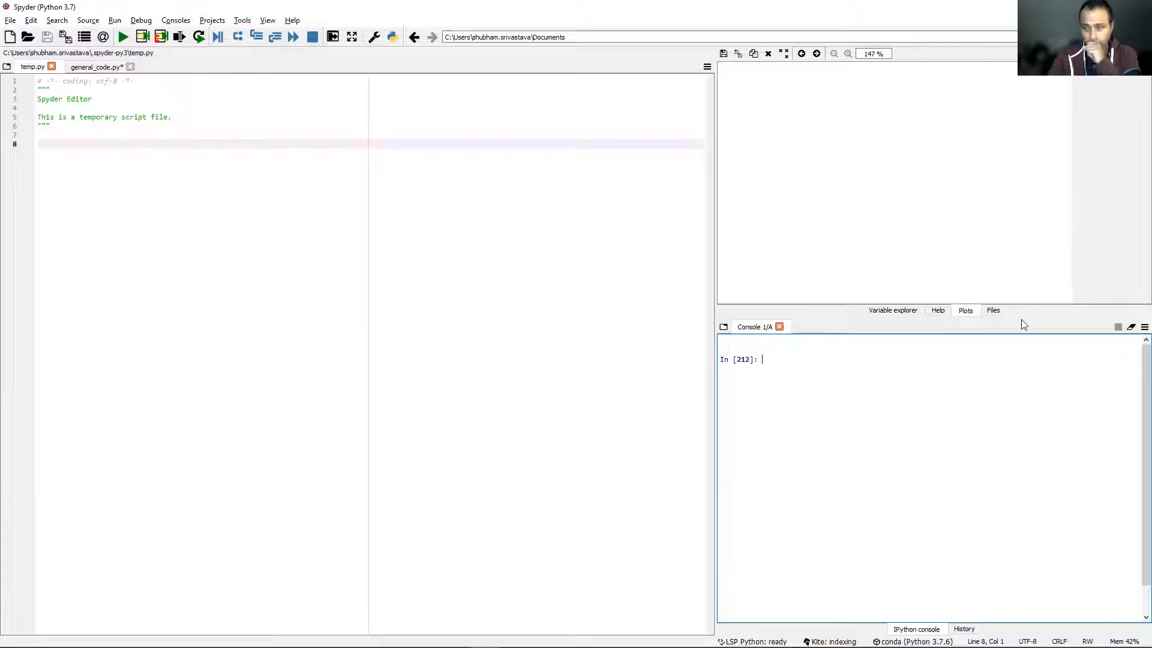
click(994, 310)
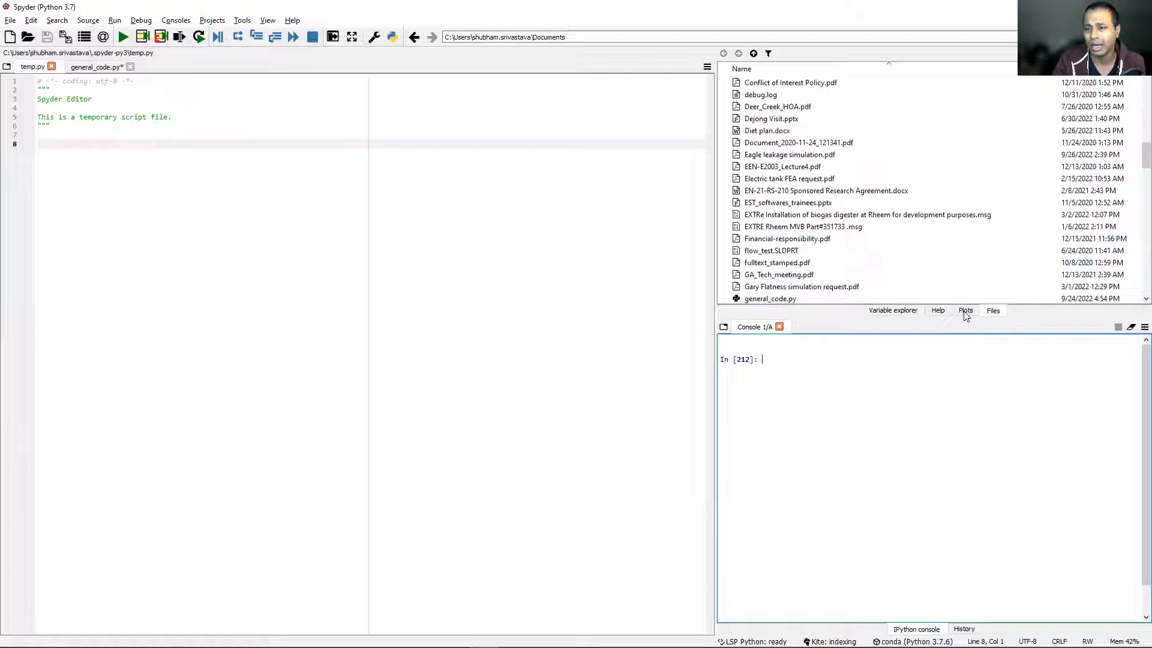
click(892, 310)
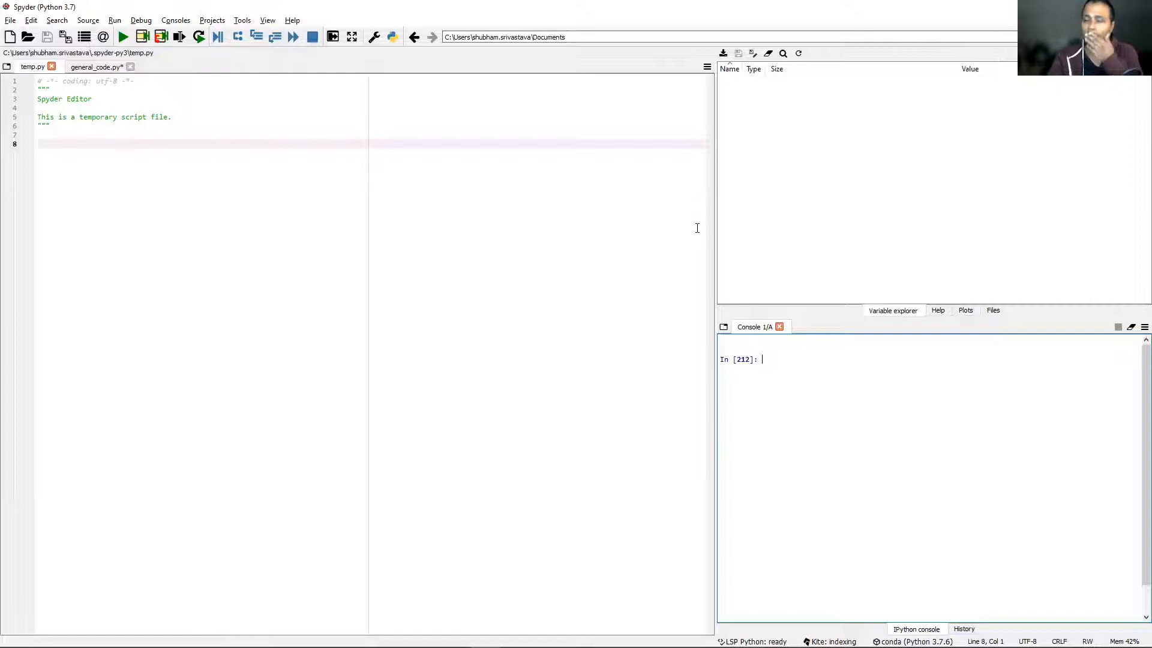
mouse_move(1006, 319)
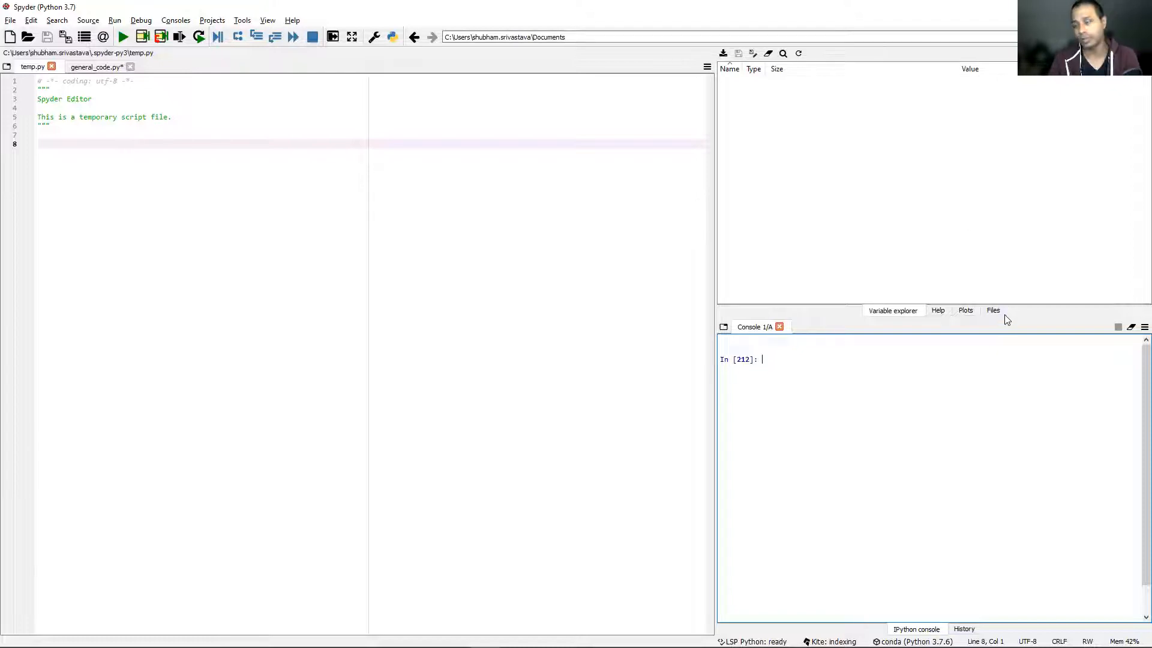
mouse_move(753, 182)
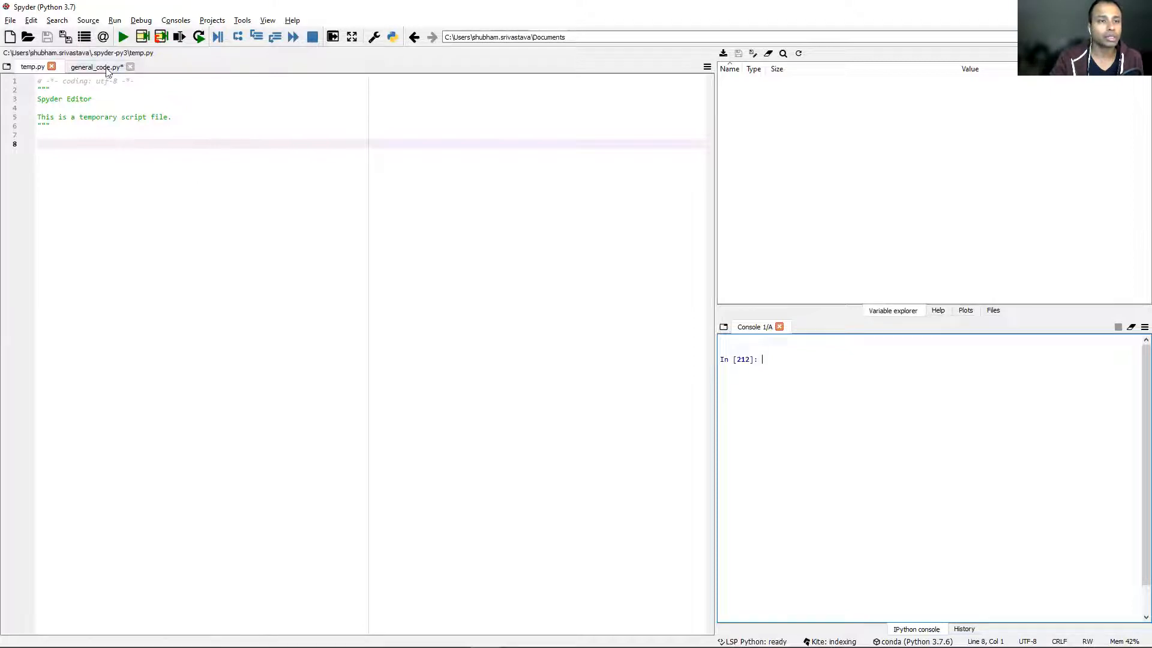
click(94, 66)
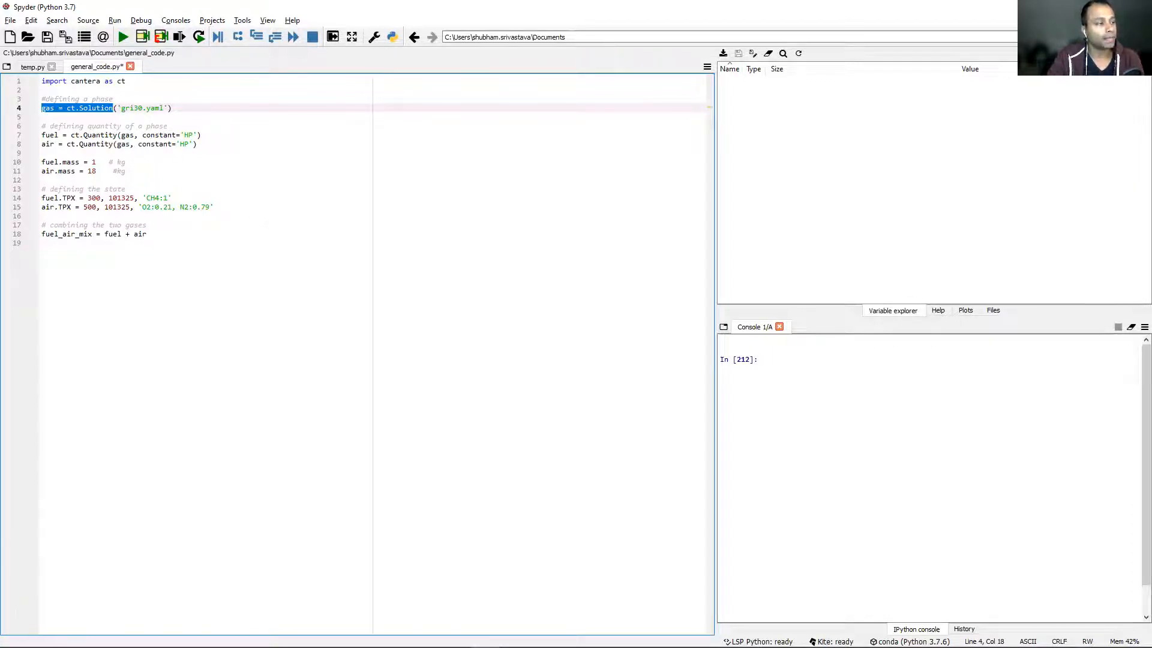
click(58, 244)
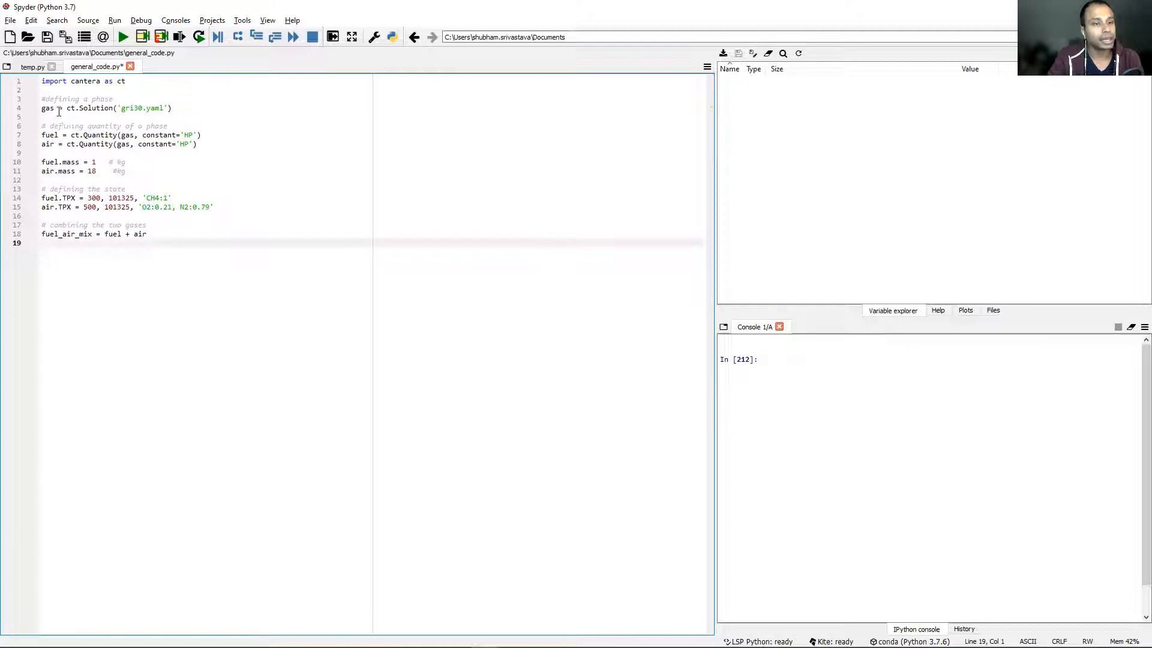
double_click(47, 108)
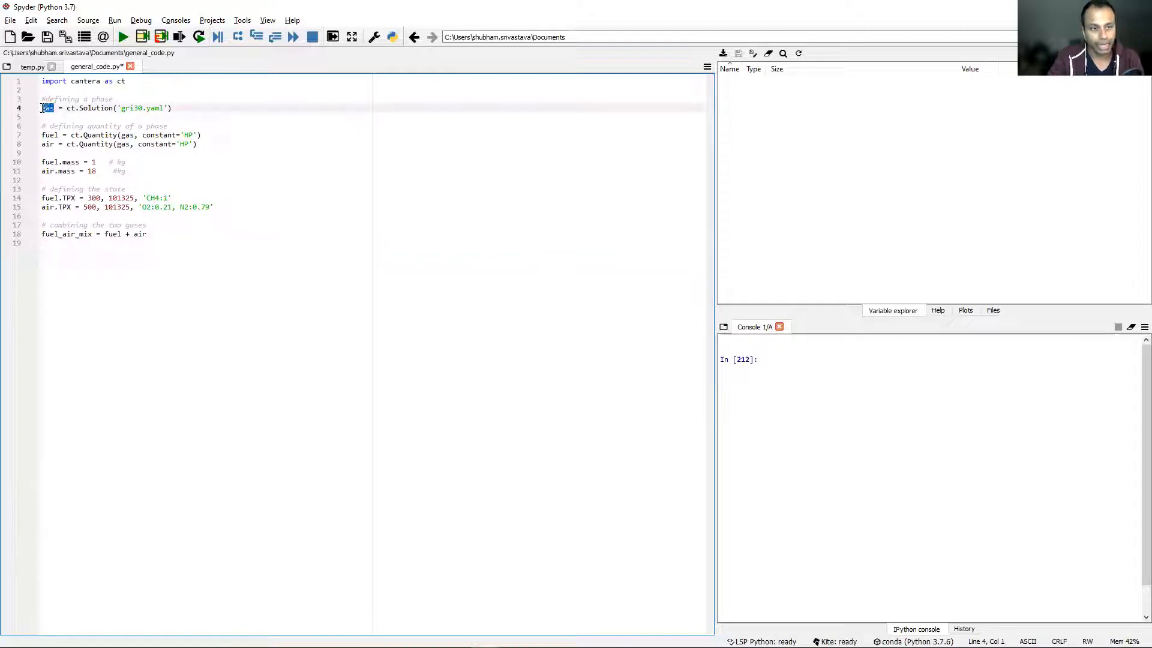
double_click(96, 108)
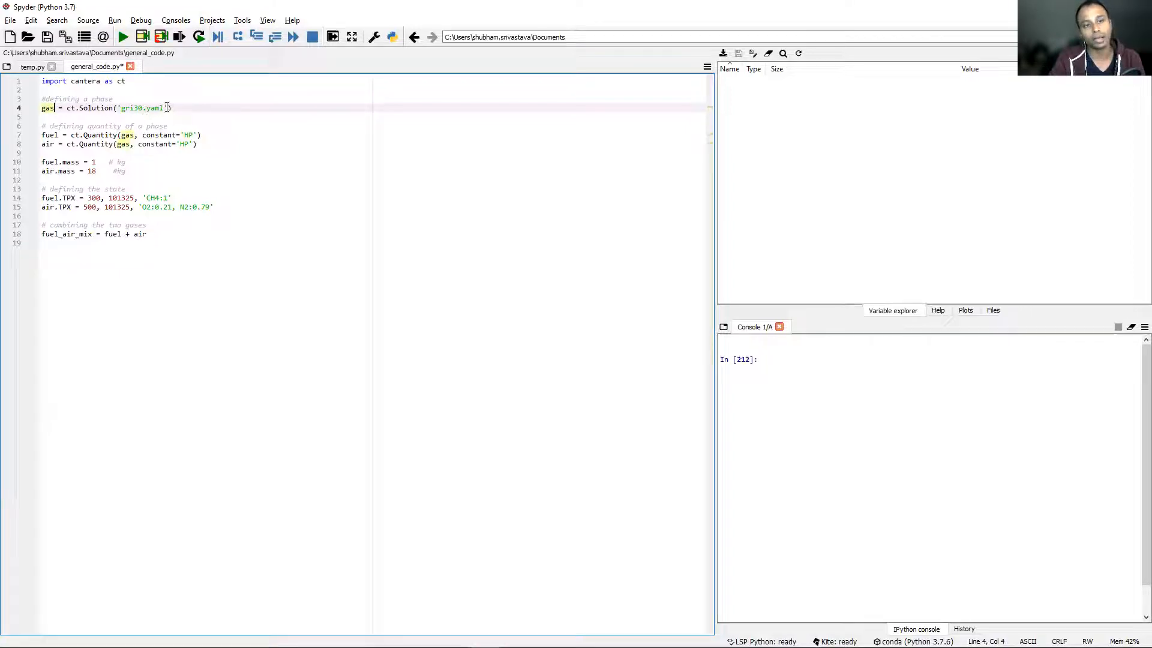
double_click(141, 108)
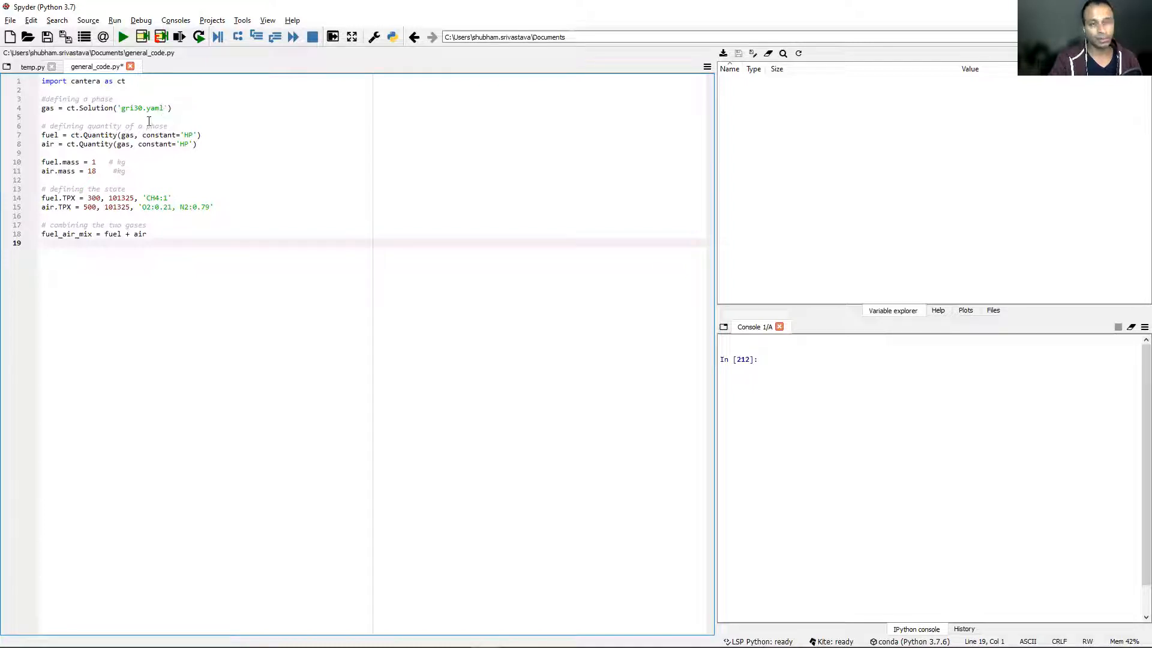
mouse_move(226, 196)
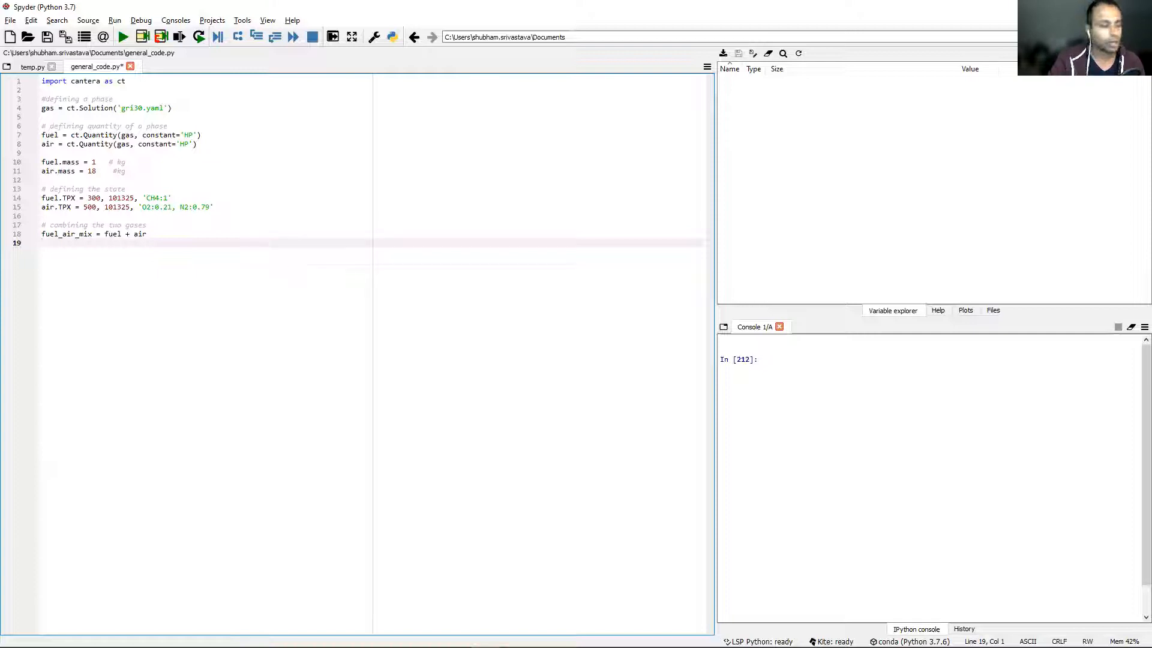
click(45, 242)
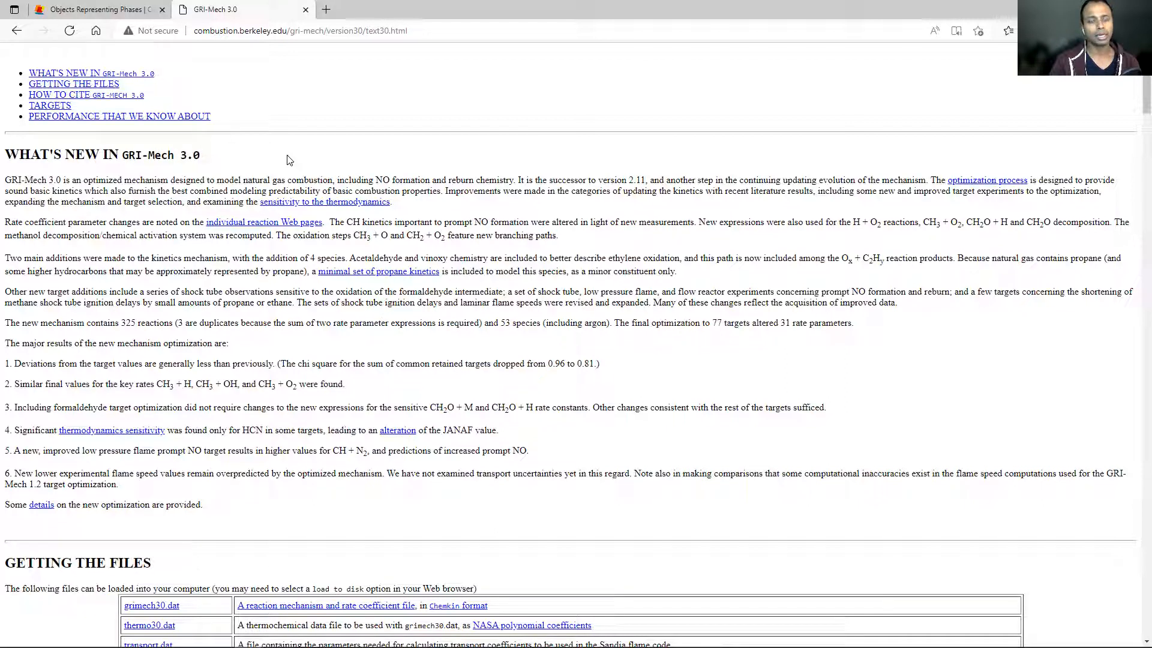
mouse_move(257, 168)
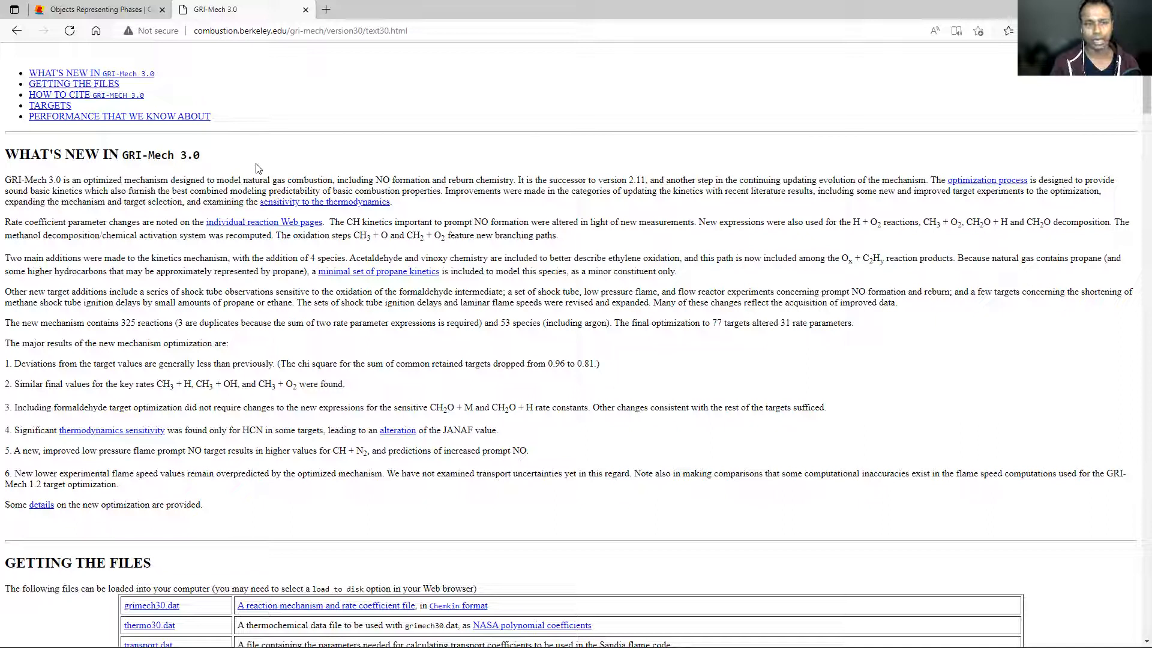
mouse_move(69, 142)
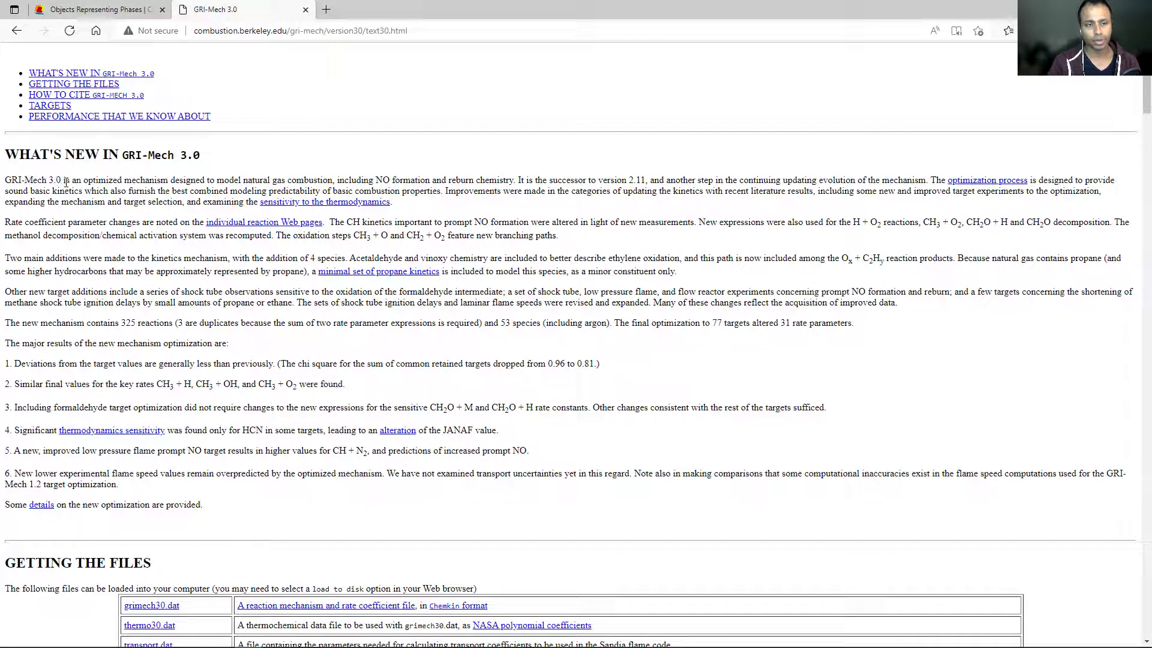
Step: Select the GRI-Mech 3.0 sentence about natural gas combustion including NO formation
drag(67, 178, 226, 179)
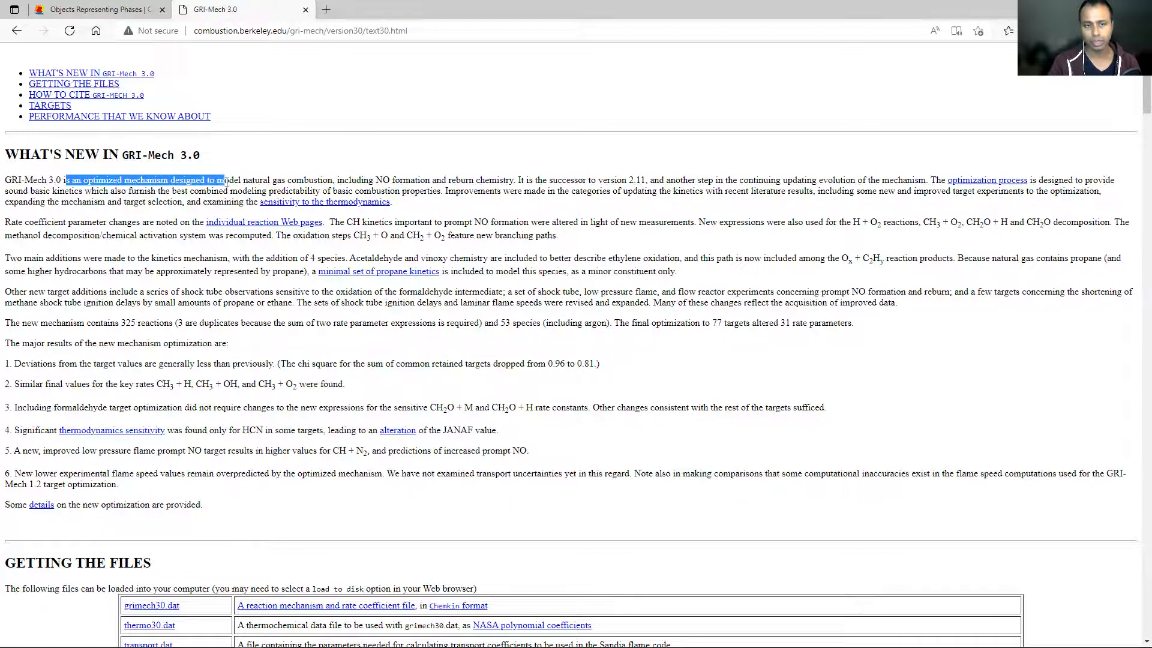
drag(227, 180, 332, 180)
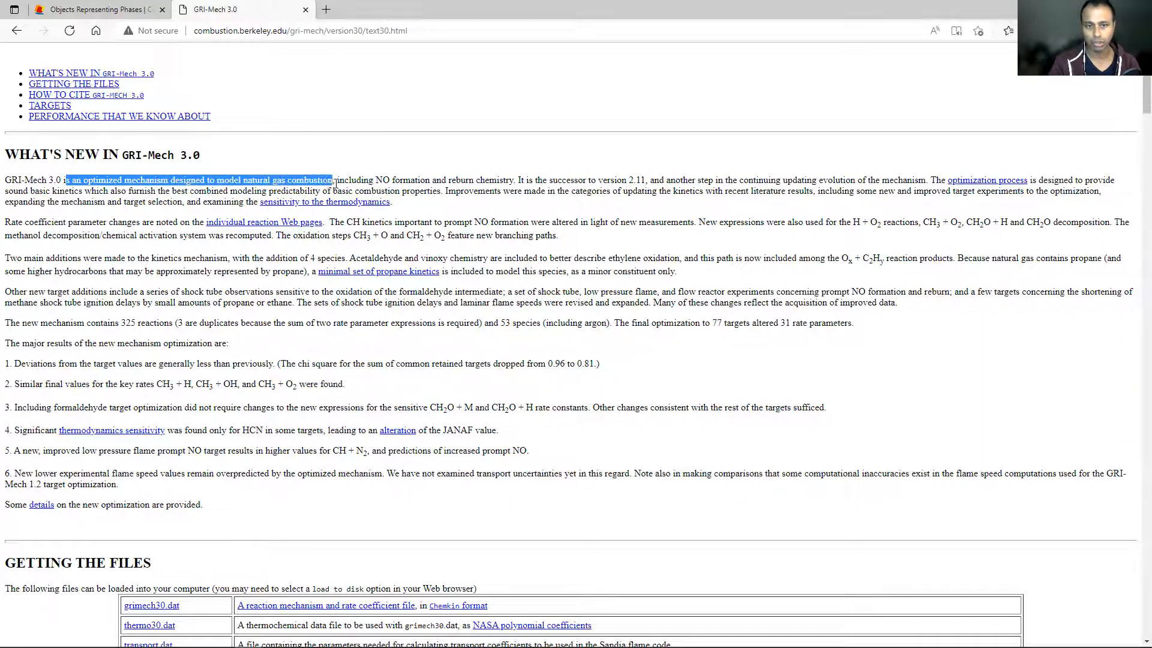
drag(332, 180, 432, 180)
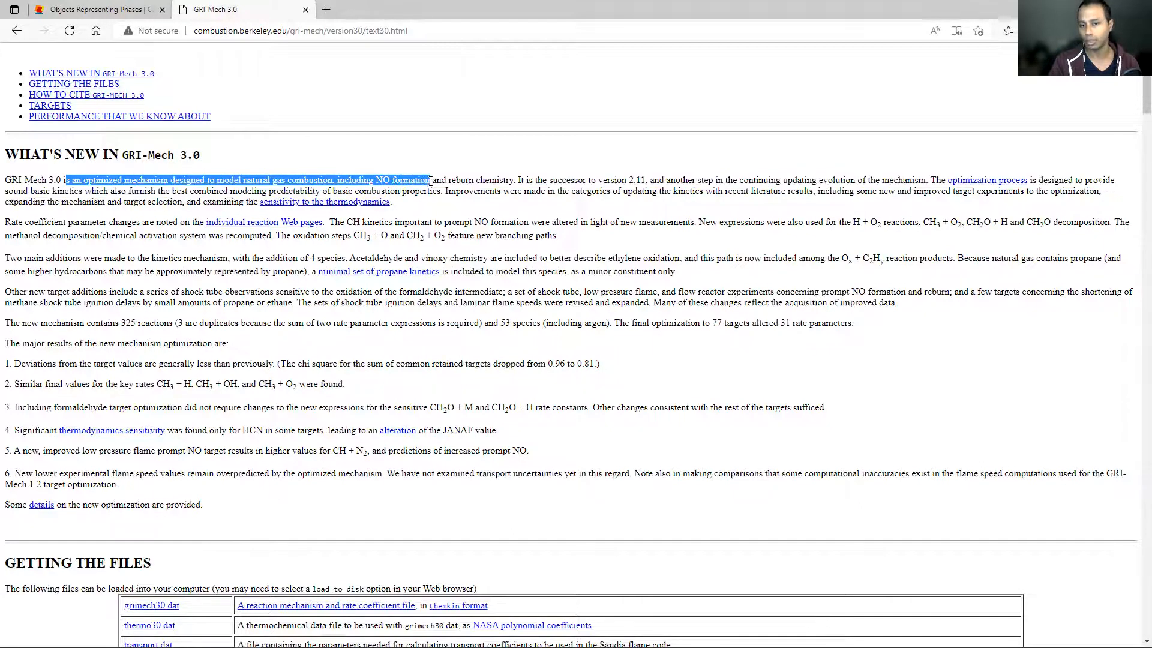
mouse_move(656, 349)
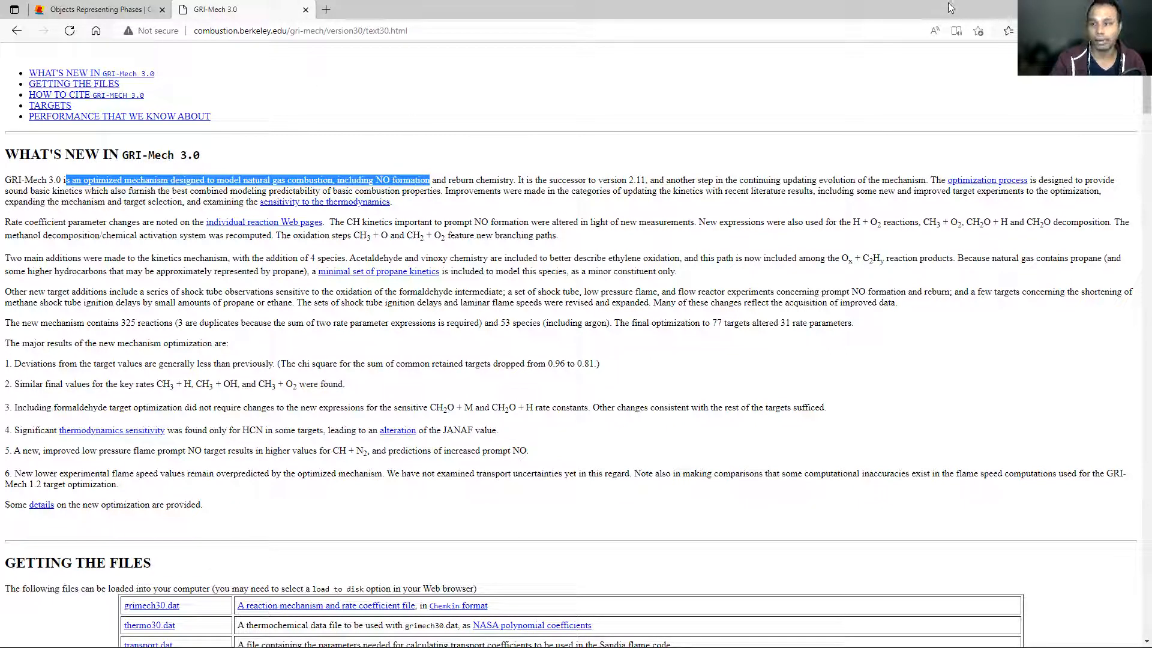
mouse_move(914, 9)
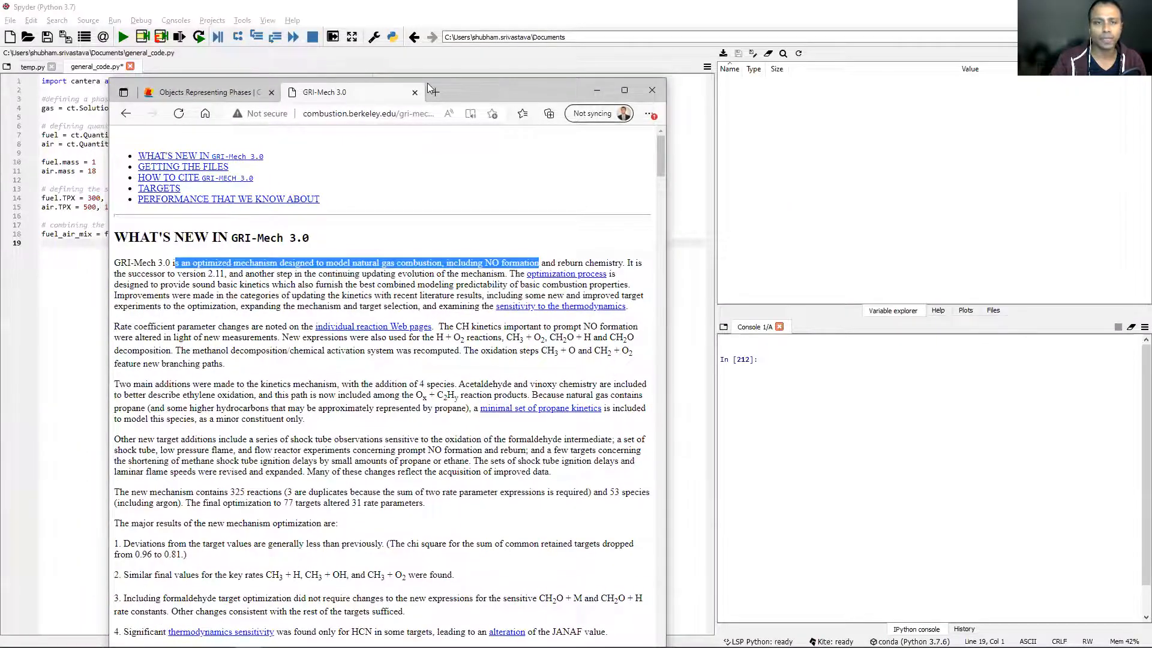
Step: Browse gri30.yaml's species entries (N2, AR, C3H7) with their NASA7 thermo and transport data
click(651, 90)
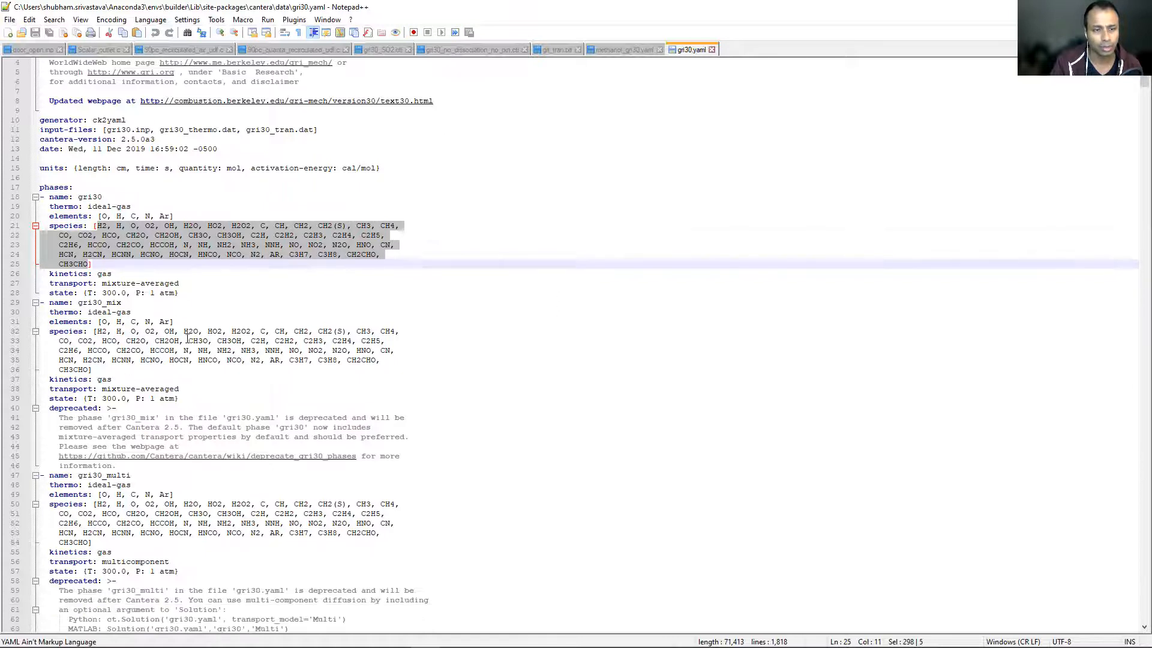
scroll(down, 3)
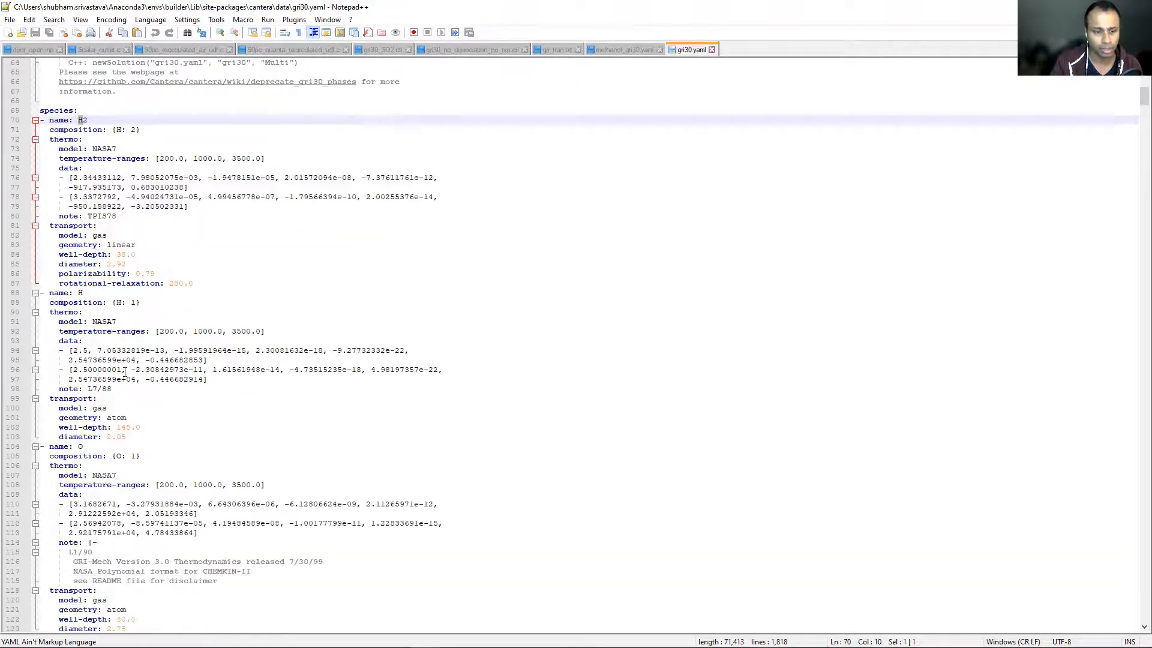
scroll(down, 3)
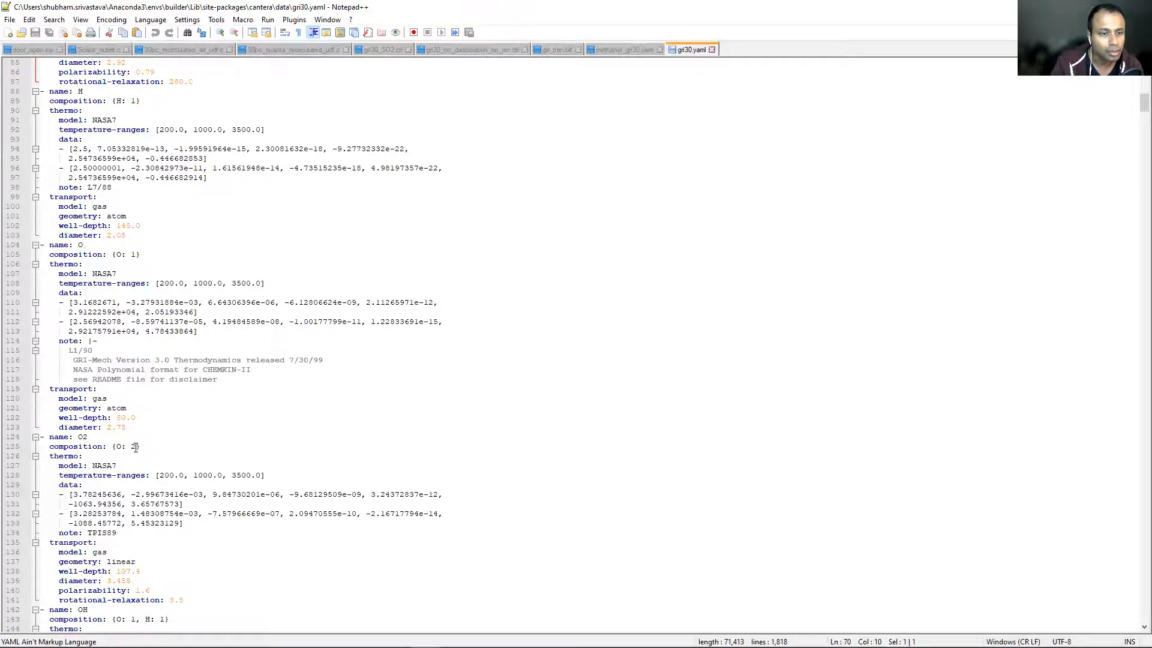
scroll(down, 3)
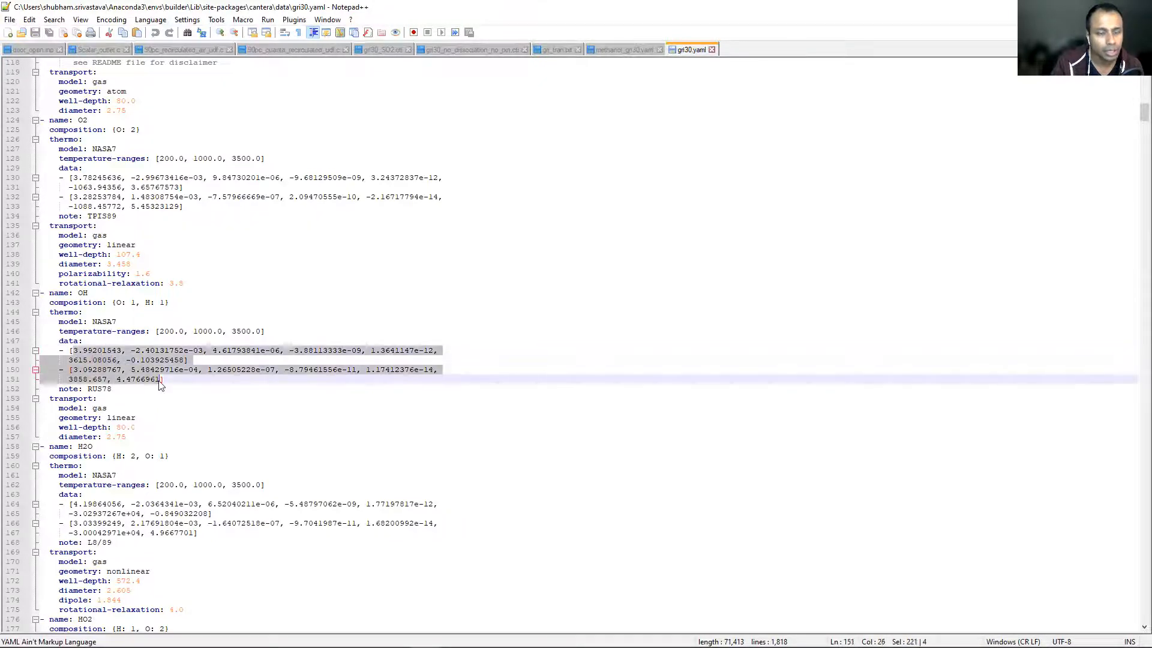
scroll(down, 3)
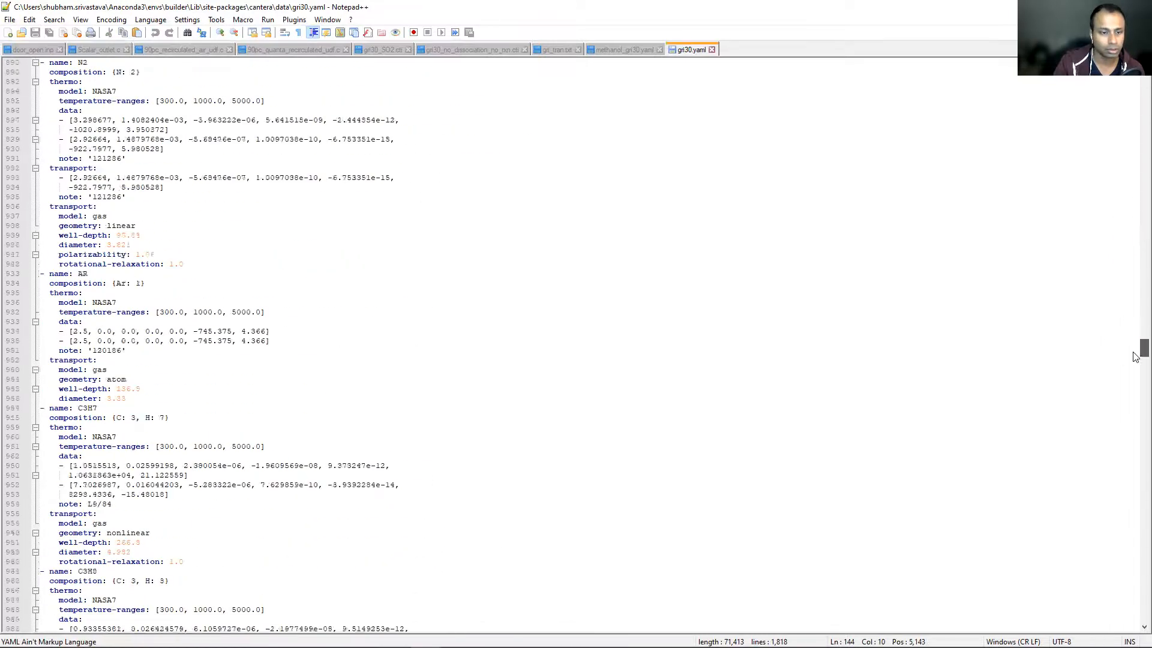
Step: Scroll through the reactions section of gri30.yaml and inspect the first reaction equations
scroll(down, 3)
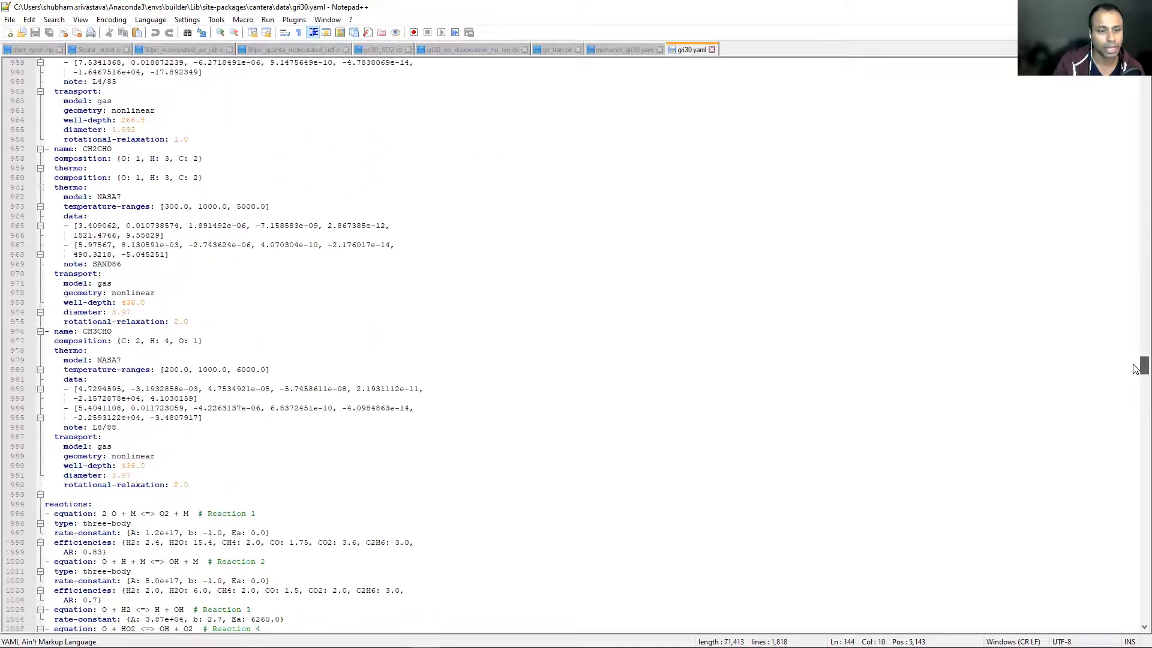
scroll(down, 3)
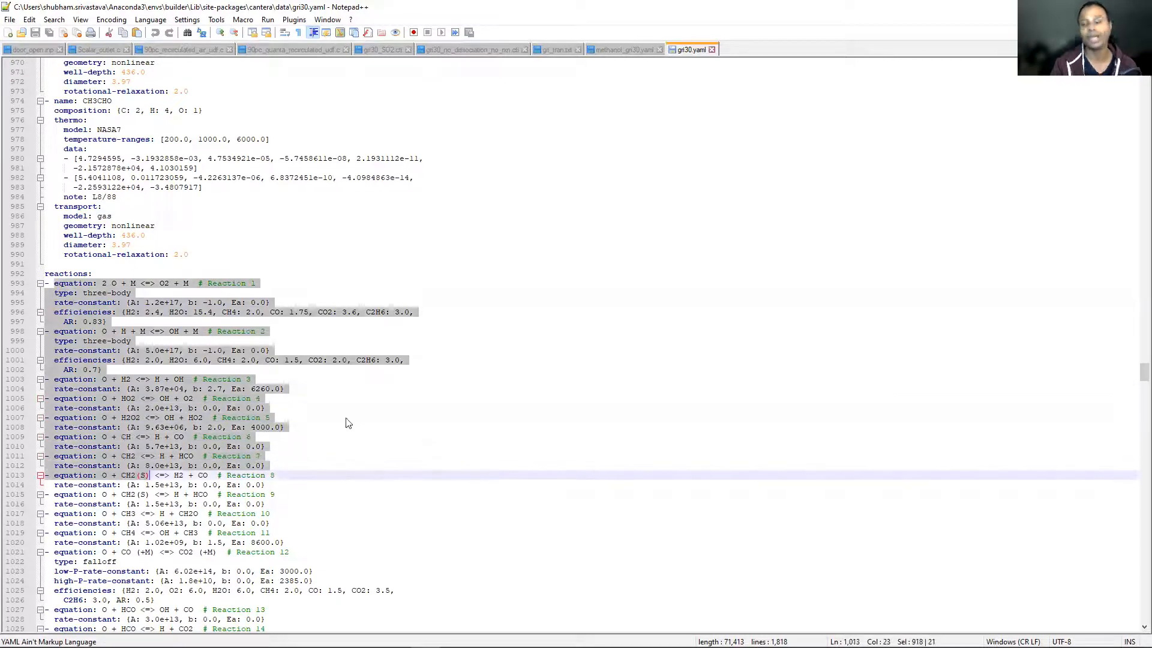
mouse_move(332, 424)
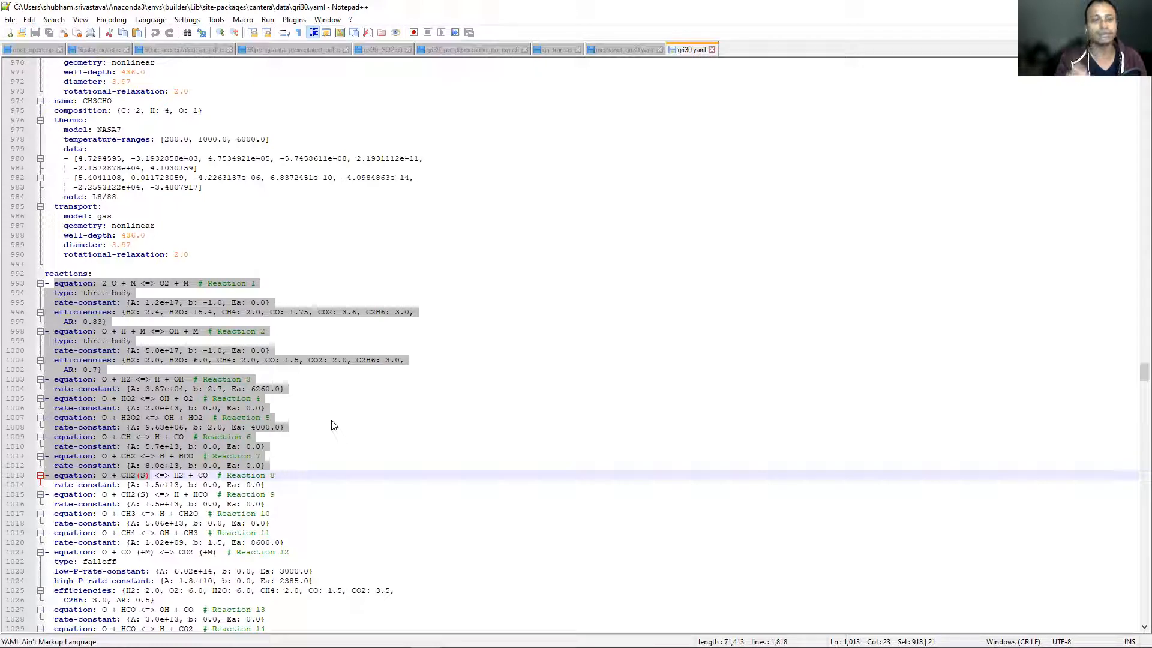
mouse_move(419, 463)
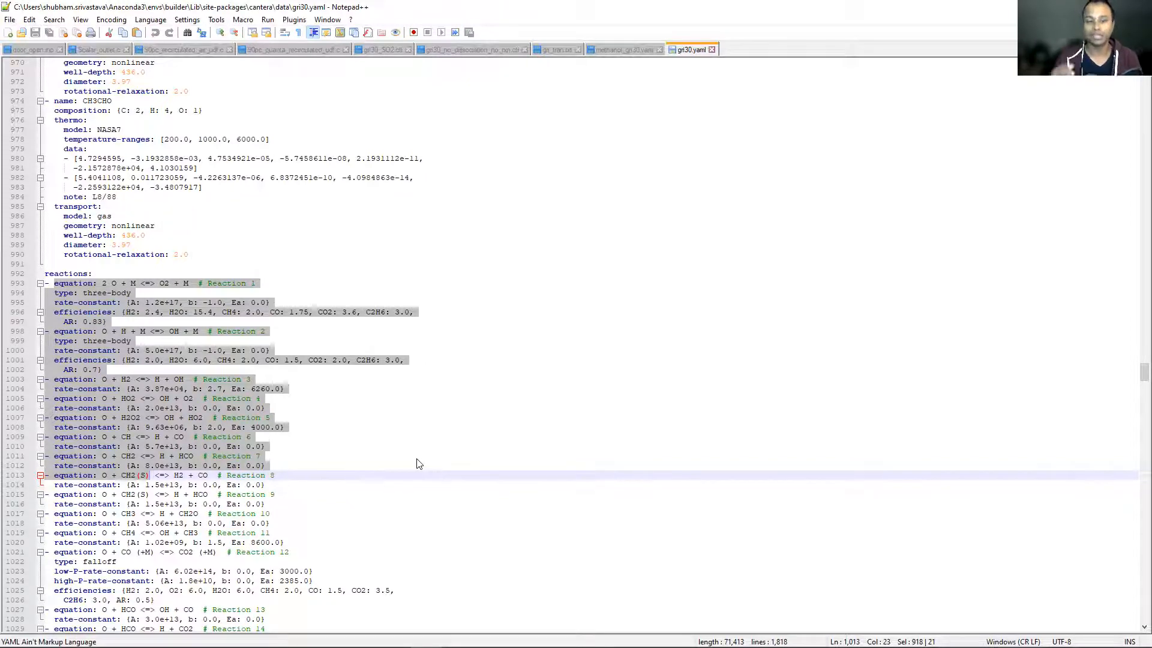
mouse_move(463, 467)
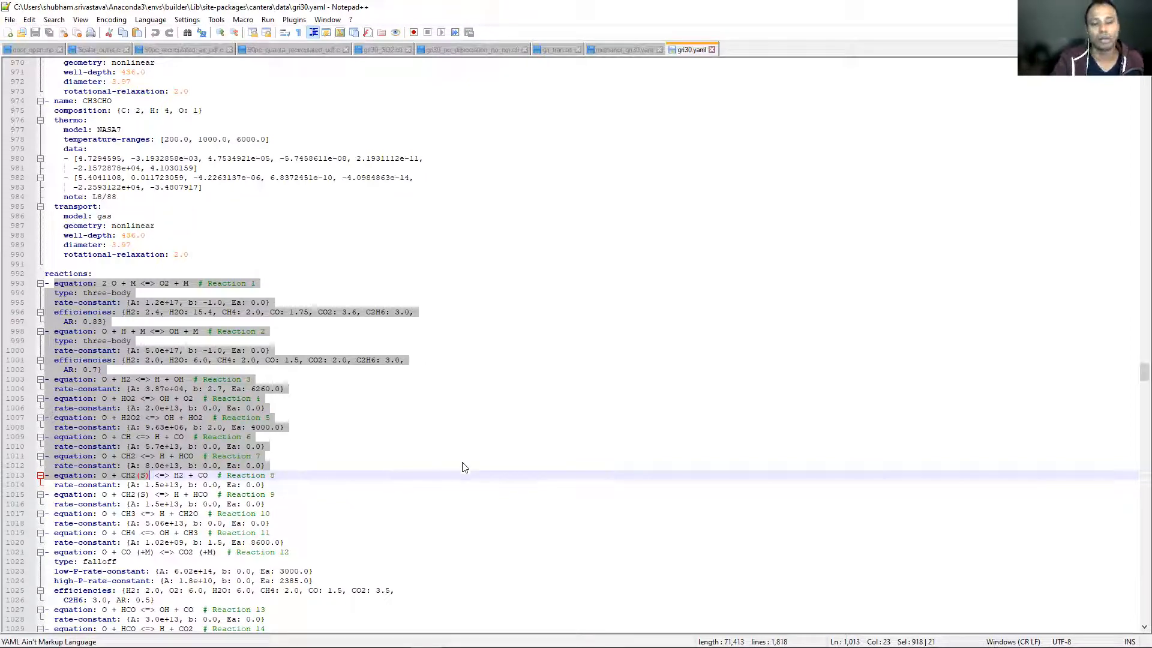
mouse_move(444, 459)
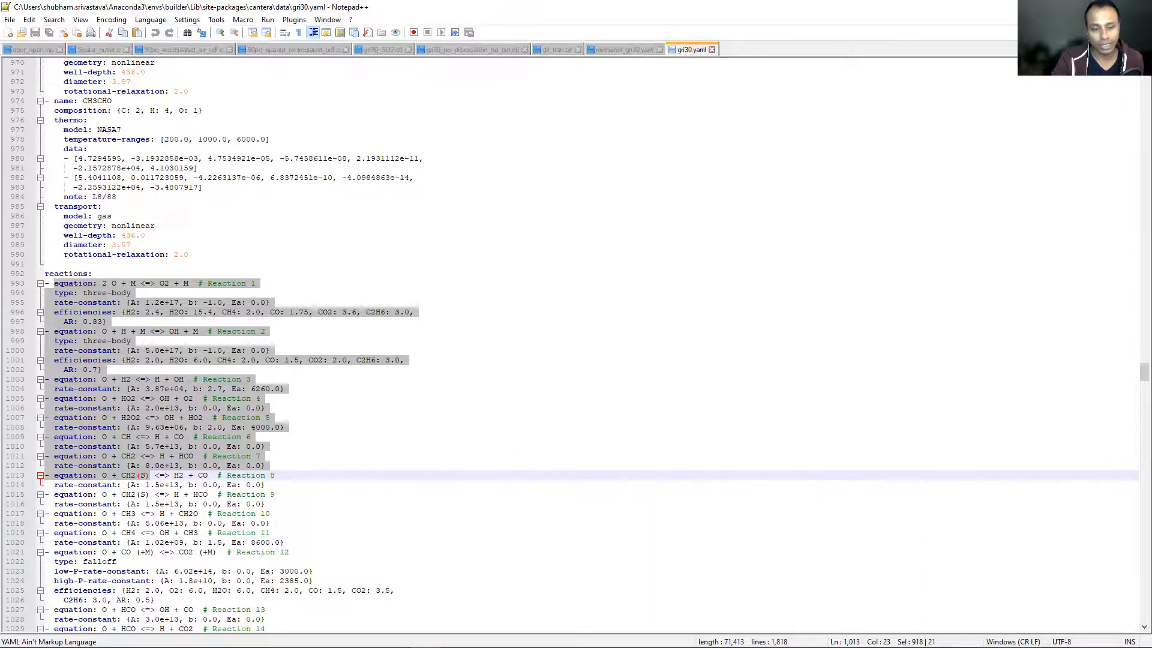
scroll(down, 3)
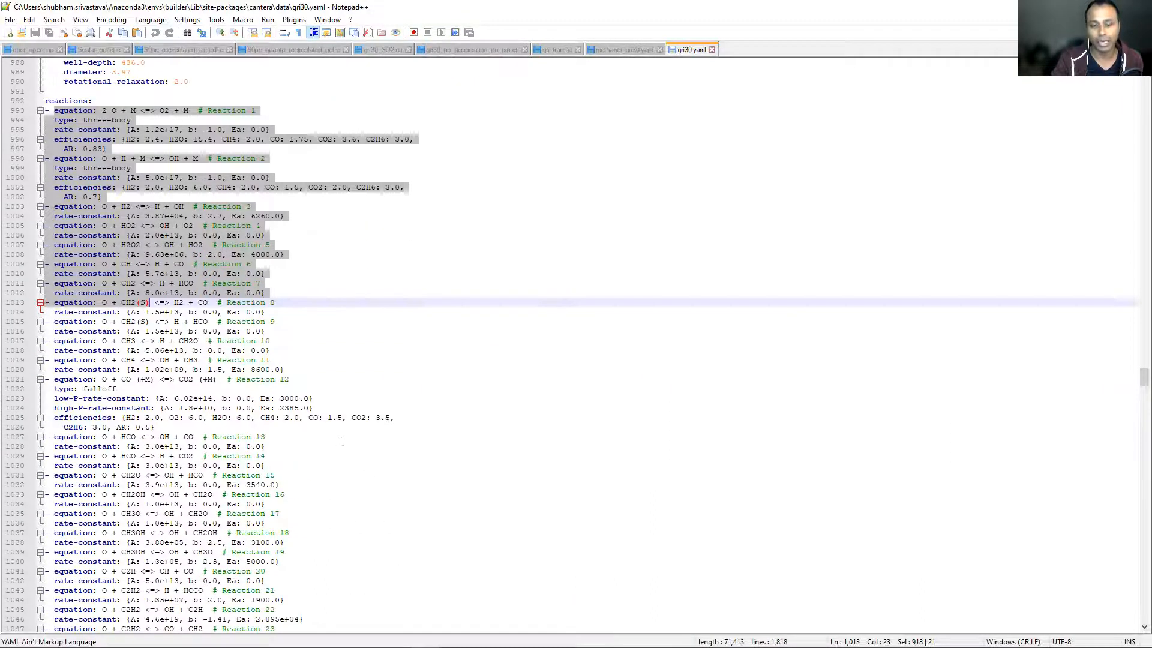
click(564, 542)
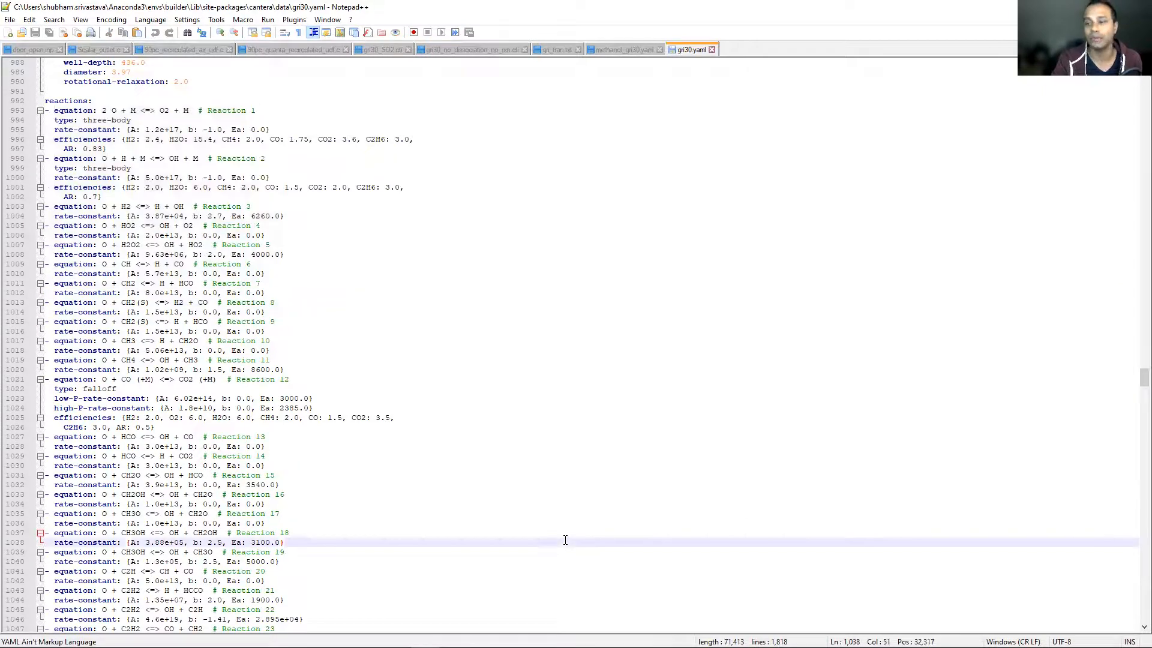
scroll(down, 3)
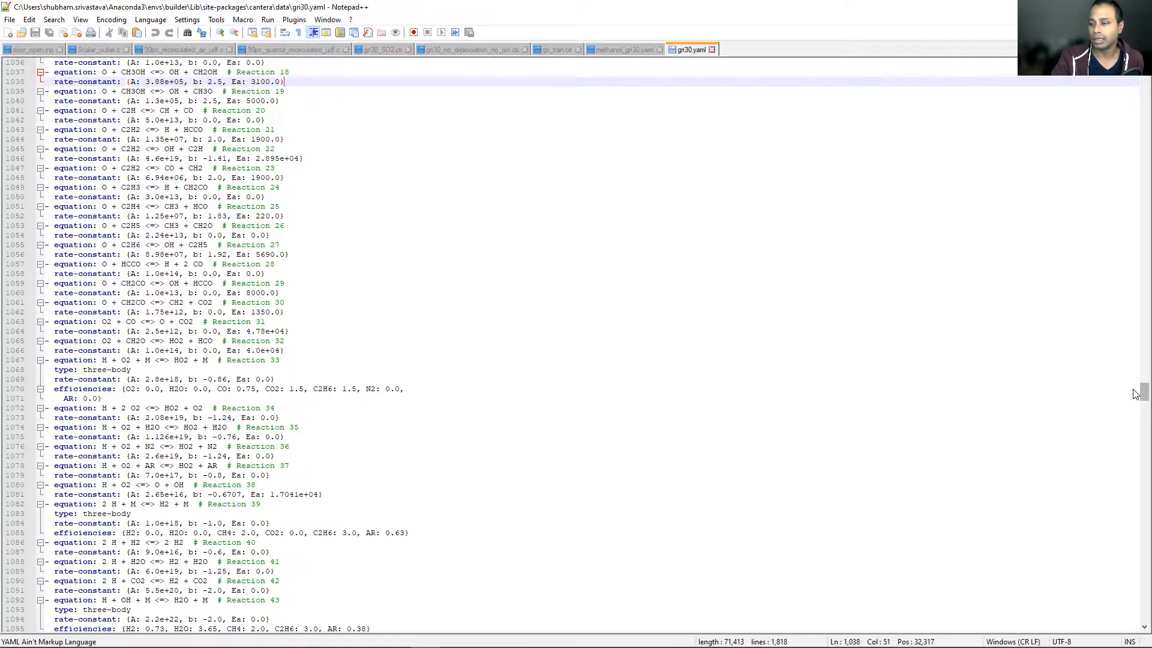
scroll(up, 3)
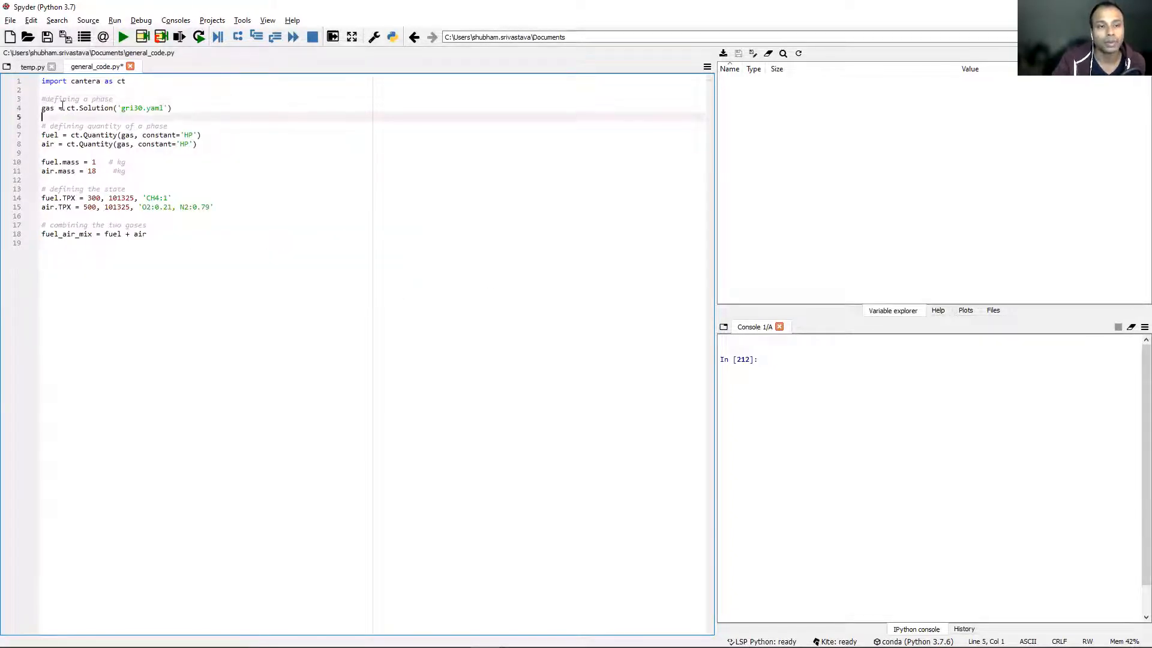
Step: Inspect the gri30.yaml file name on line 4 and run import cantera as ct in the console
double_click(48, 108)
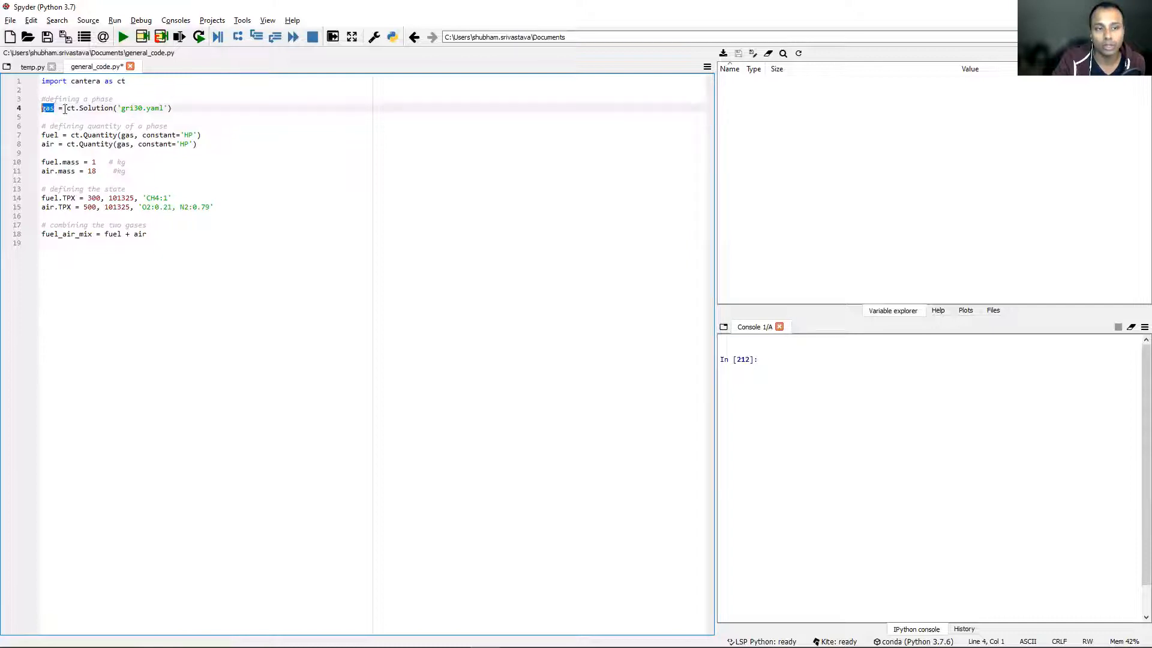
click(125, 108)
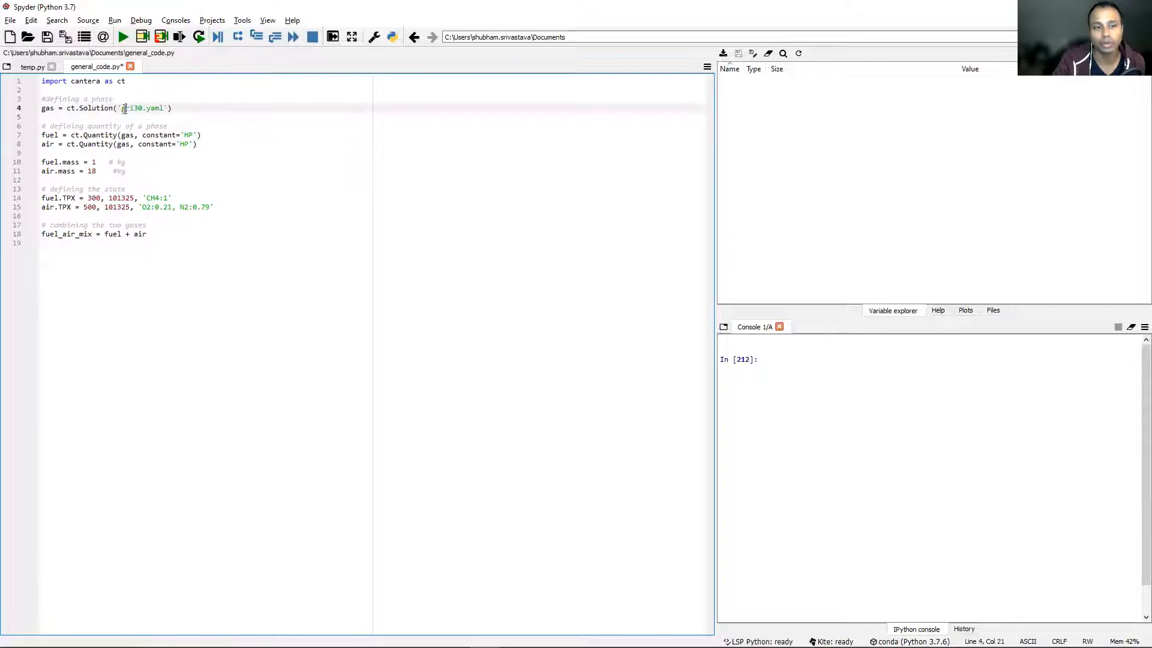
double_click(141, 108)
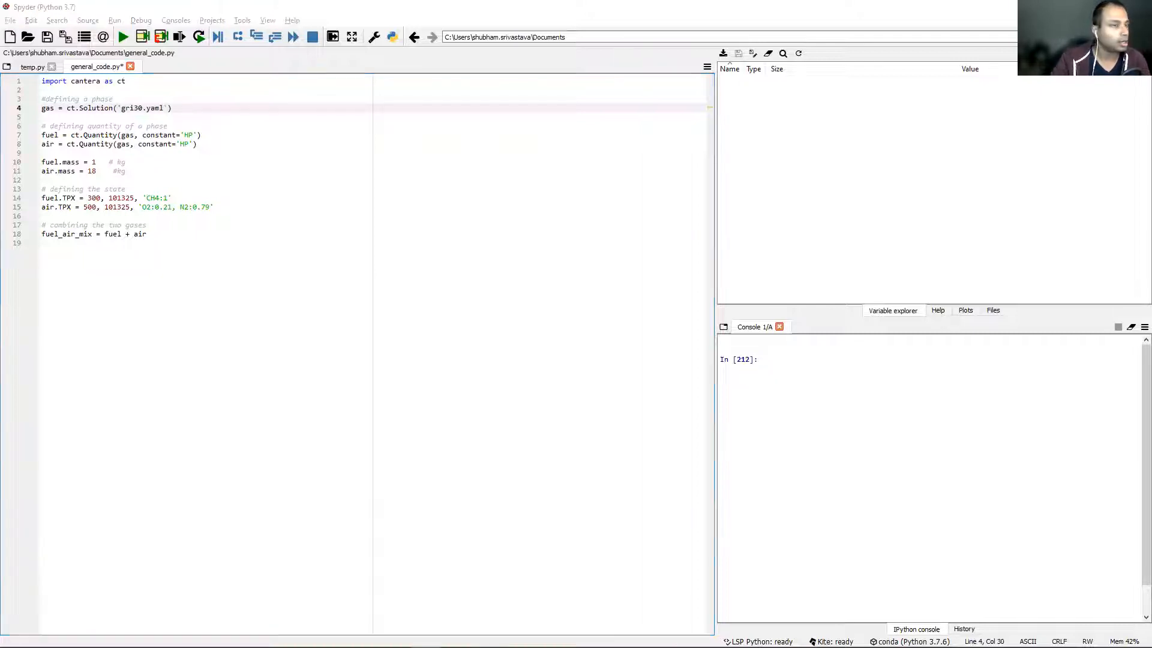
double_click(141, 108)
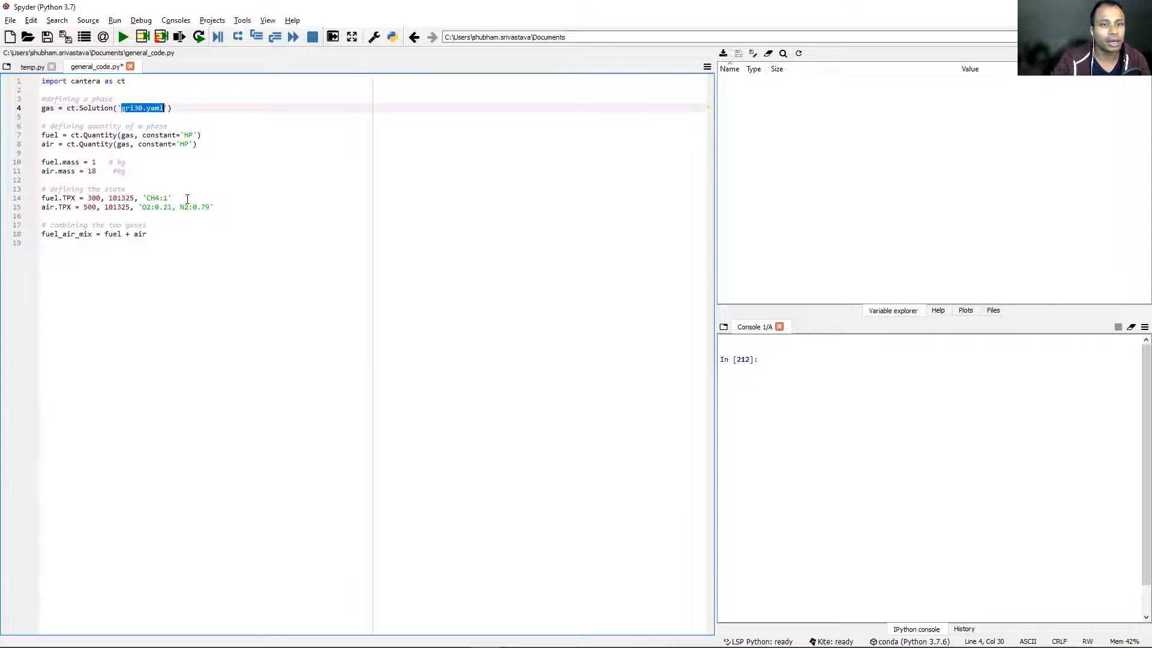
mouse_move(6, 276)
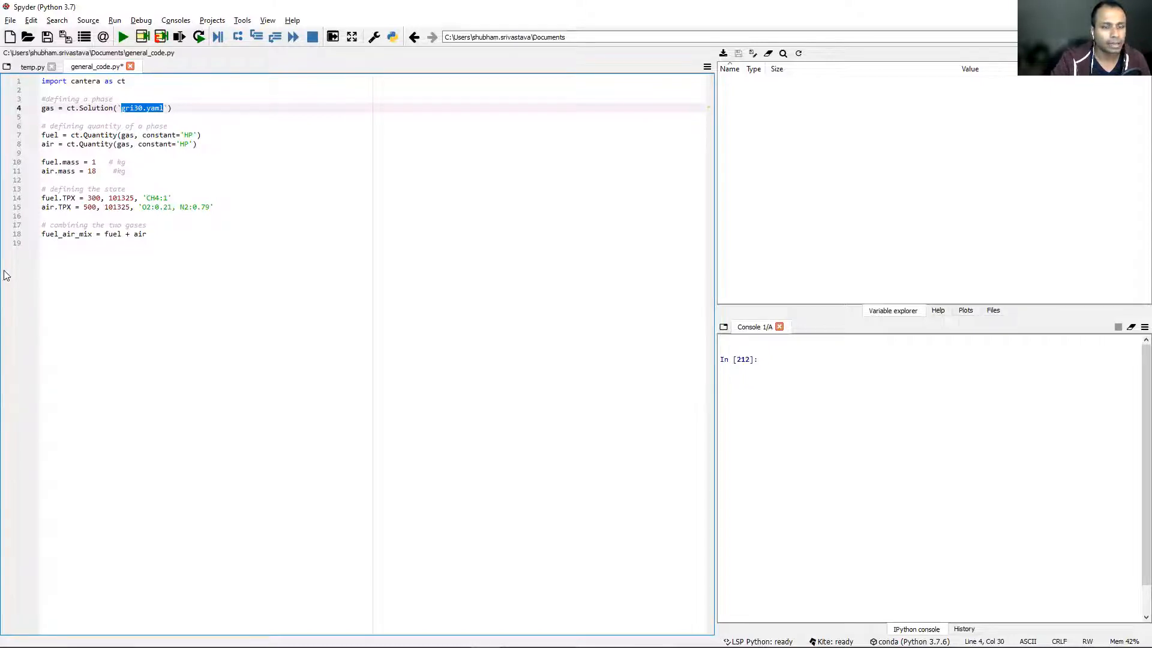
click(446, 243)
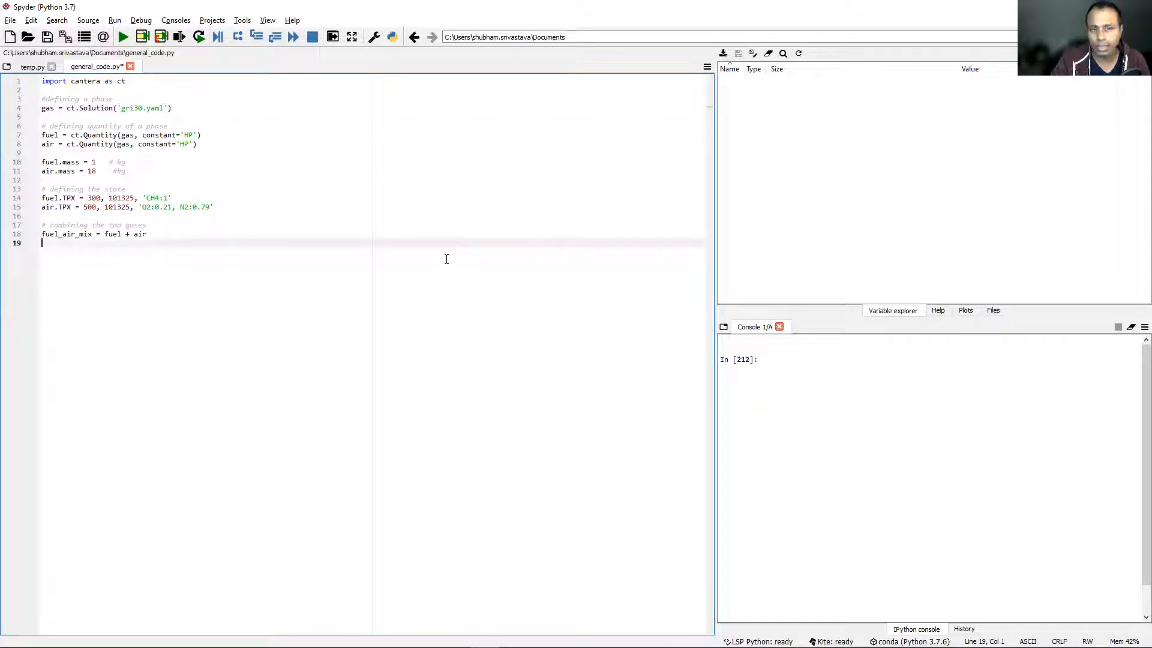
mouse_move(442, 355)
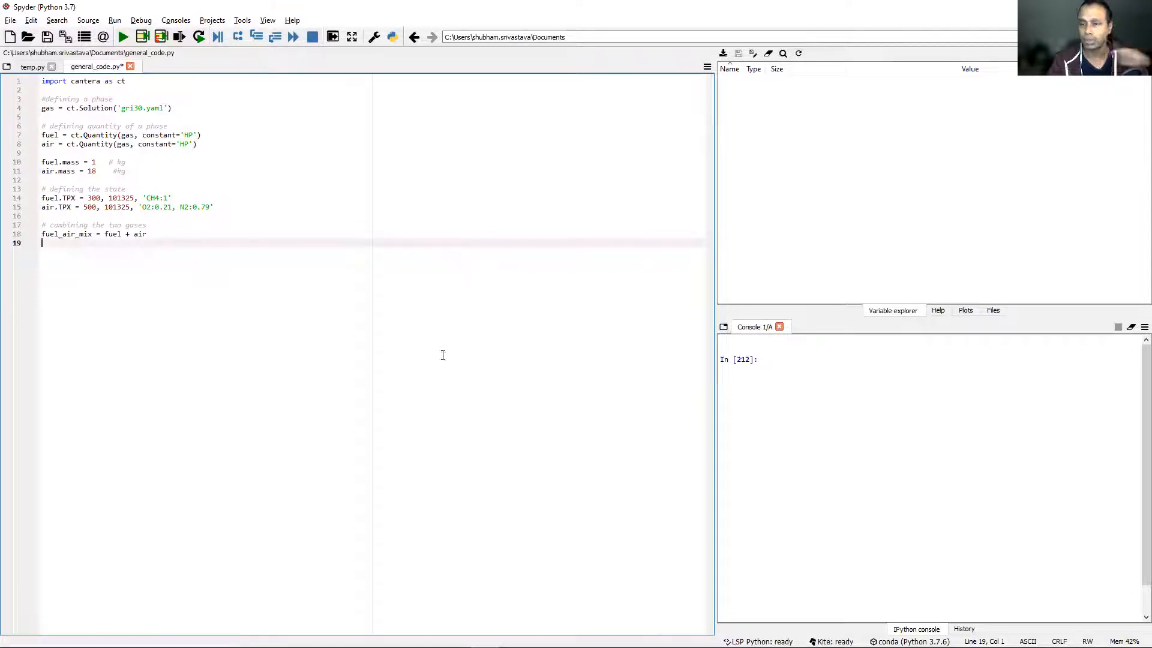
mouse_move(764, 416)
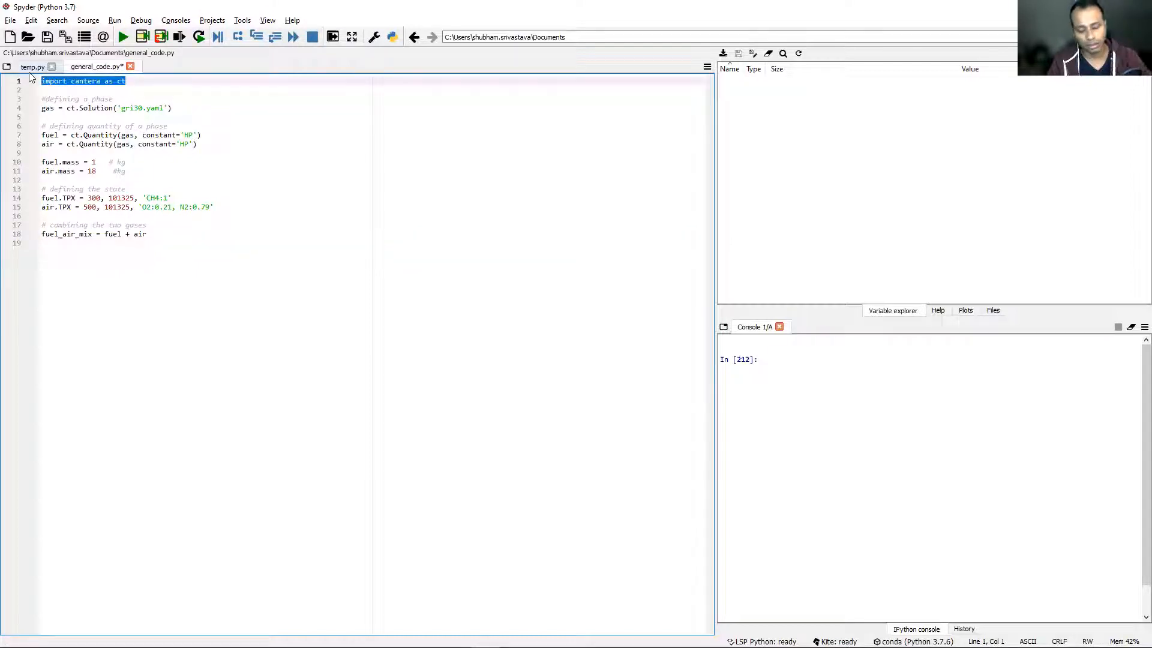
click(834, 447)
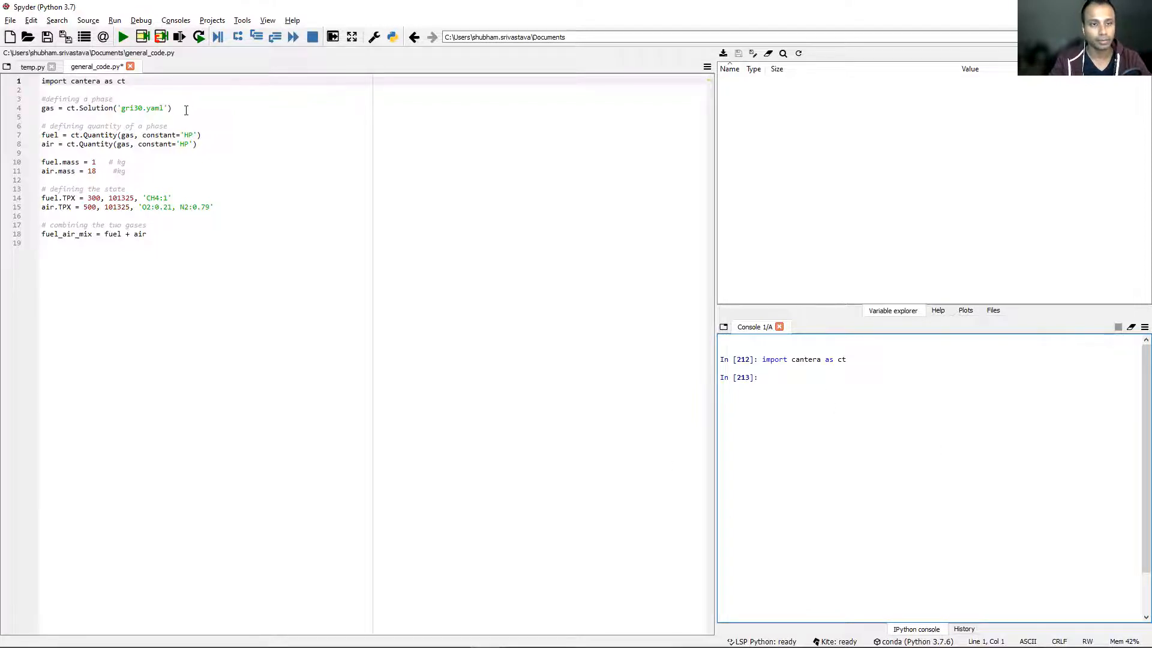
Step: Run gas = ct.Solution('gri30.yaml') as a separate console command
triple_click(106, 108)
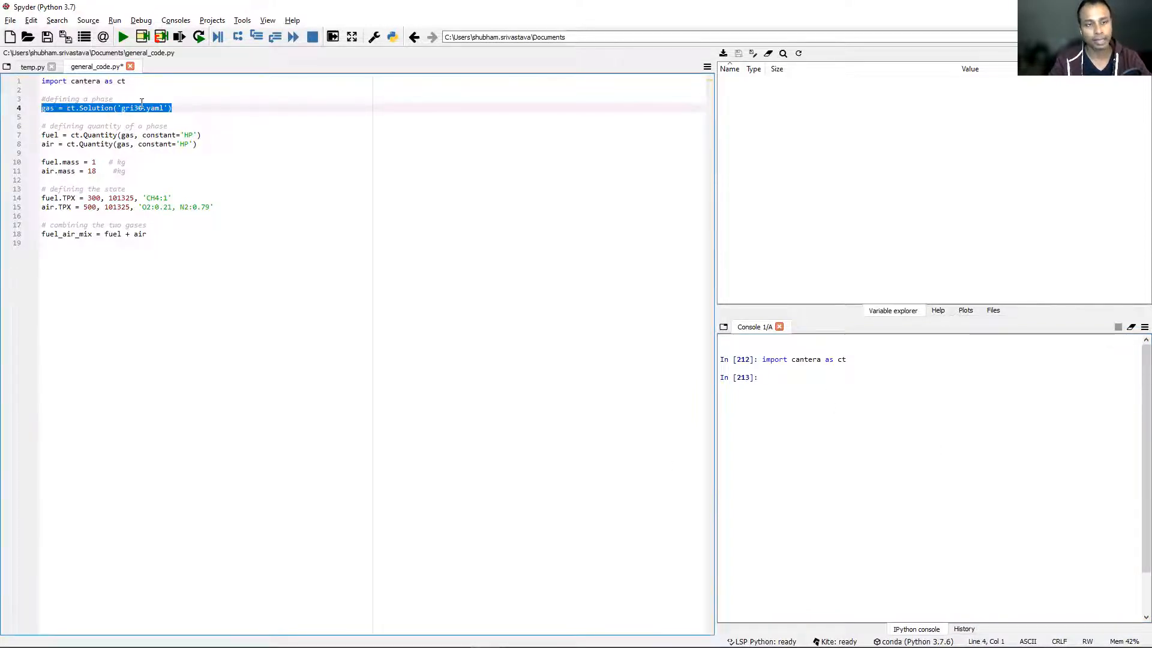
click(77, 98)
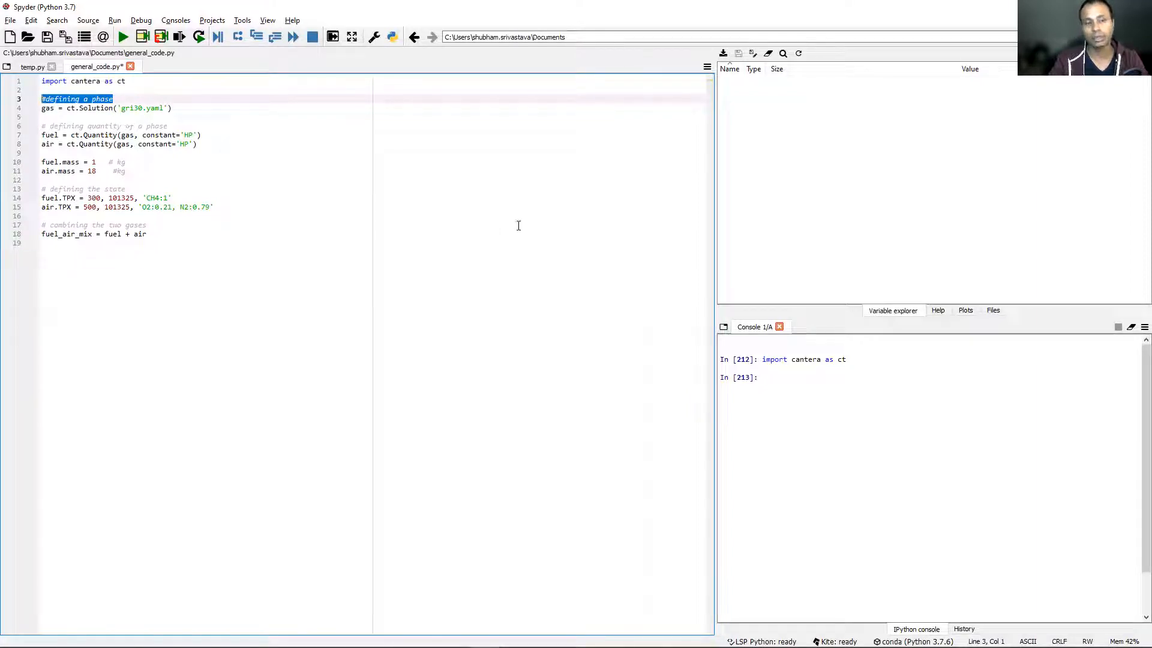
click(172, 108)
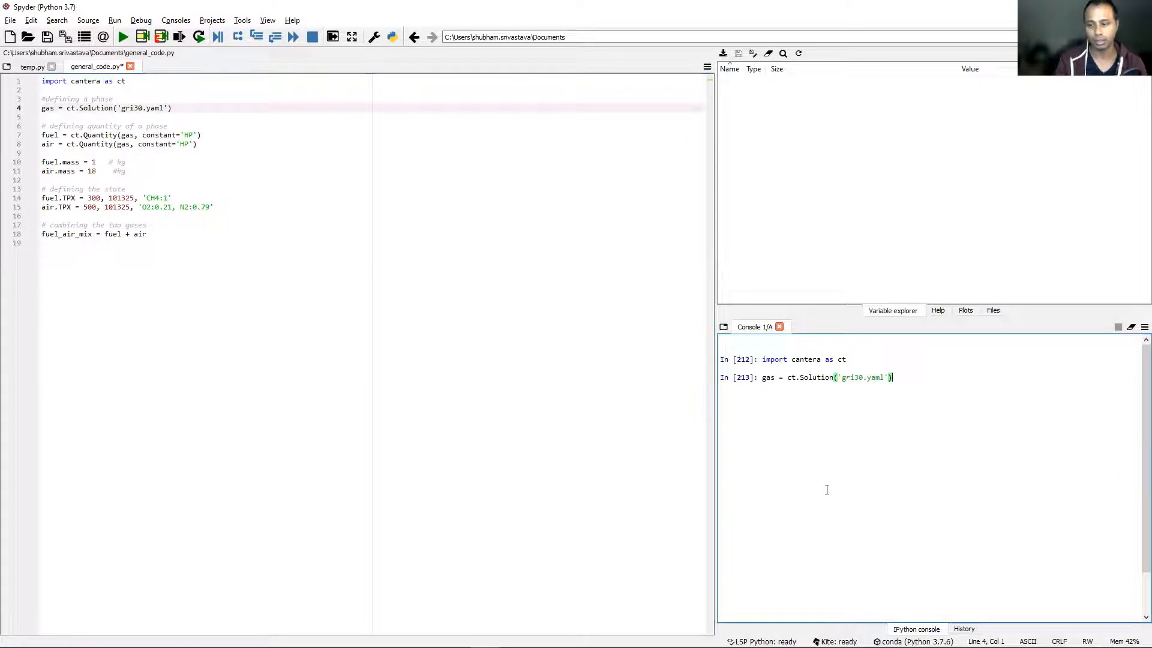
key(Return)
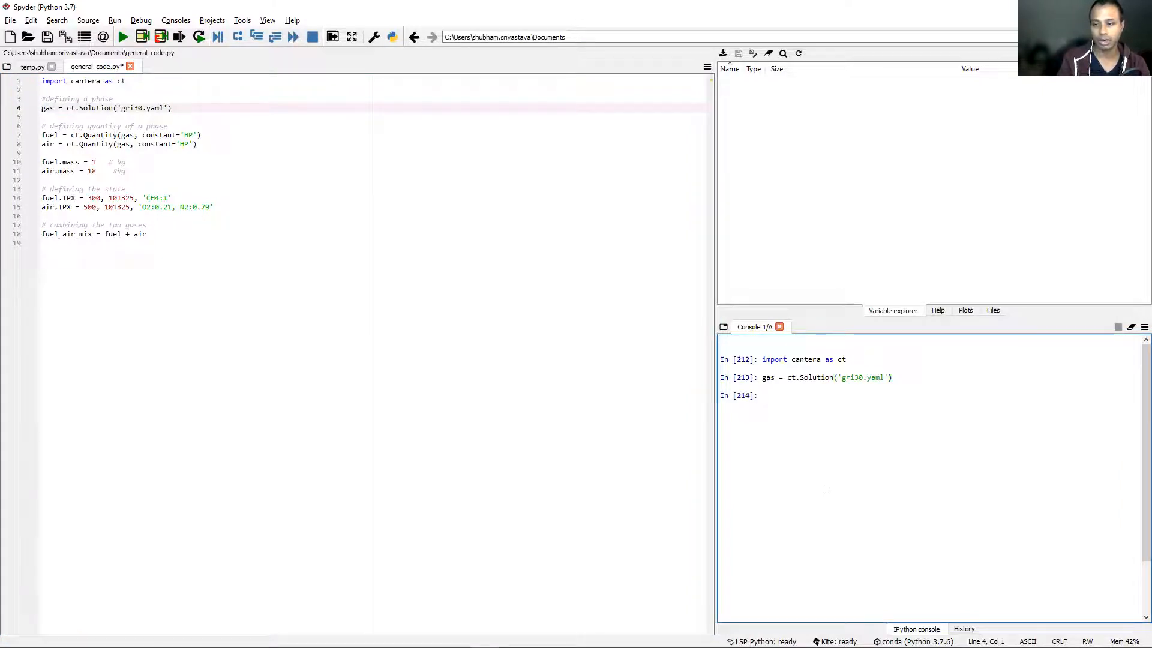
mouse_move(925, 536)
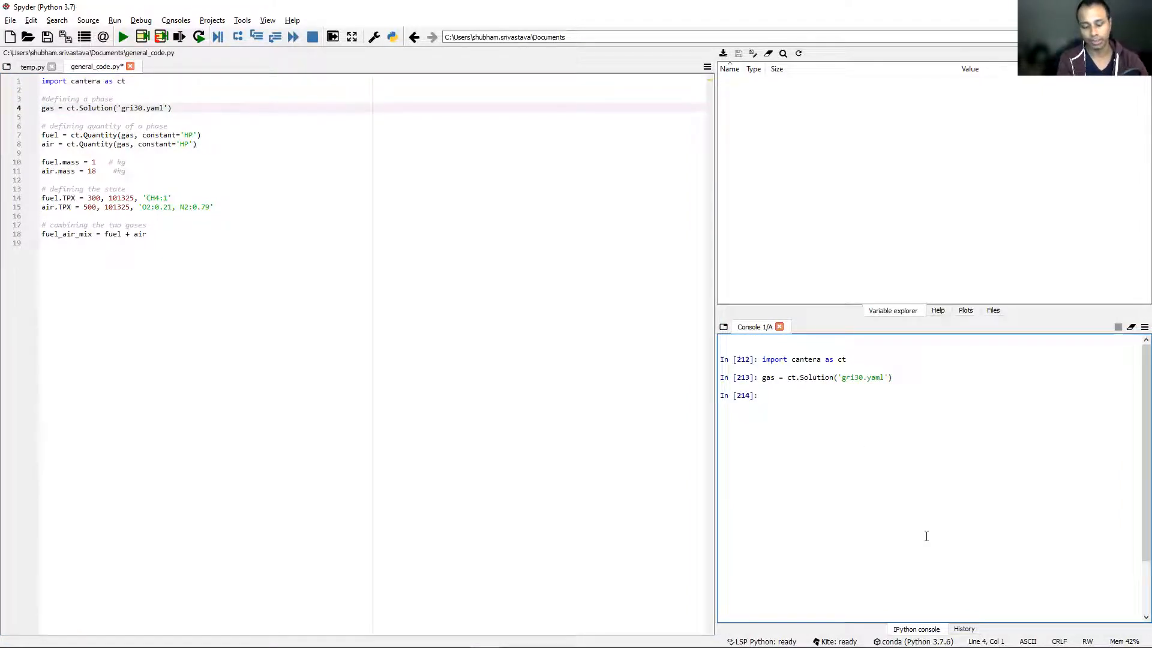
Step: Call gas() to print the gri30 state report (300 K, ~1 atm, pure H2) and check its mean molecular weight
text(gas())
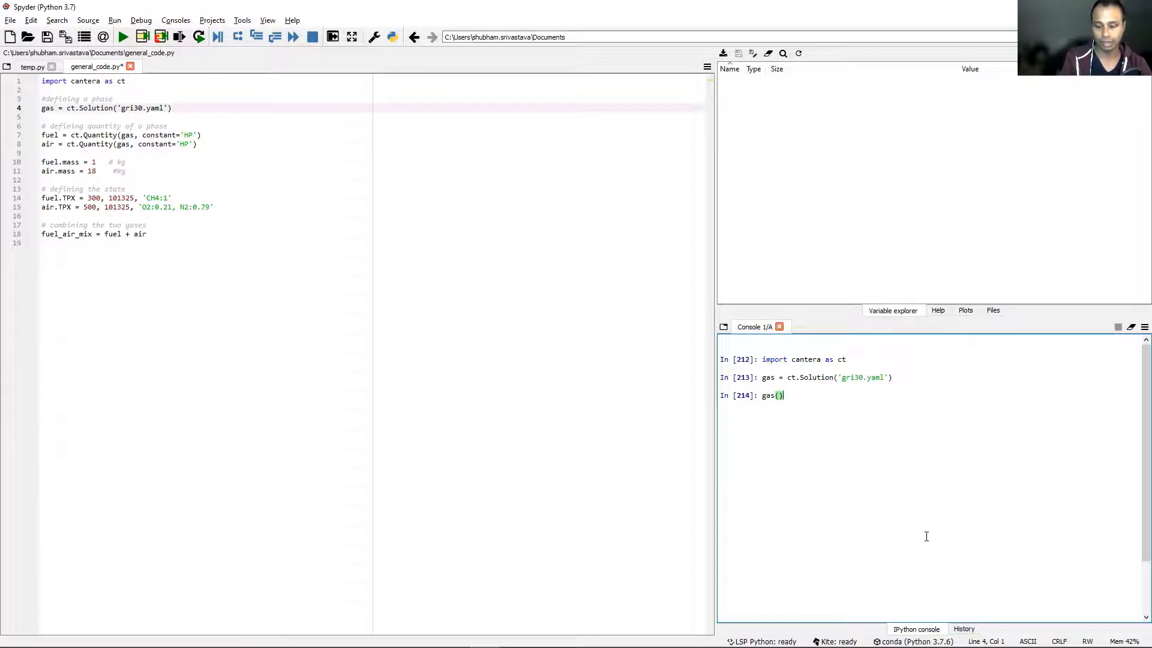
key(Return)
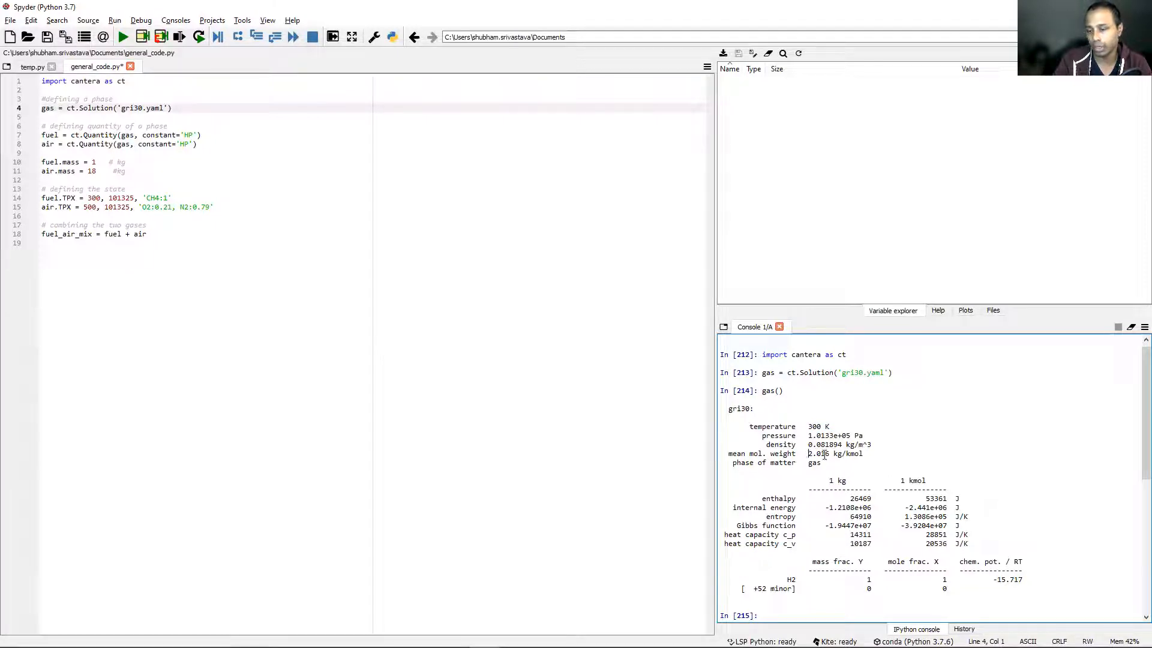
double_click(823, 454)
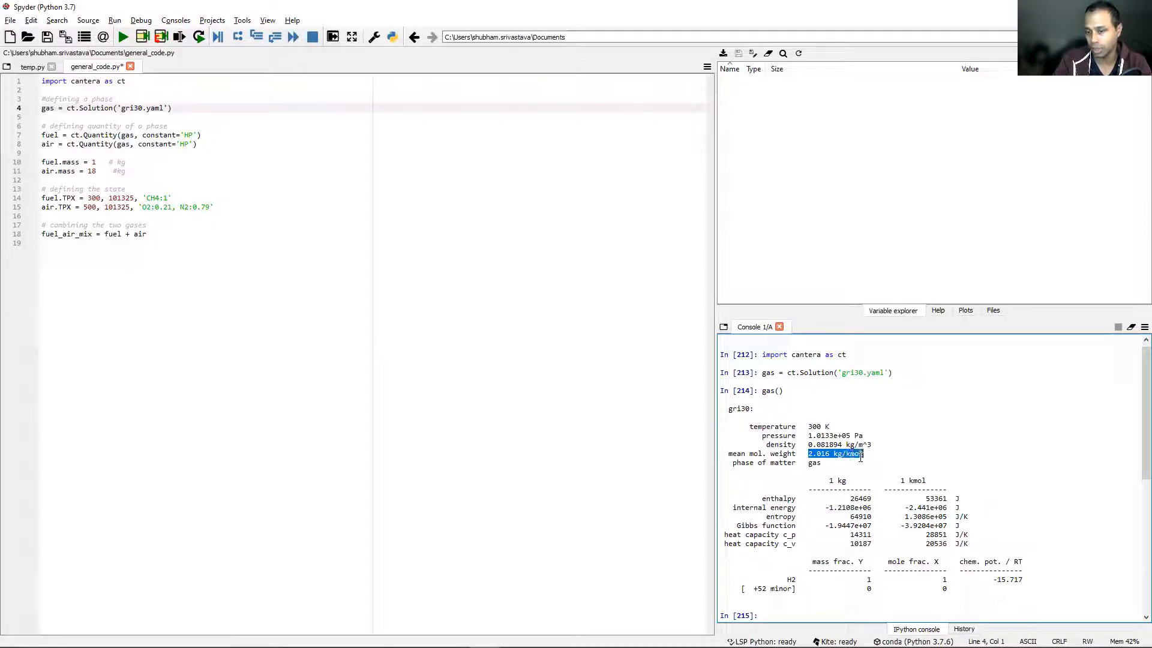
click(872, 463)
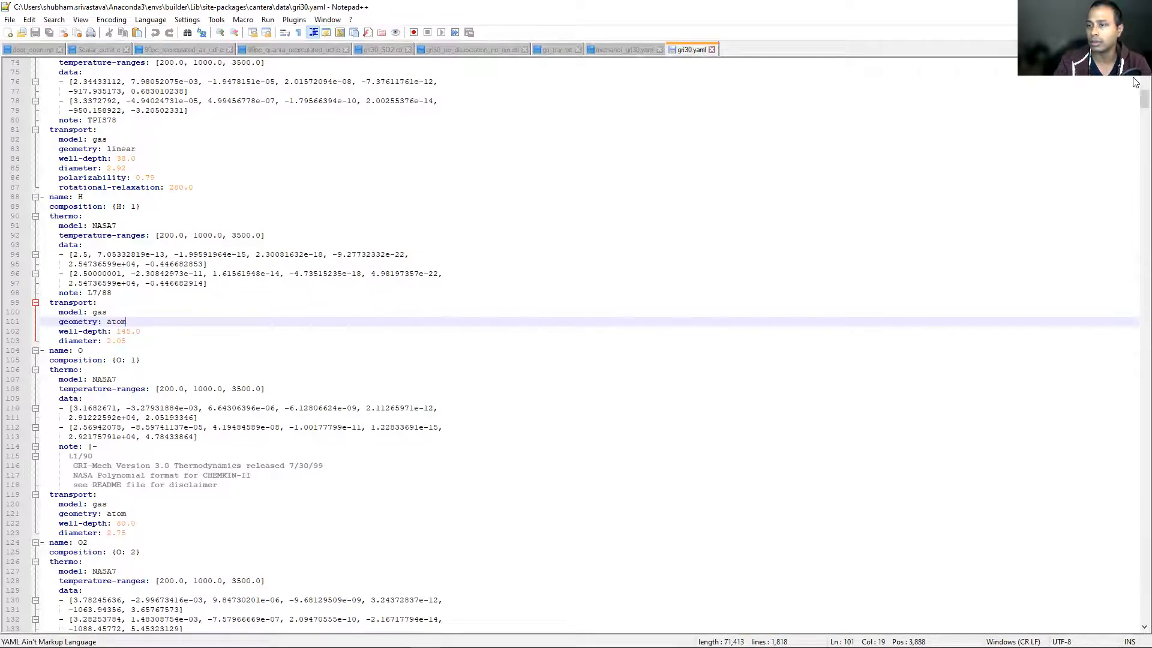
Step: Check that H2 is the first species in gri30.yaml's phase header, then return to Spyder
key(ctrl+Home)
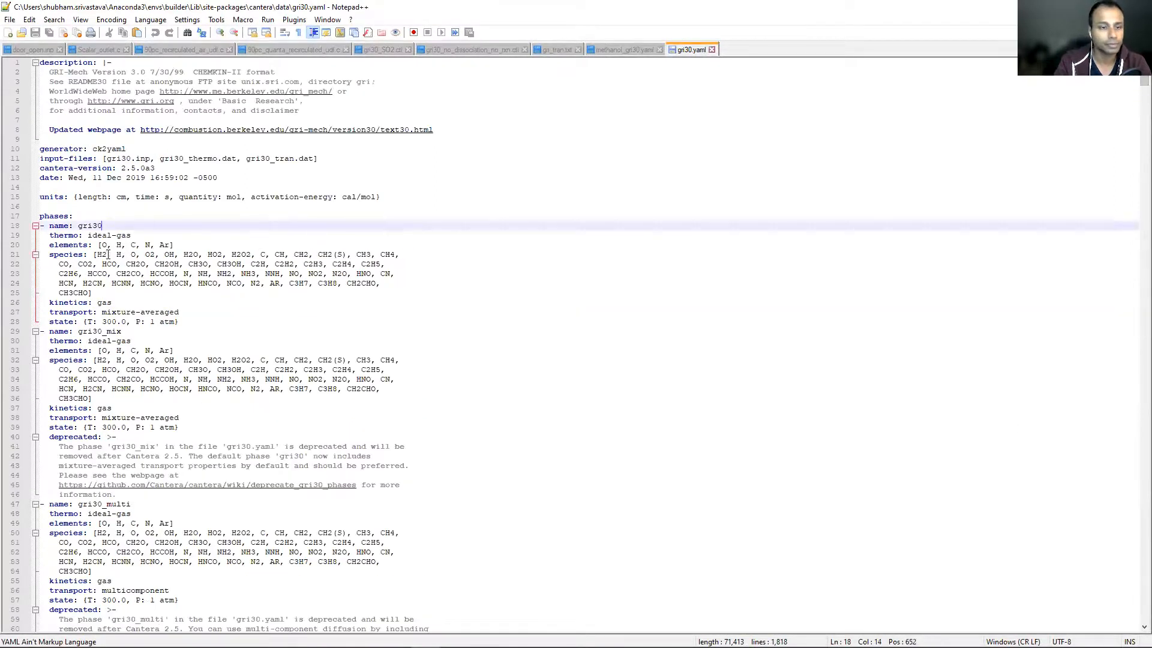
click(99, 255)
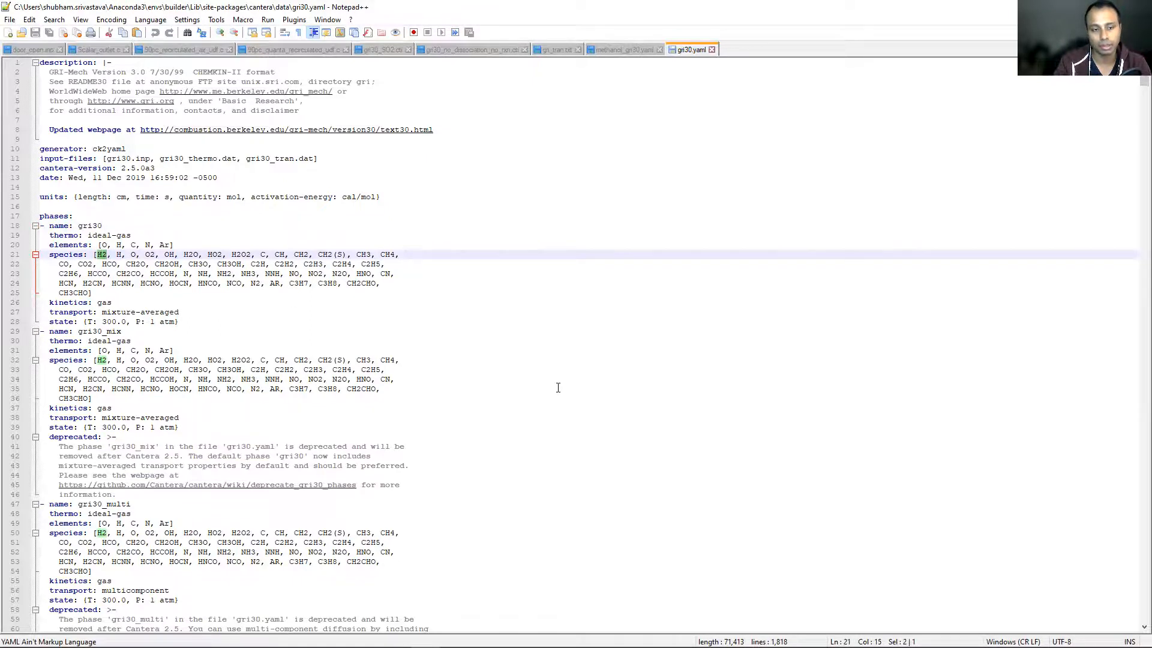
mouse_move(568, 366)
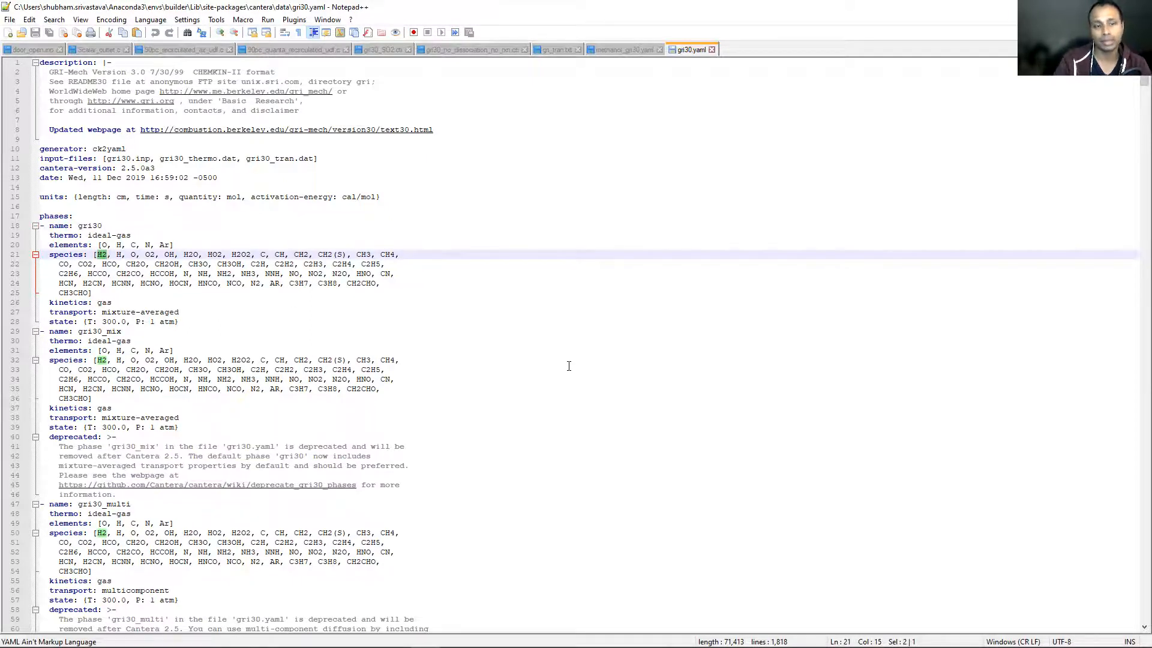
mouse_move(853, 101)
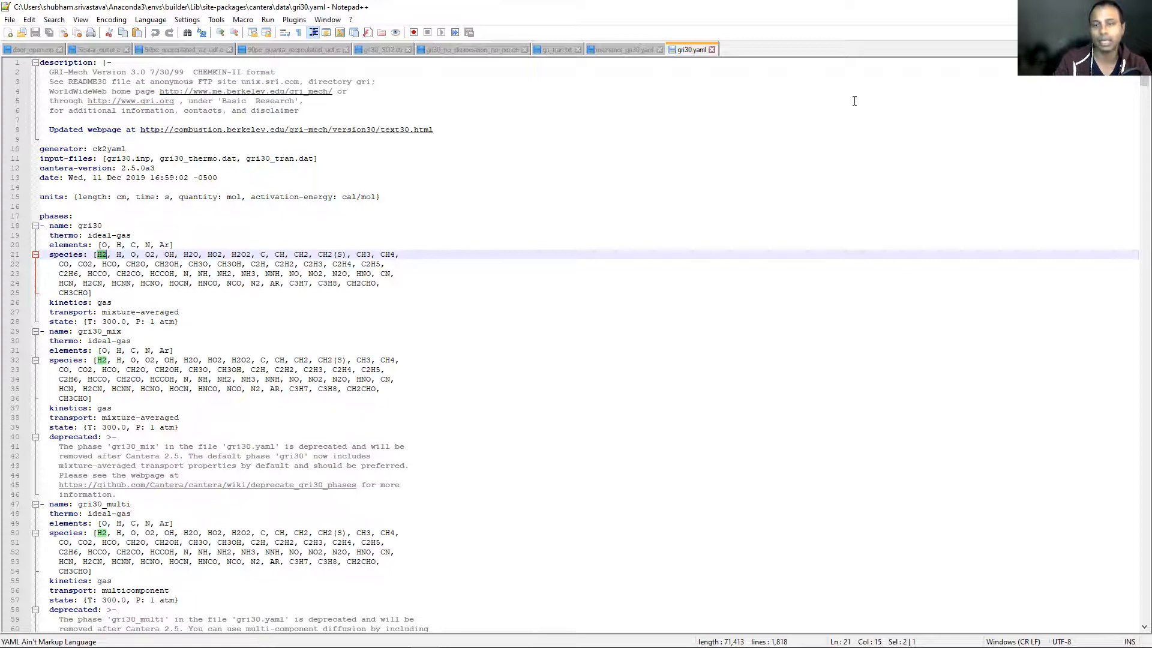
mouse_move(883, 156)
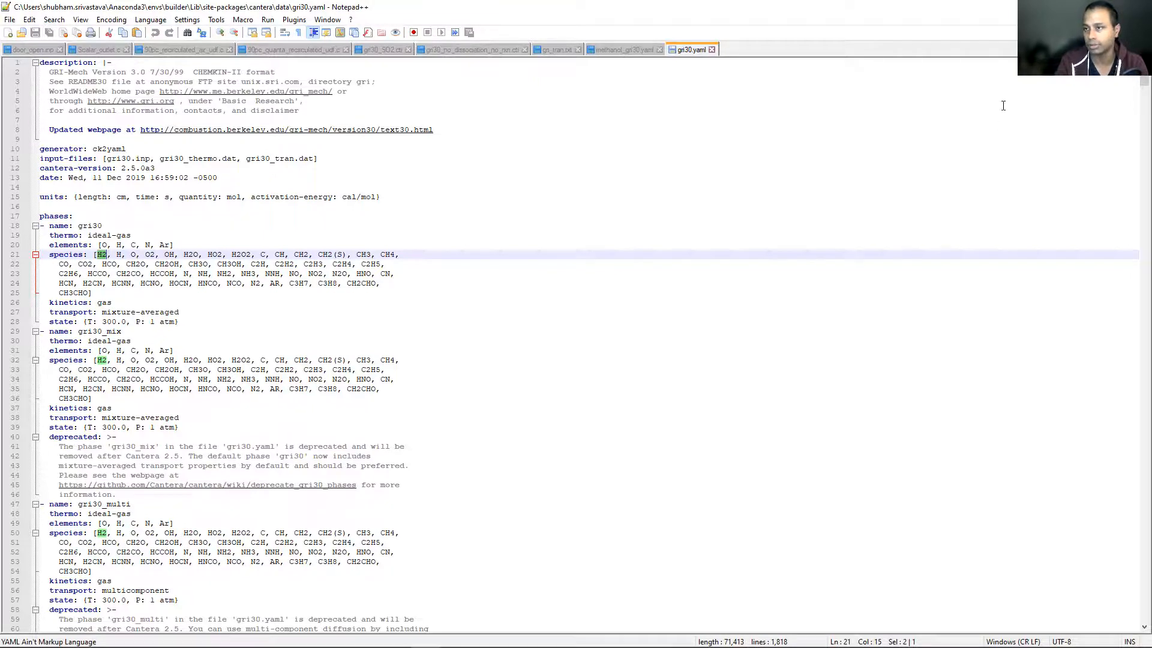
key(alt+tab)
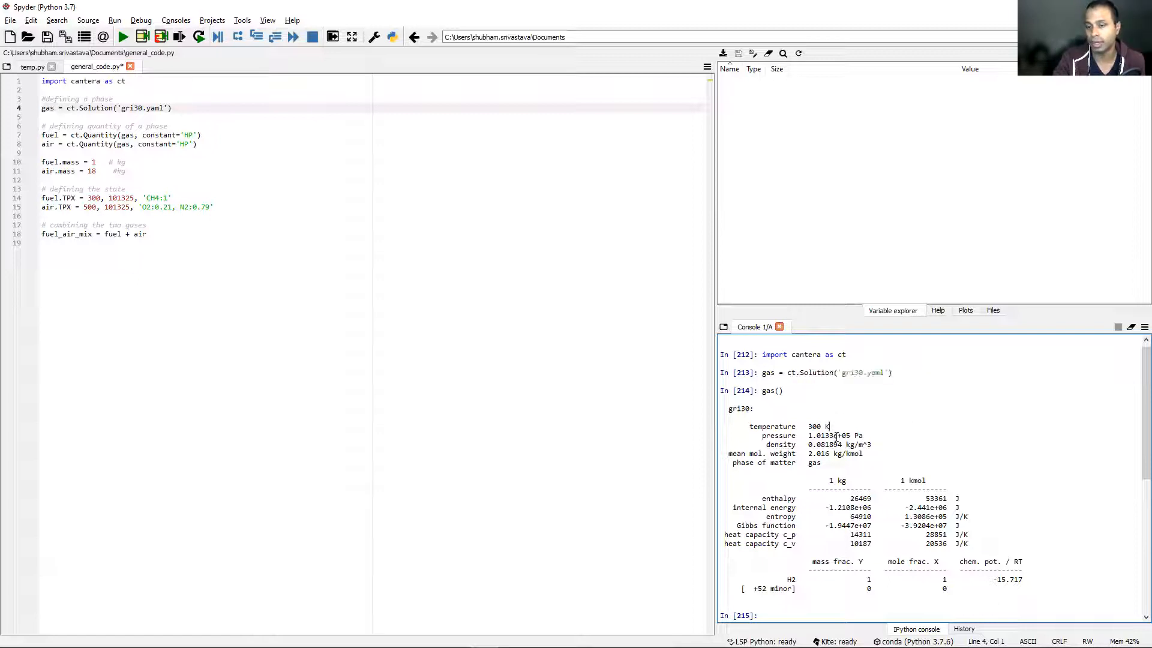
Step: Check the density value in the gas report and bring up the Cantera documentation in Edge
double_click(835, 435)
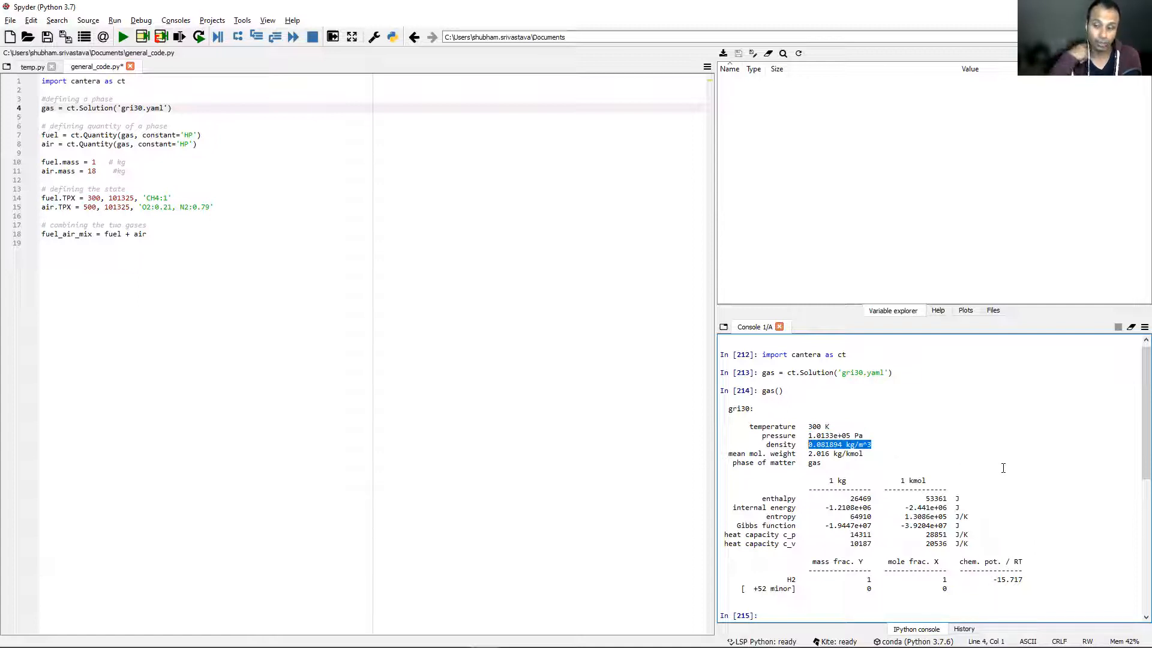
mouse_move(866, 556)
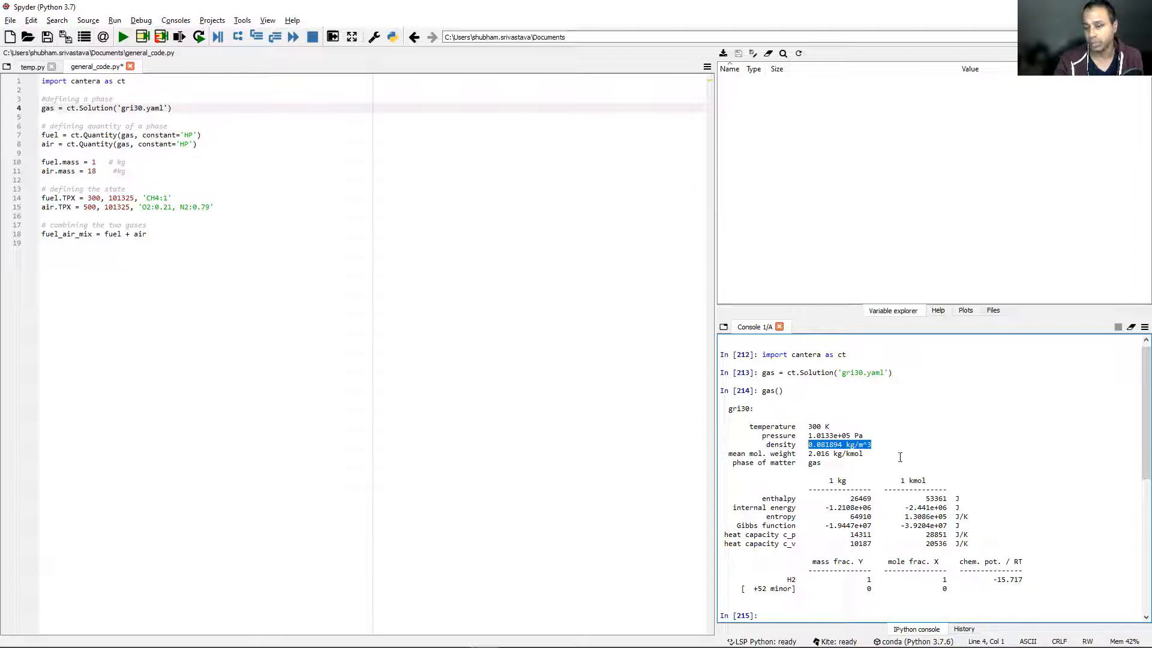
click(790, 616)
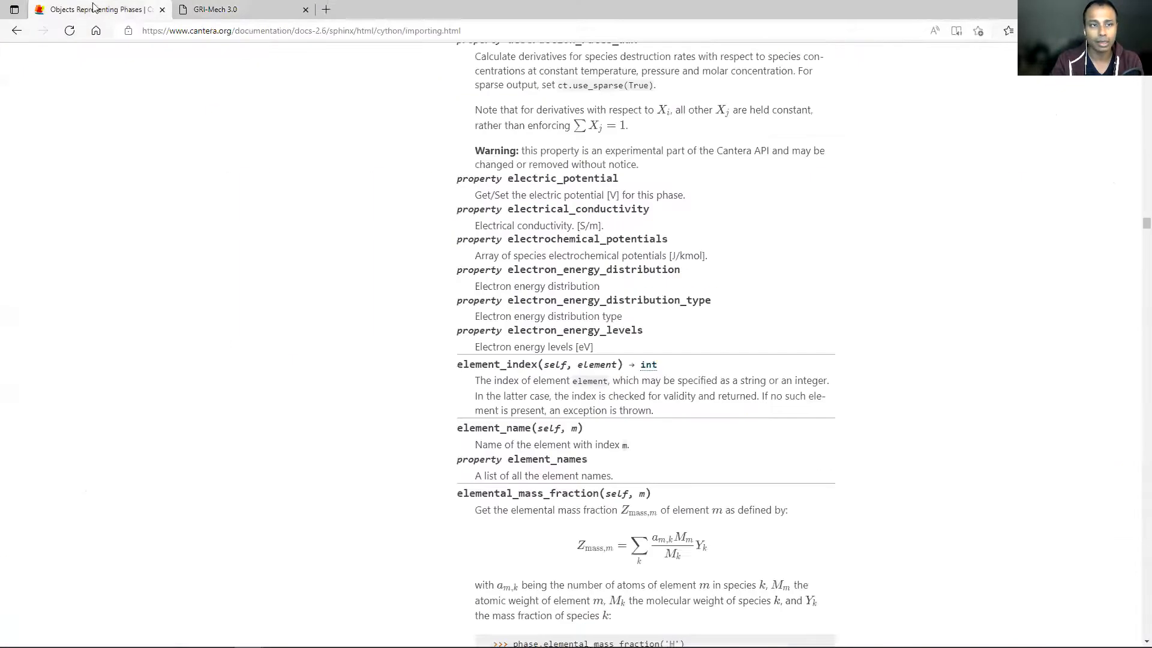
Step: Go back to the docs index and open the Objects Representing Phases page
scroll(up, 3)
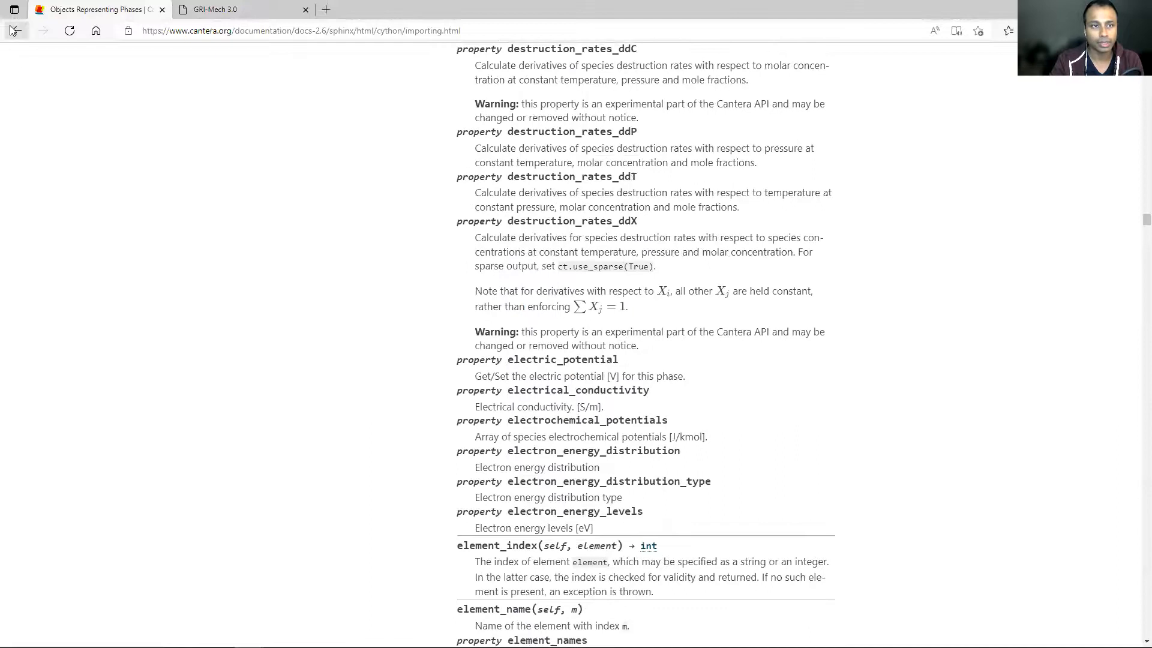
click(17, 30)
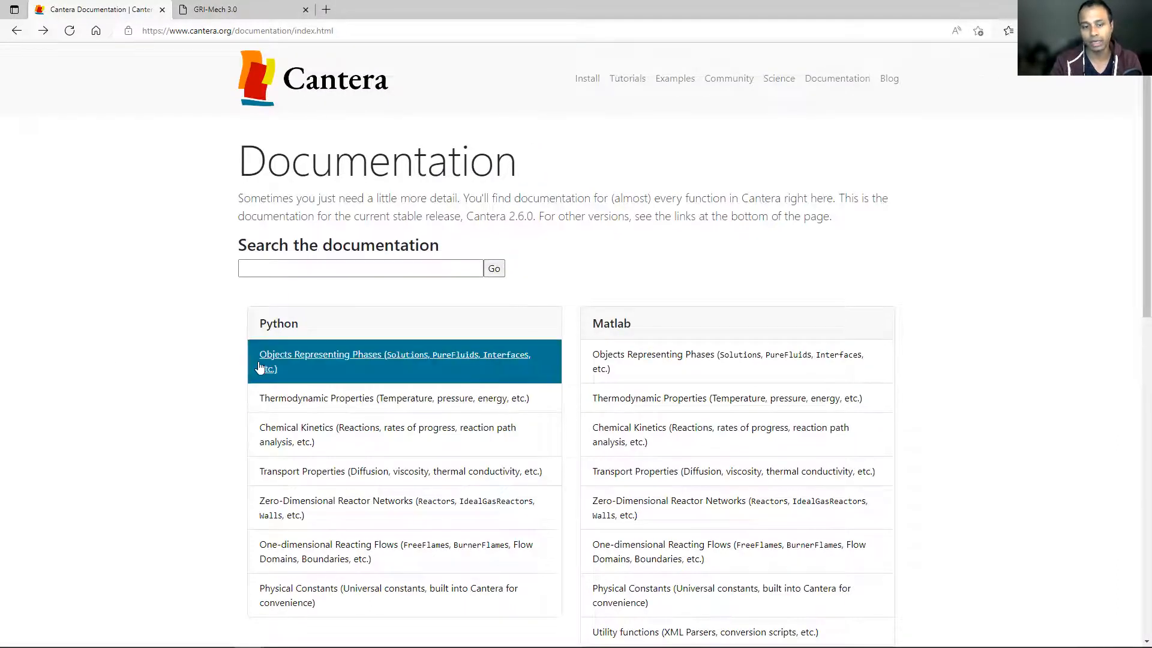
mouse_move(382, 364)
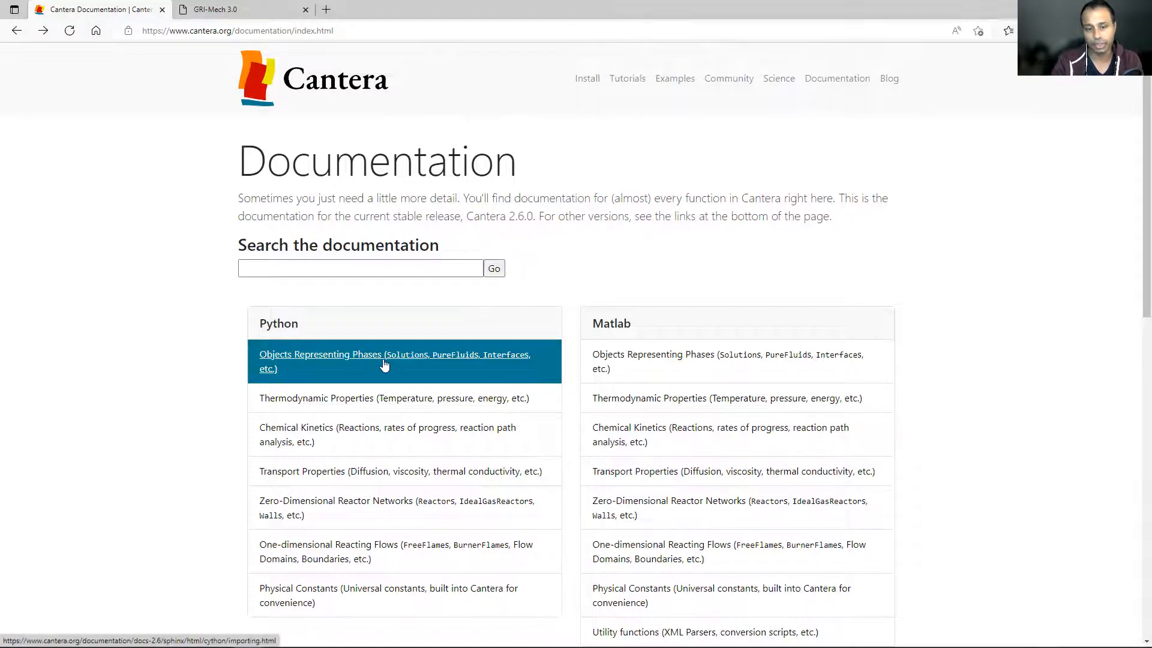
mouse_move(416, 365)
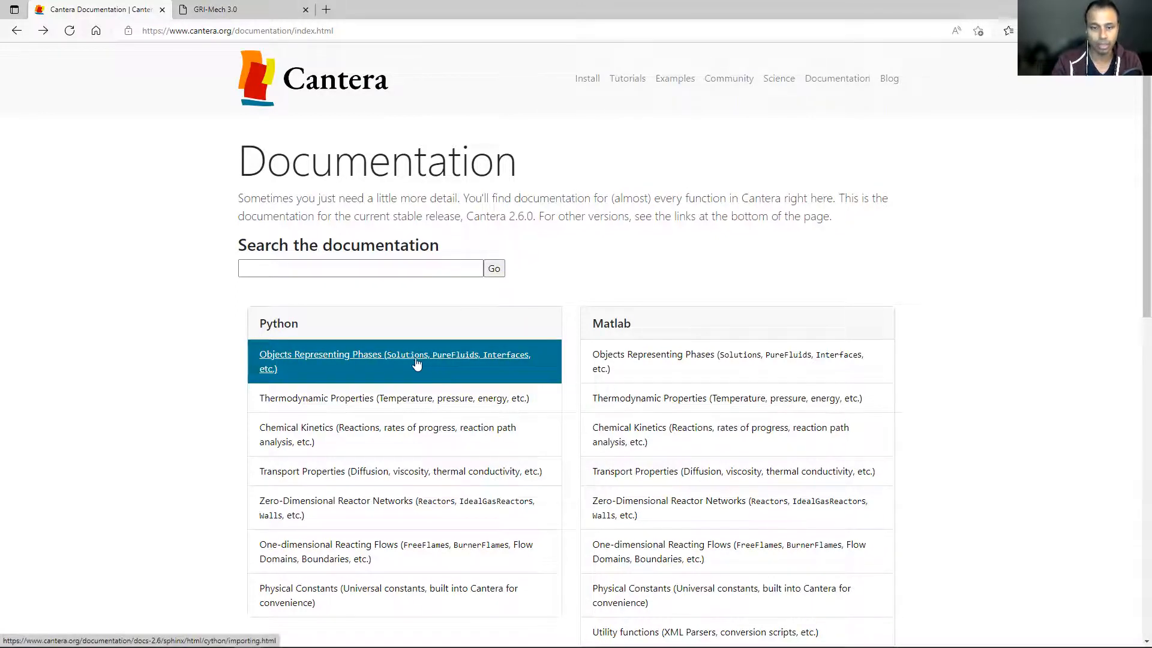
click(395, 361)
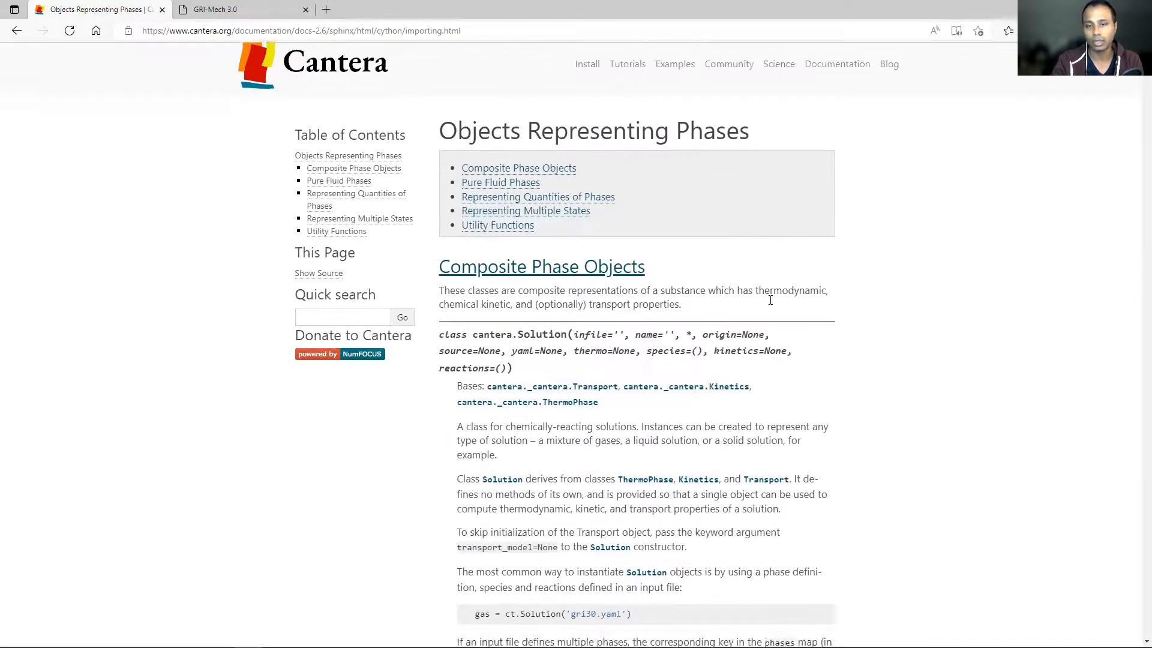
scroll(up, 3)
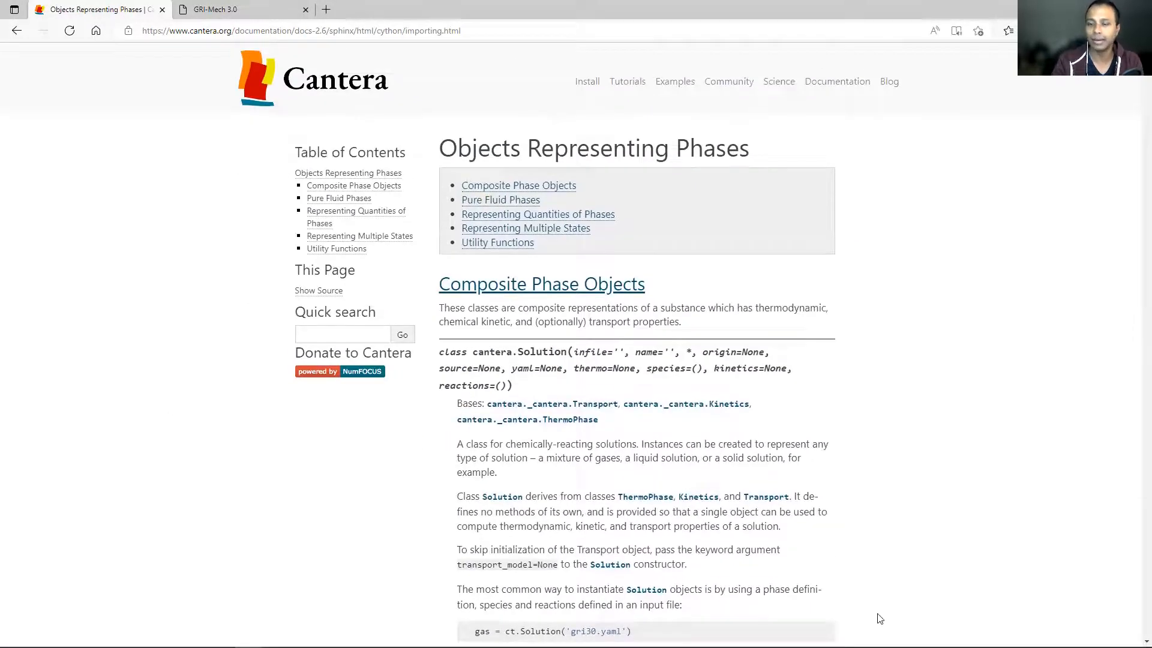
scroll(down, 3)
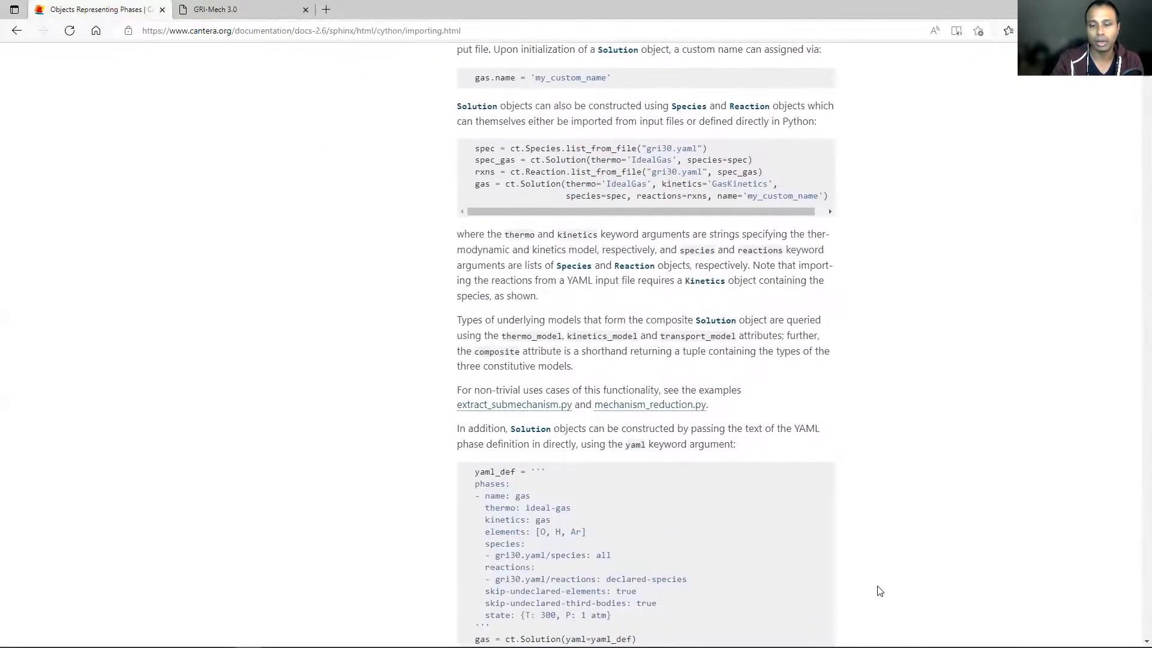
scroll(down, 3)
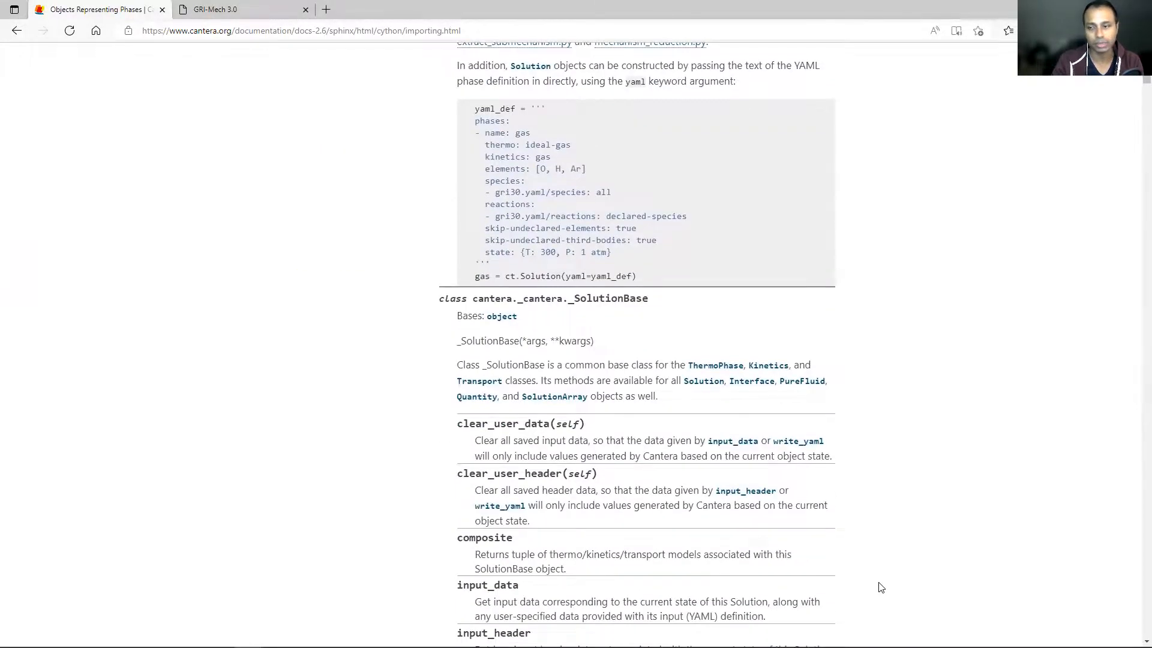
mouse_move(948, 408)
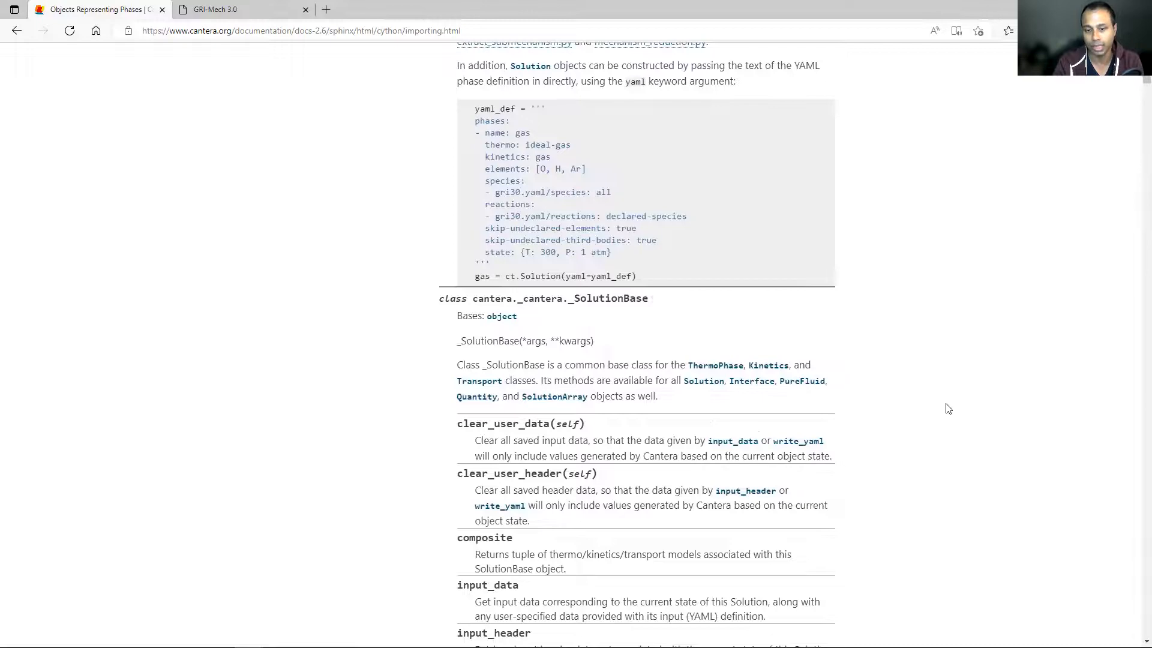
Step: Read through SolutionBase methods, Interface, DustyGas and PureFluid sections of the page
scroll(down, 3)
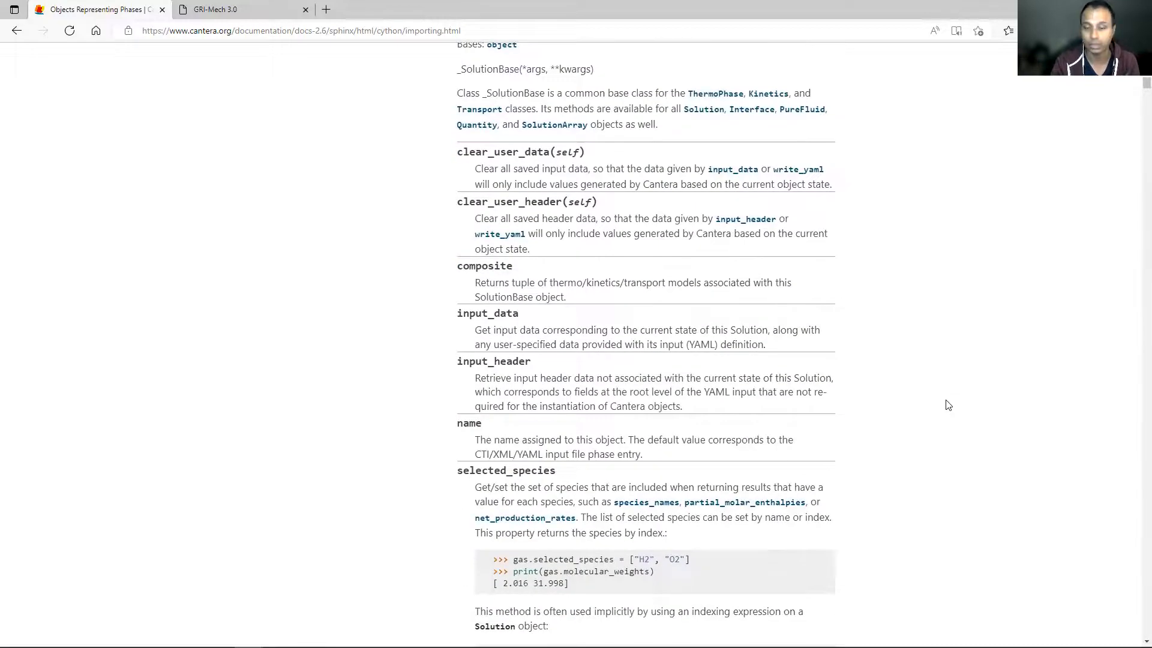
scroll(down, 3)
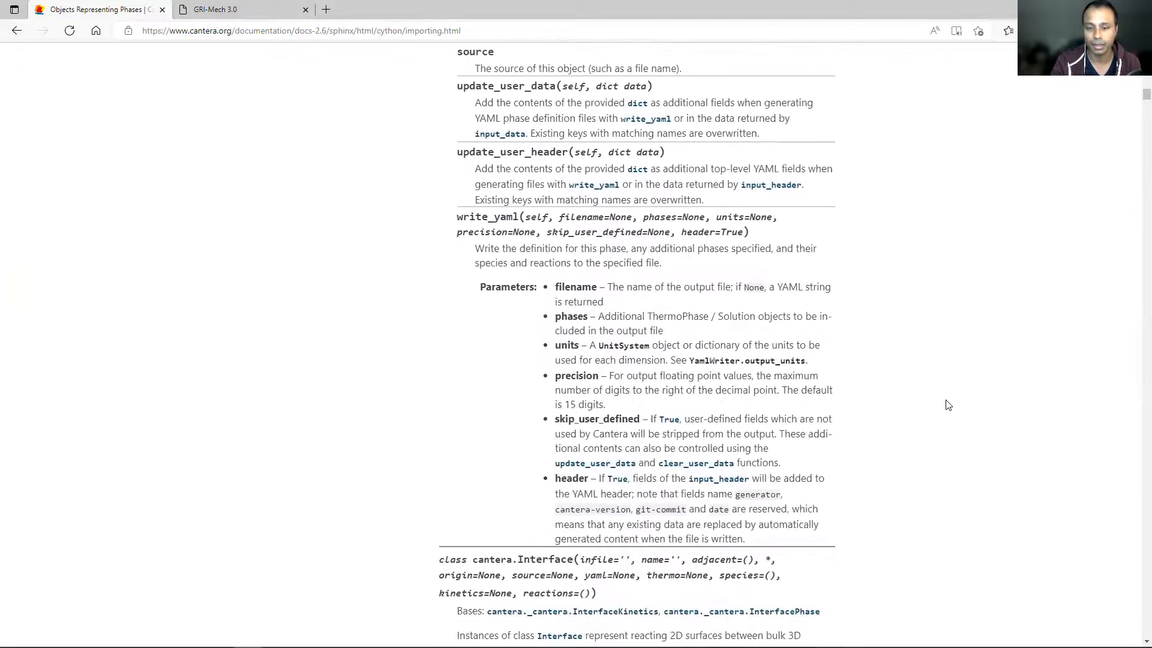
scroll(down, 3)
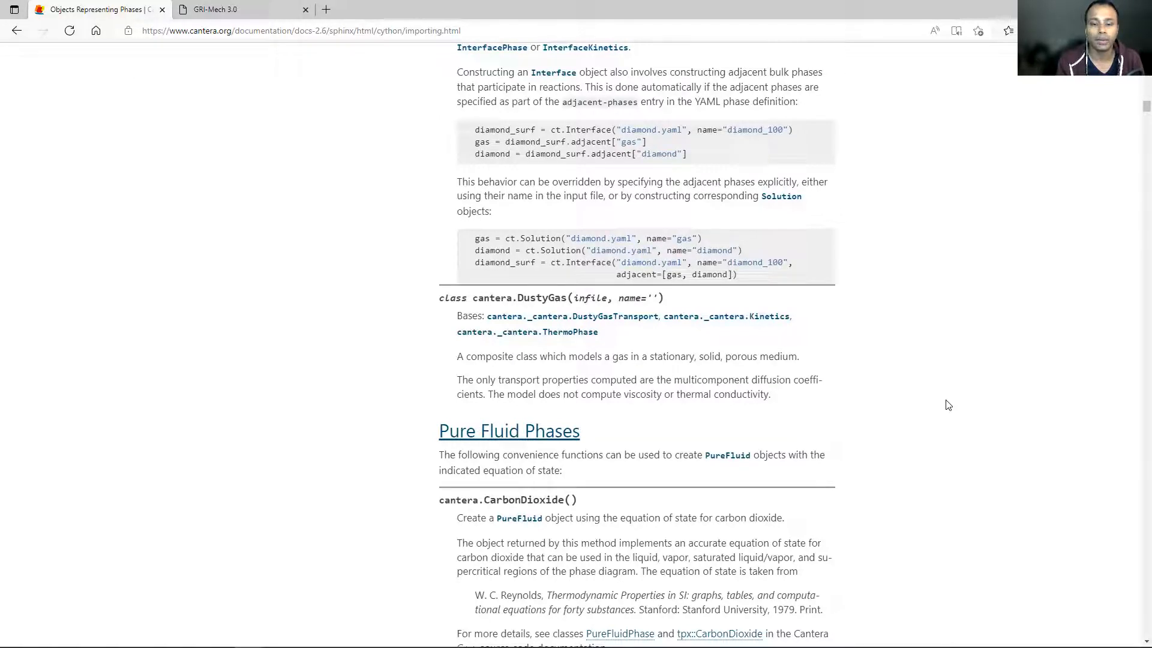
mouse_move(931, 368)
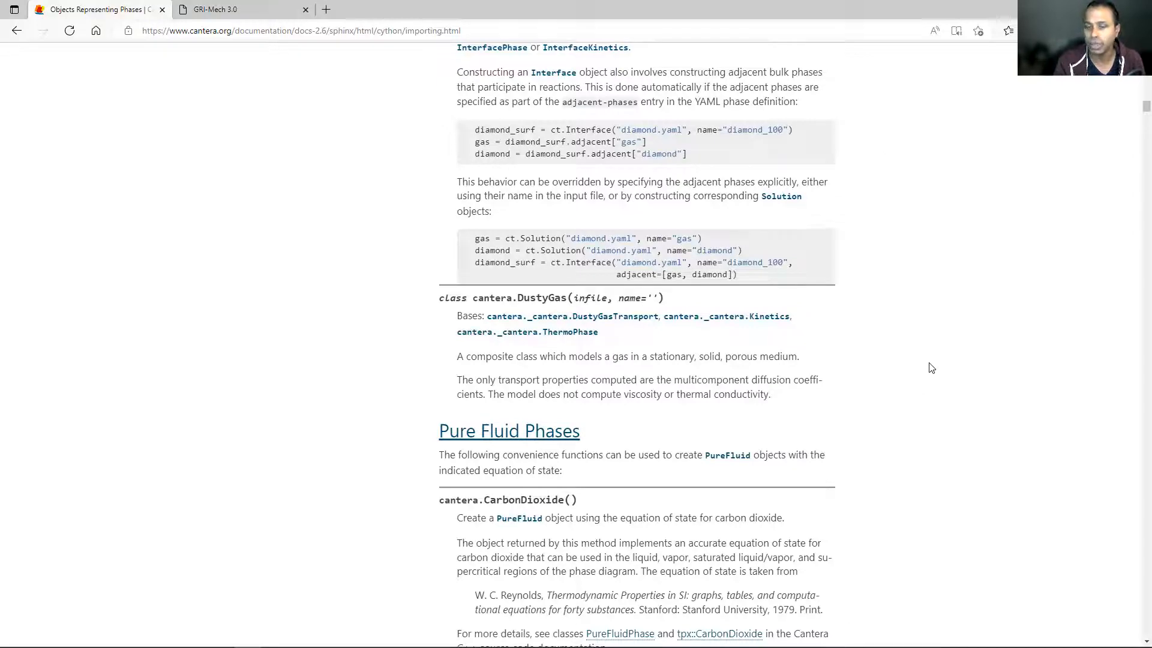
scroll(down, 3)
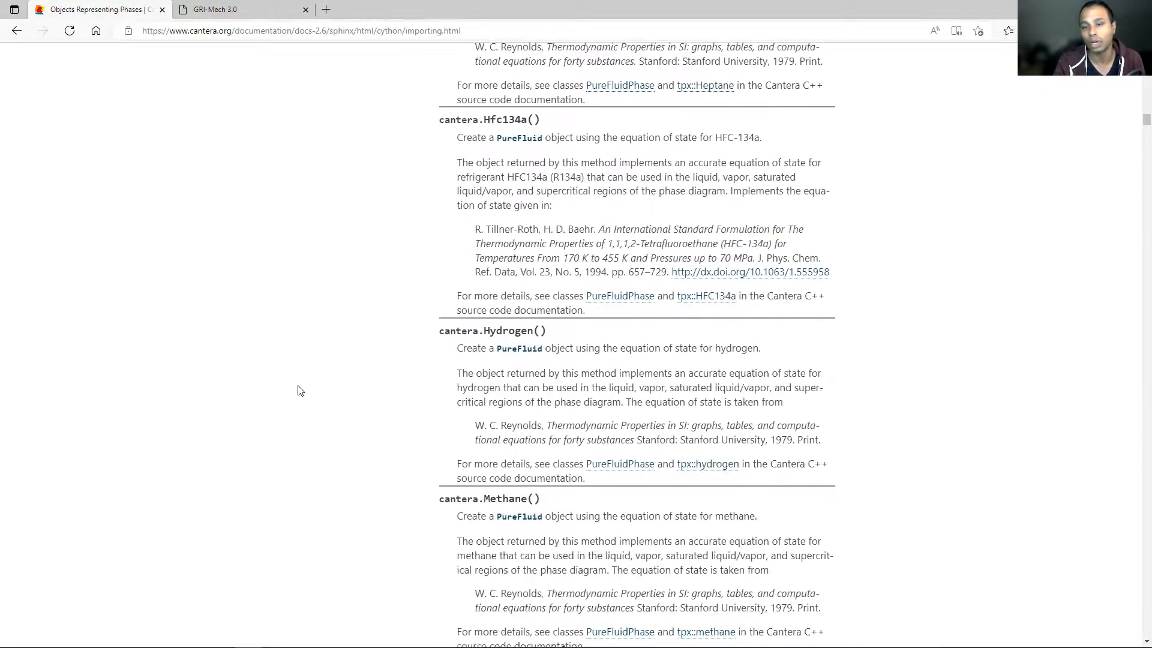
scroll(down, 3)
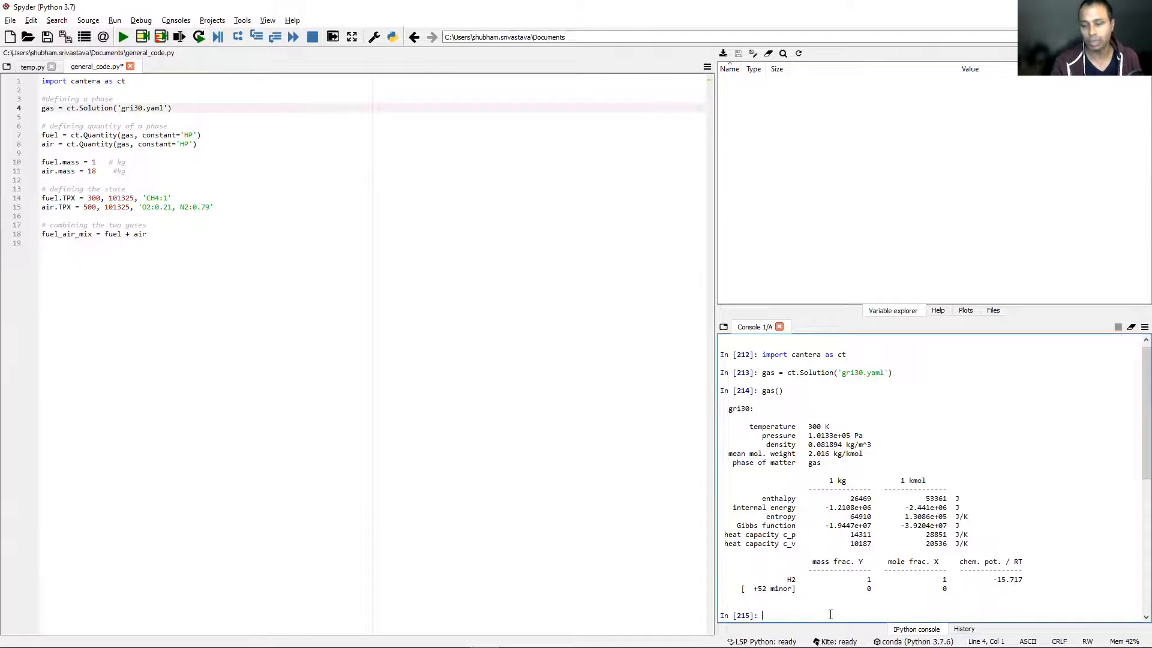
Step: Print the built-in help for the gas object with help(gas) in the console
text(help)
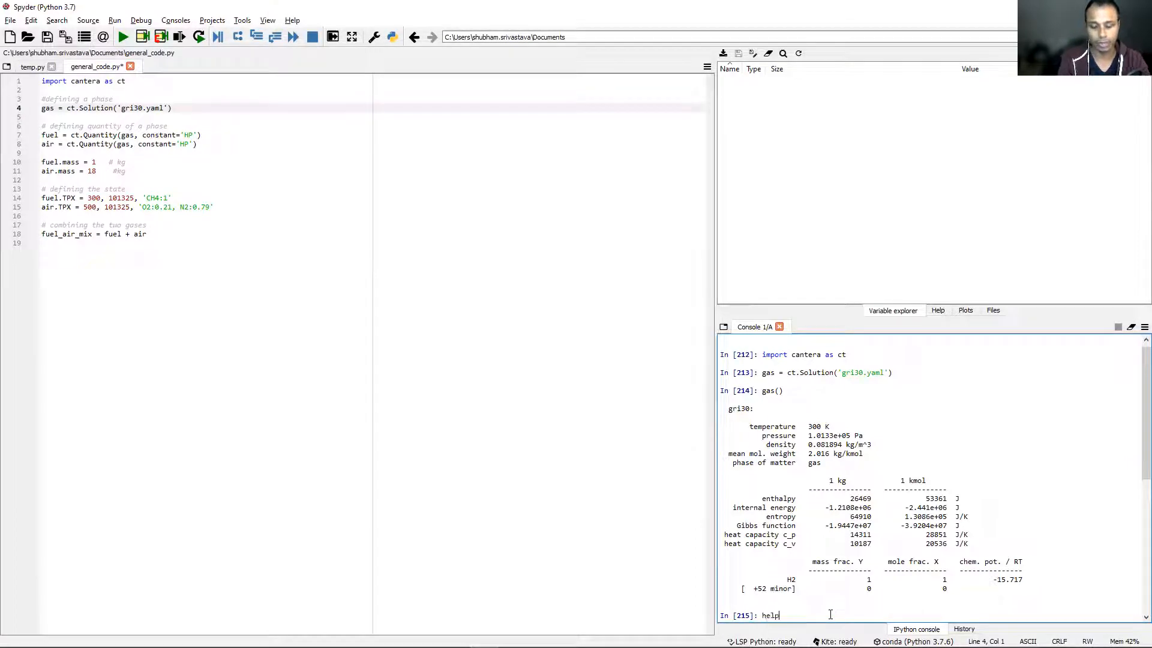
text((gas))
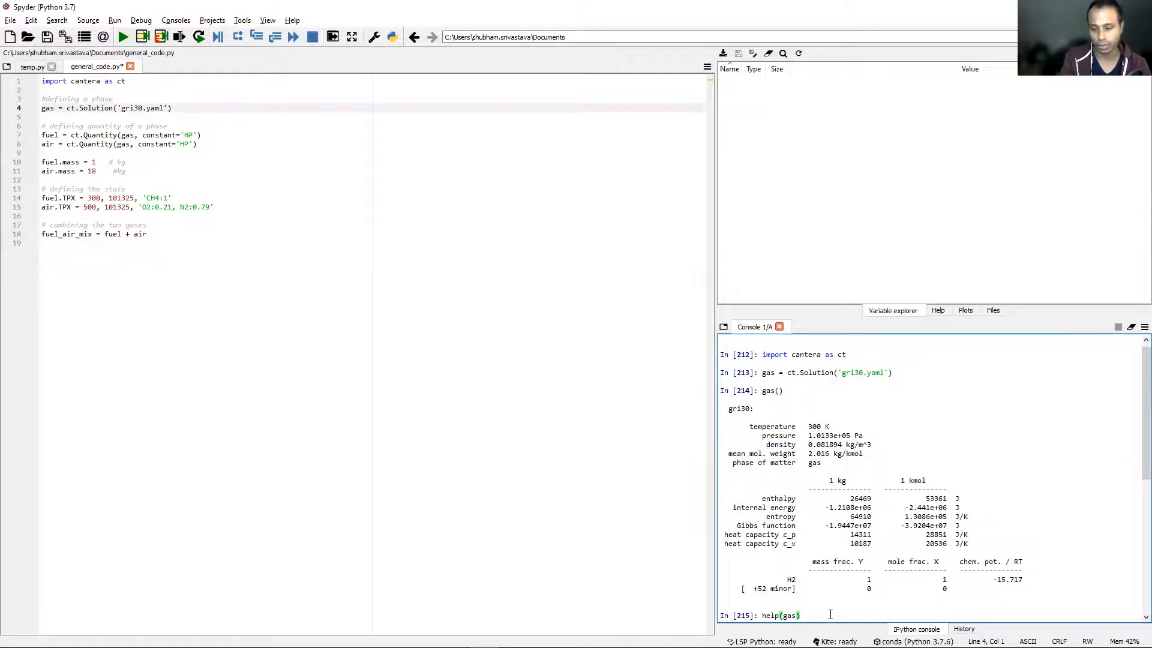
key(Return)
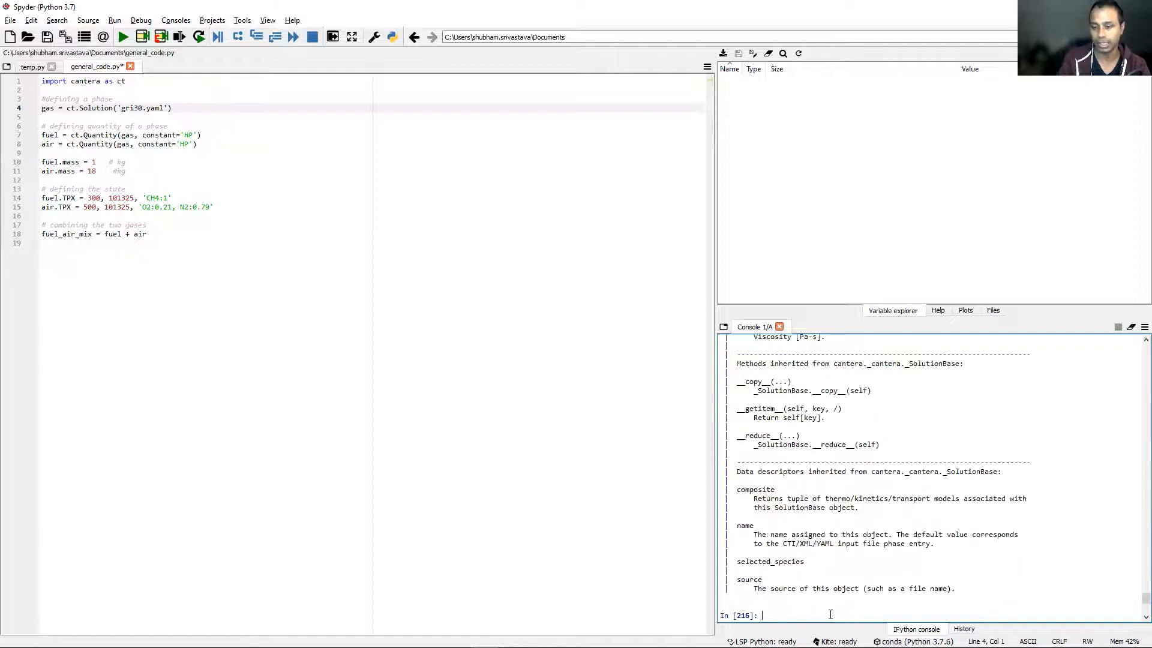
mouse_move(1135, 600)
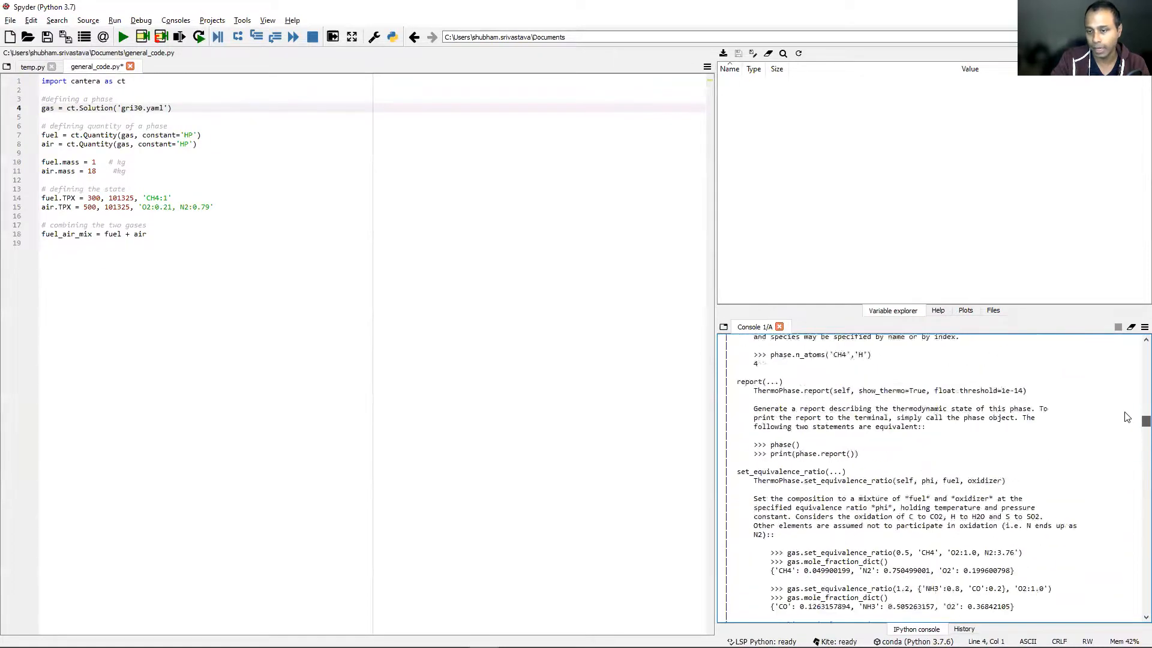
Step: Read through the gas property list in the help output, including the TPX and TPY entries
scroll(up, 3)
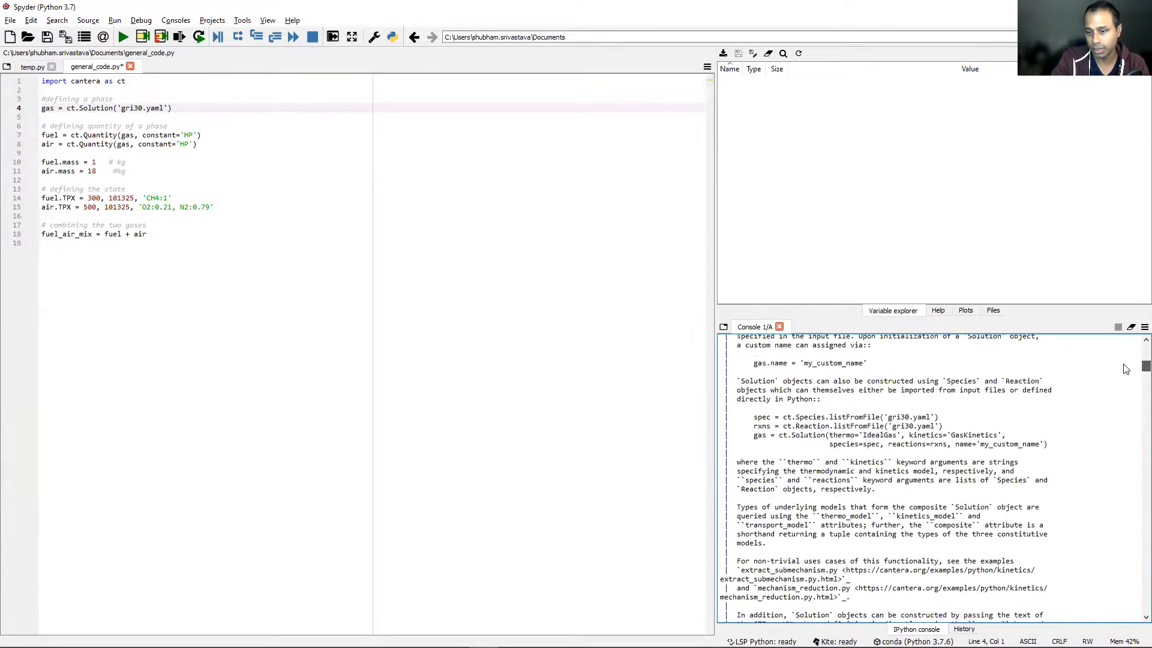
scroll(down, 3)
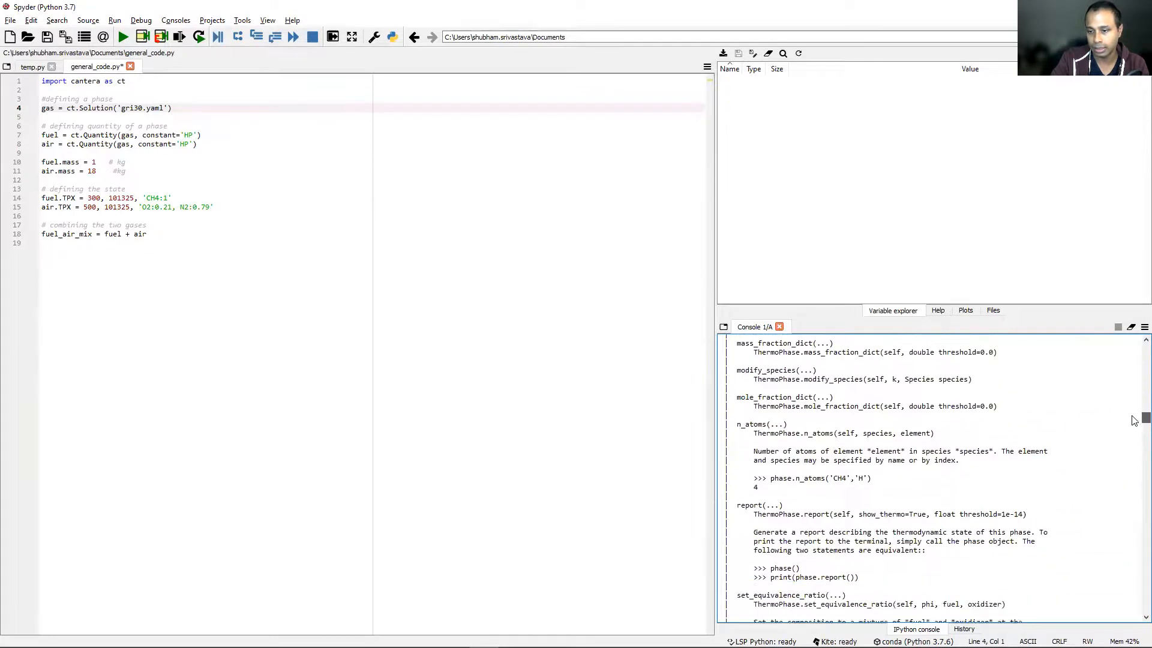
scroll(up, 3)
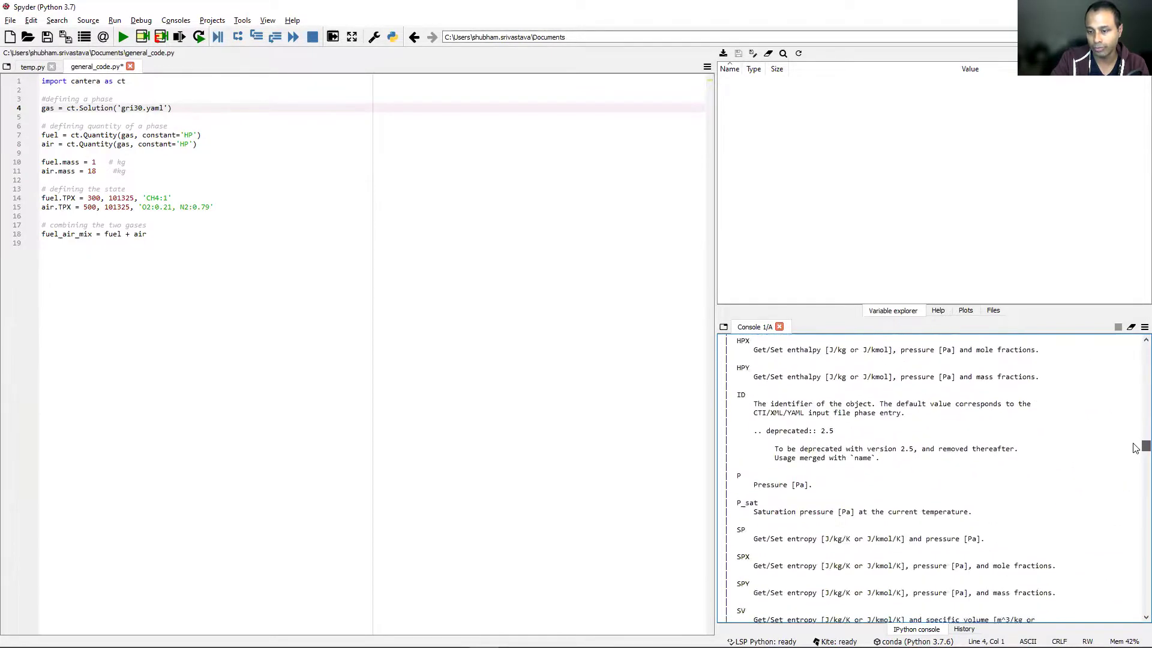
scroll(up, 3)
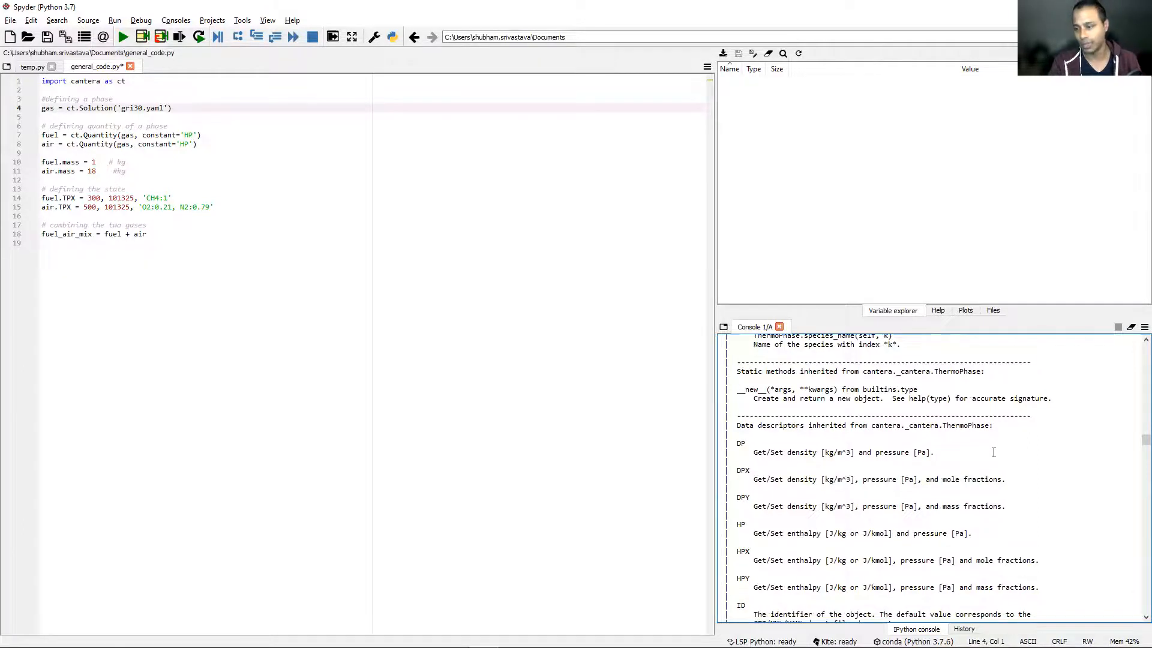
scroll(down, 3)
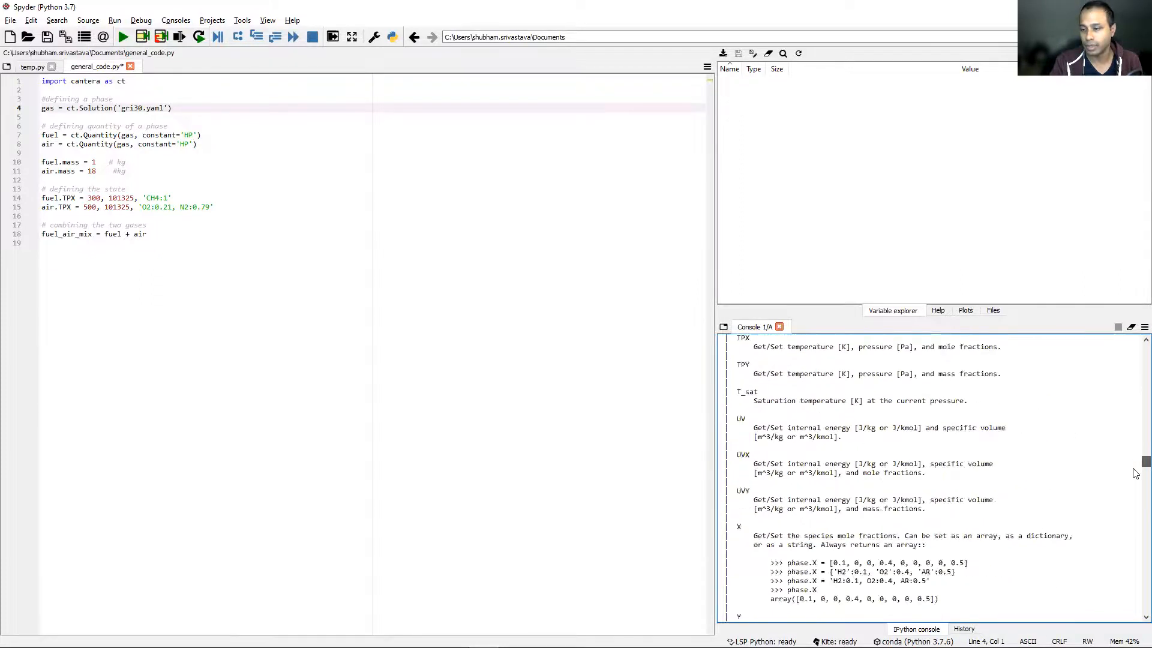
scroll(up, 3)
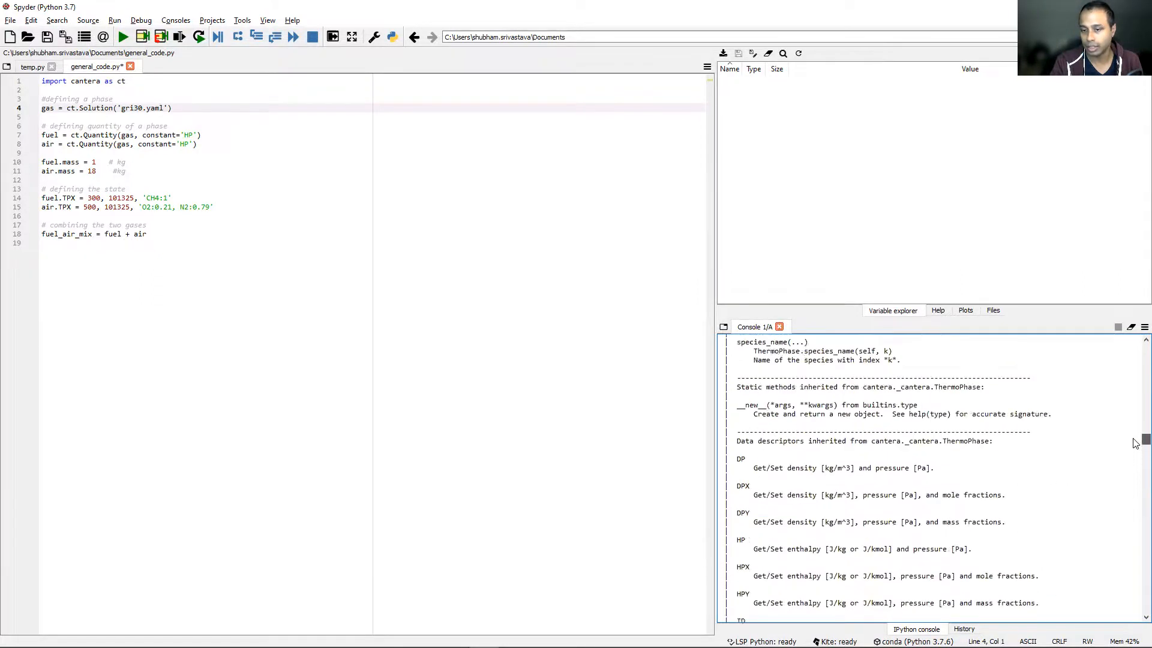
scroll(down, 3)
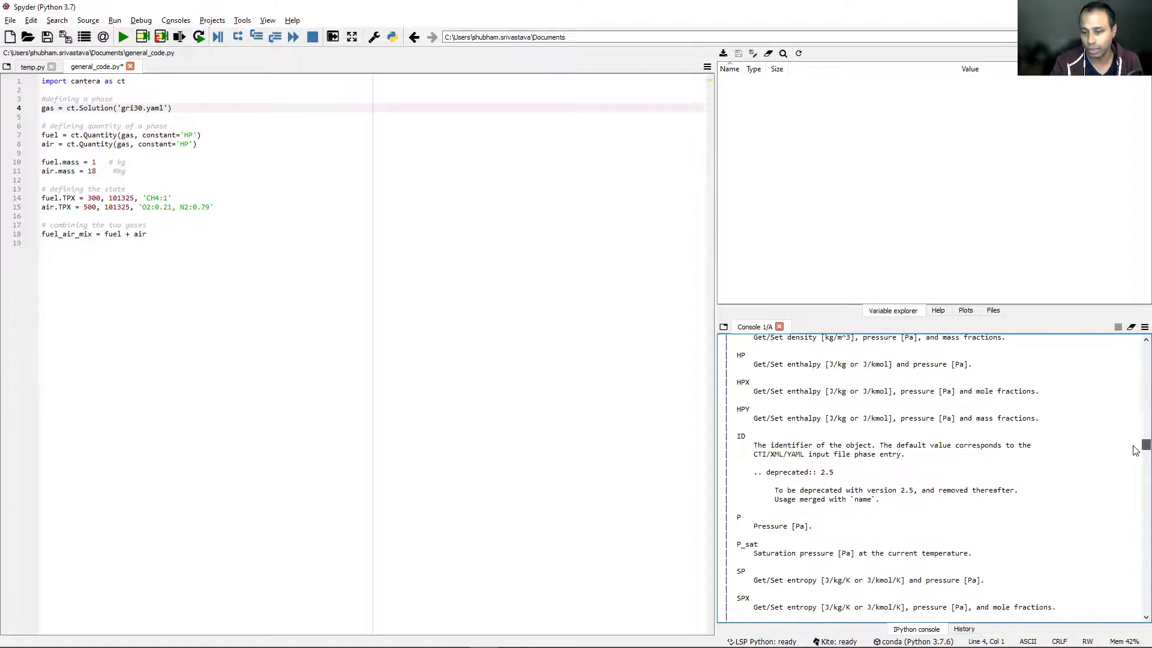
scroll(down, 3)
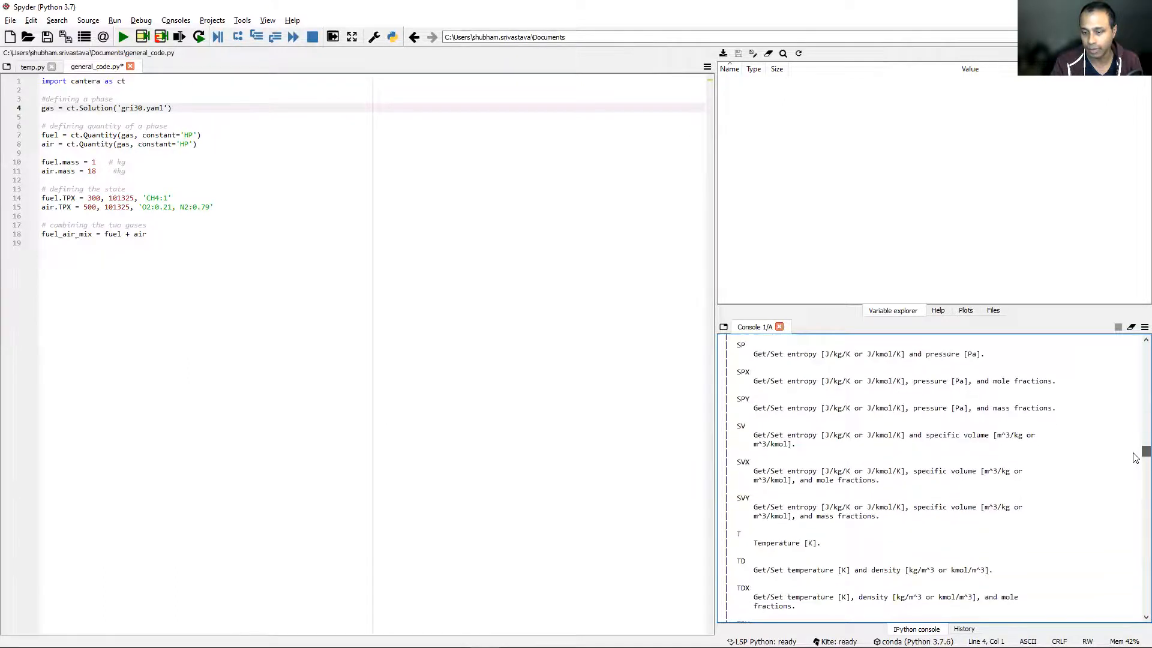
scroll(down, 3)
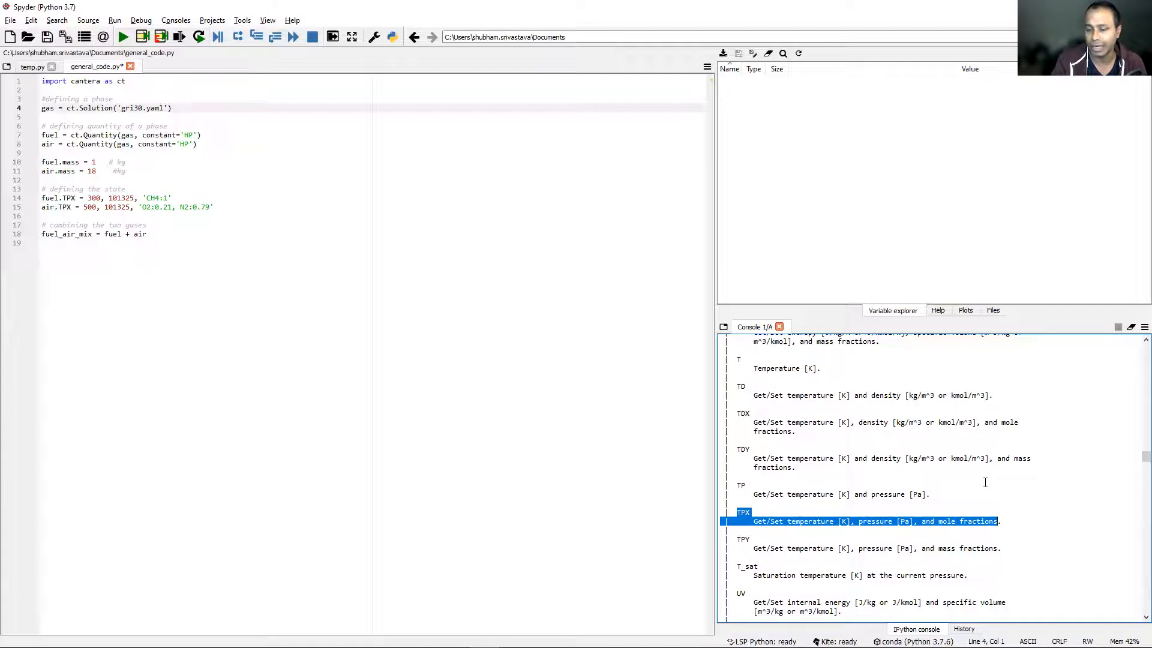
scroll(up, 3)
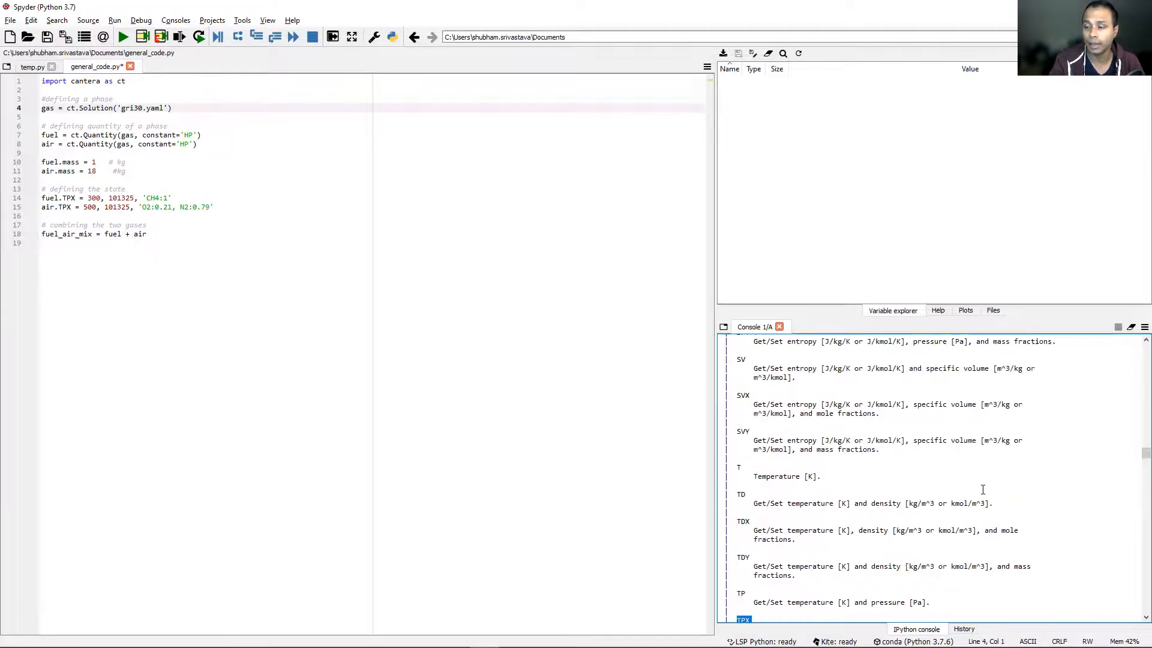
scroll(up, 3)
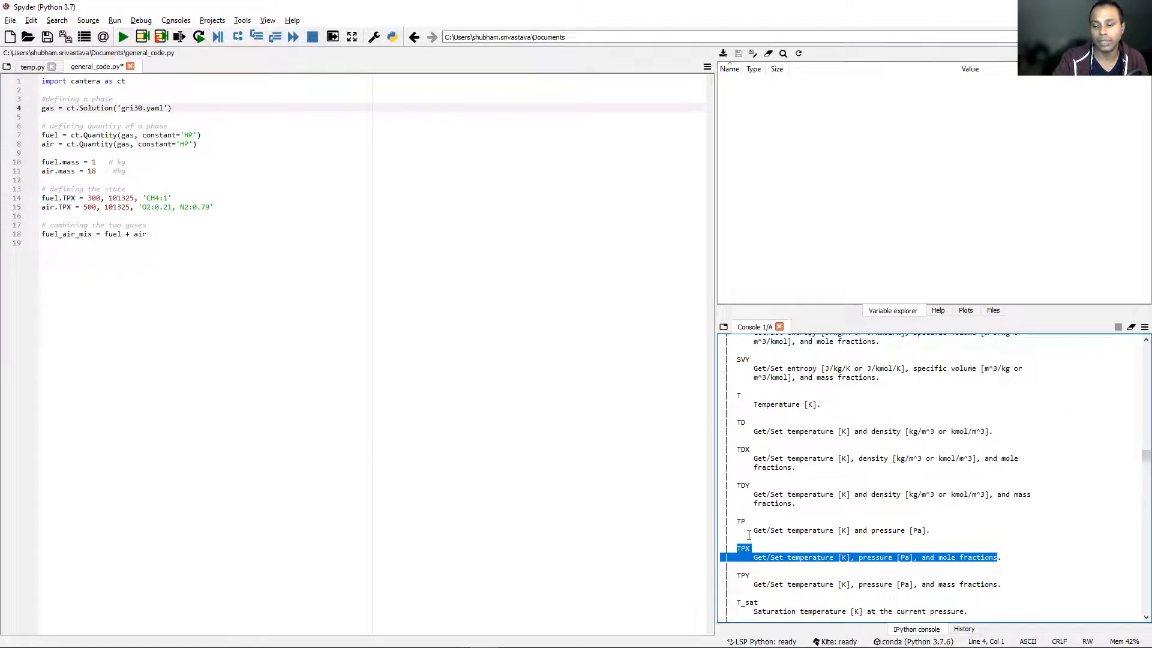
scroll(down, 3)
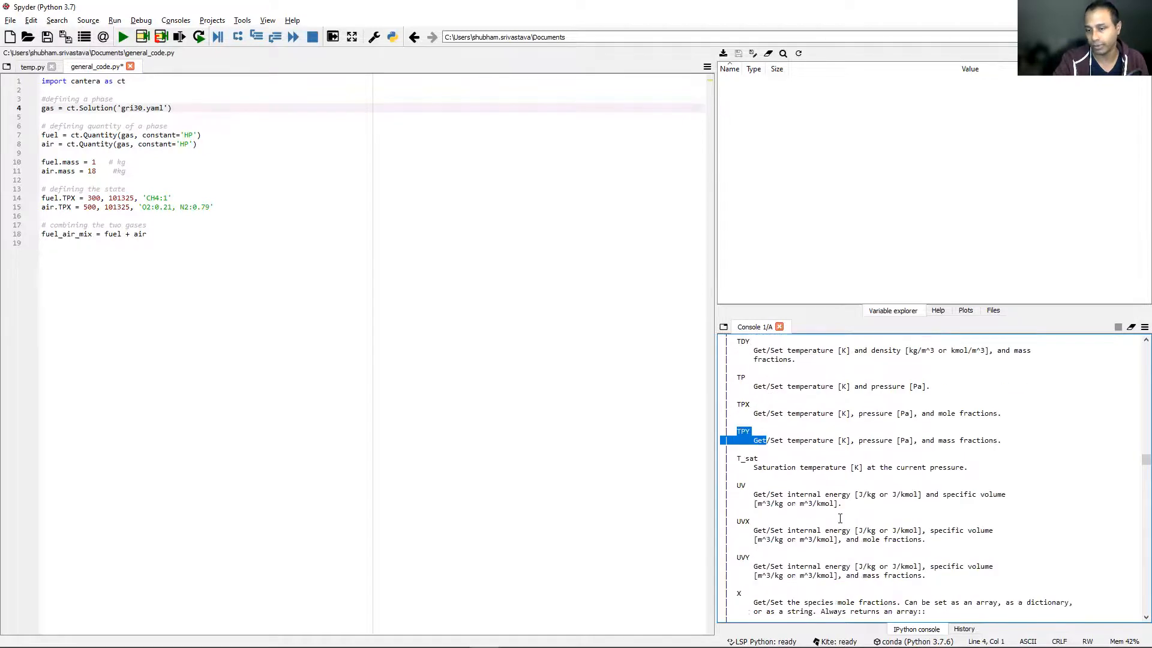
scroll(down, 3)
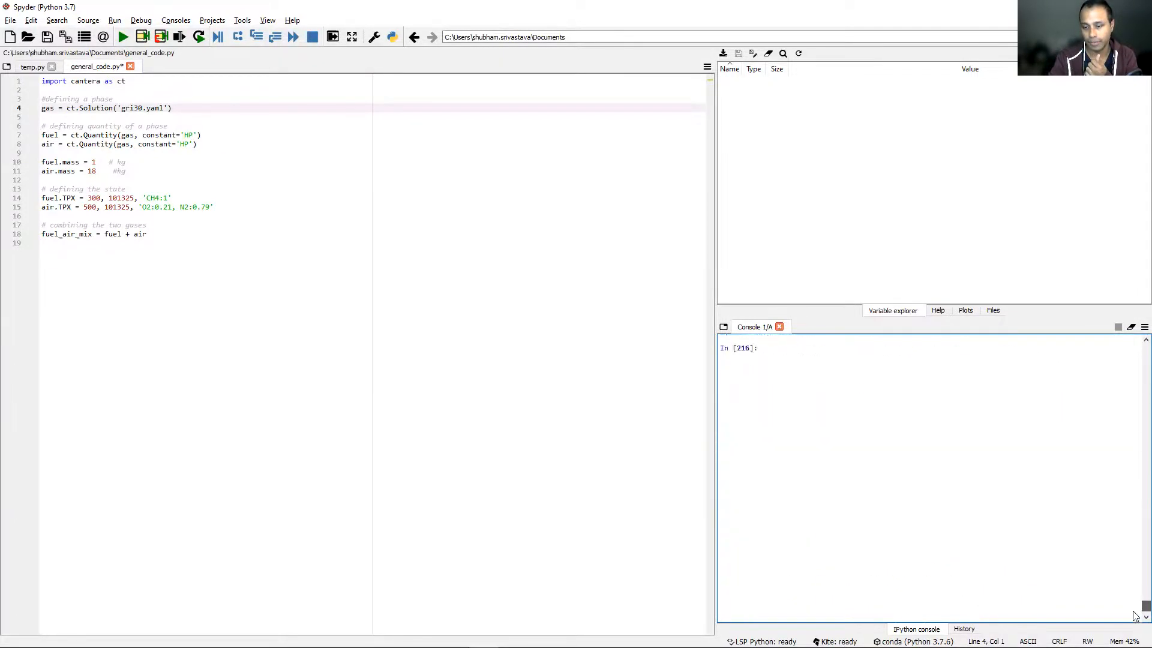
Step: Evaluate gas.TP in the console, returning (300.0, 101325.0), and inspect both values
text(gas()
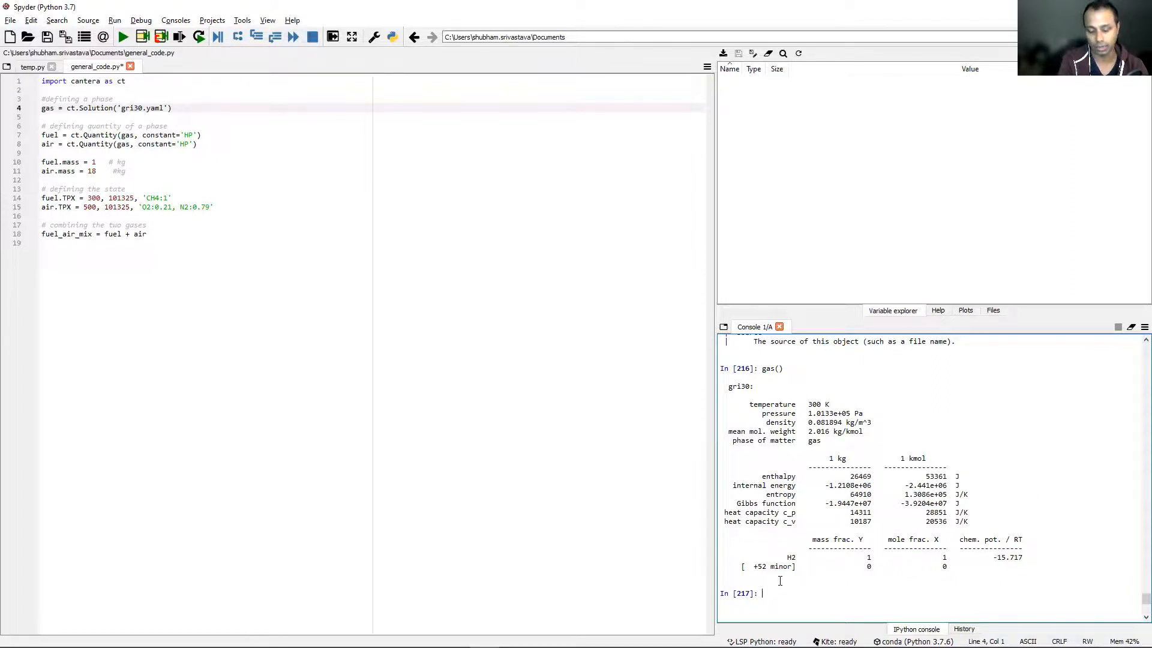
text(gas)
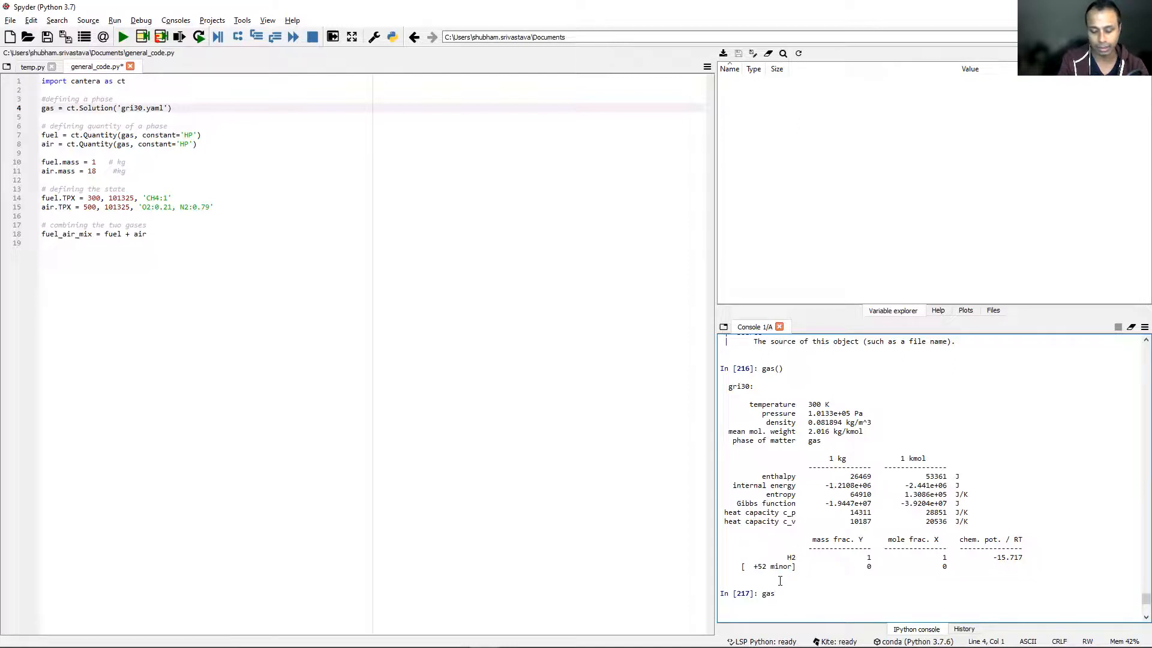
text(.T)
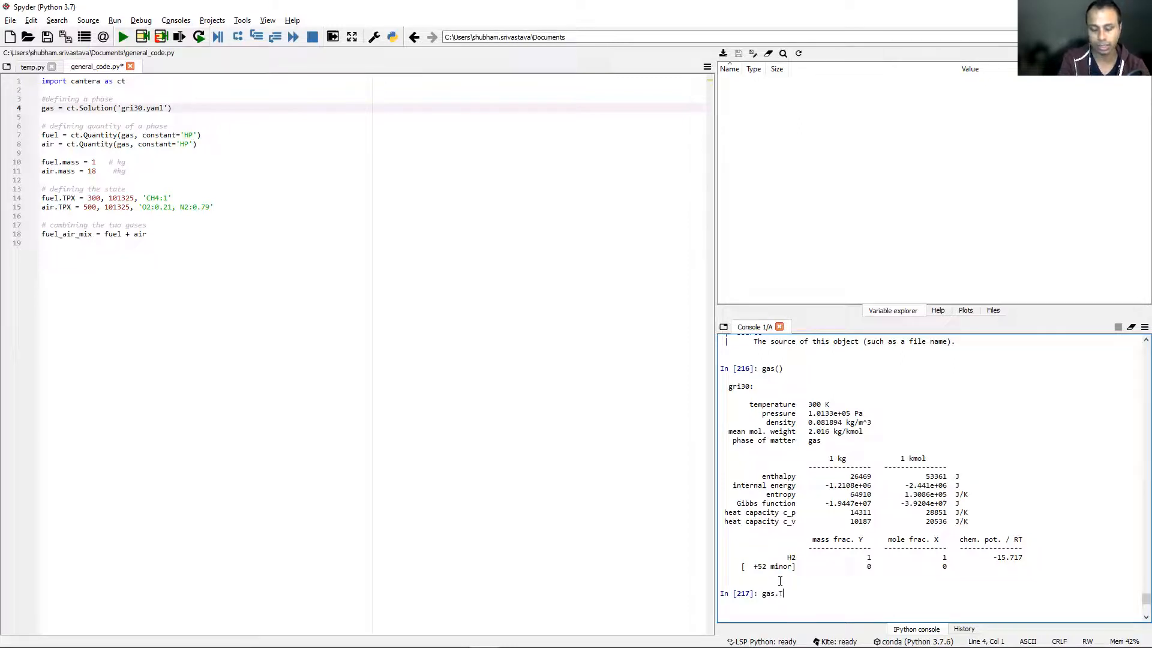
text(P)
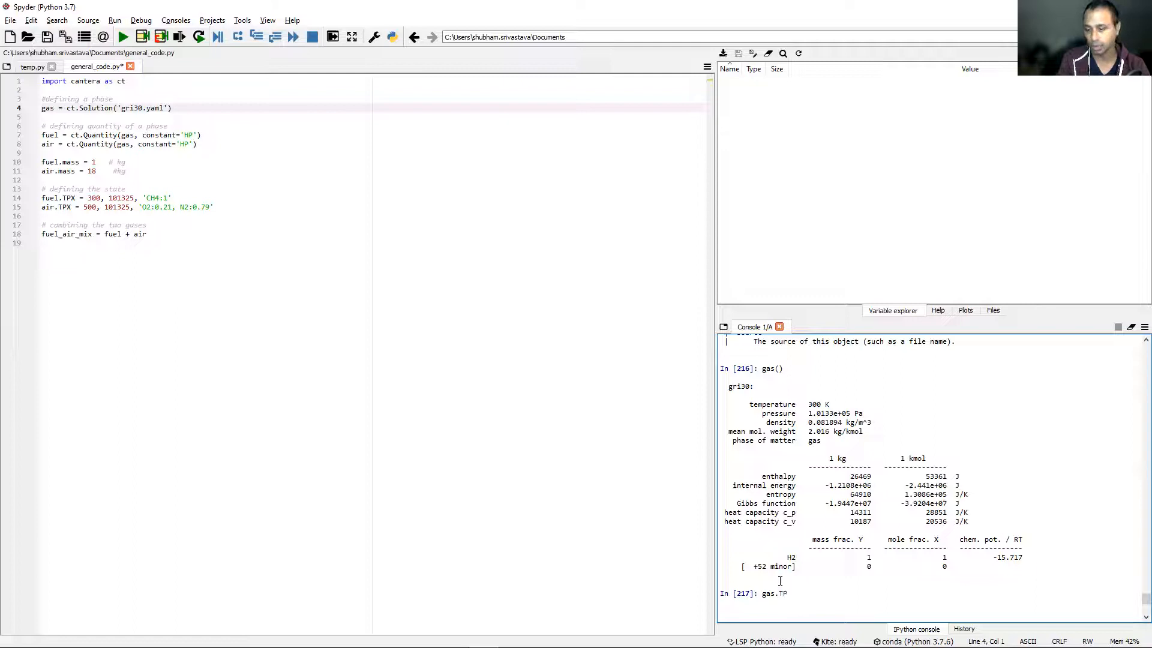
key(Return)
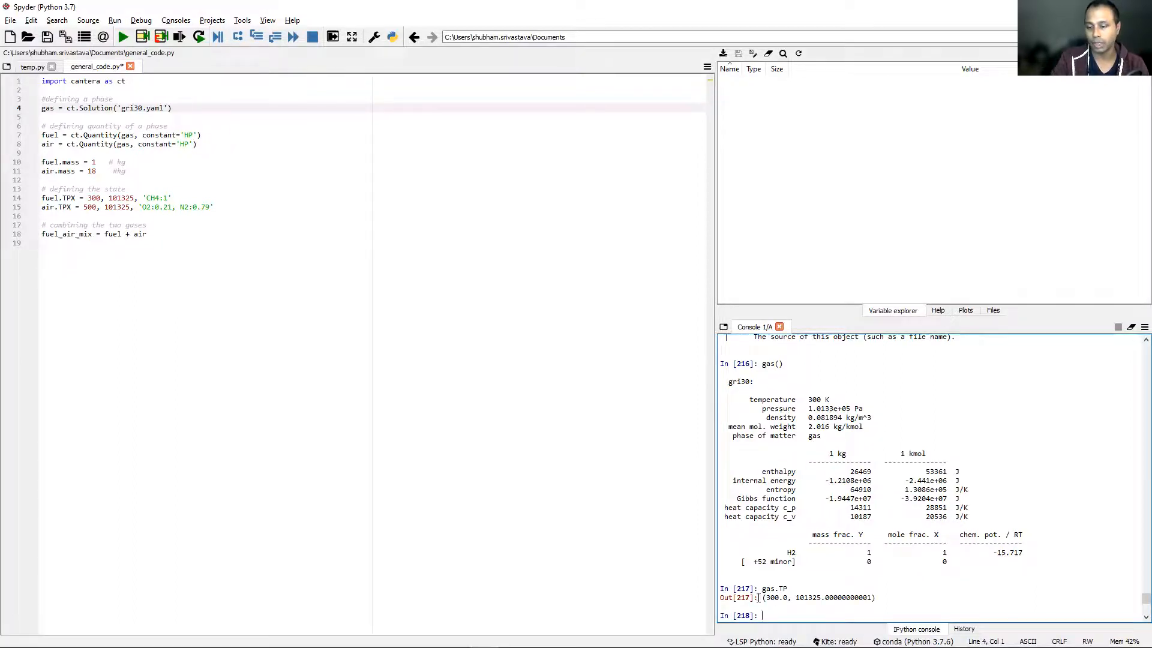
double_click(775, 598)
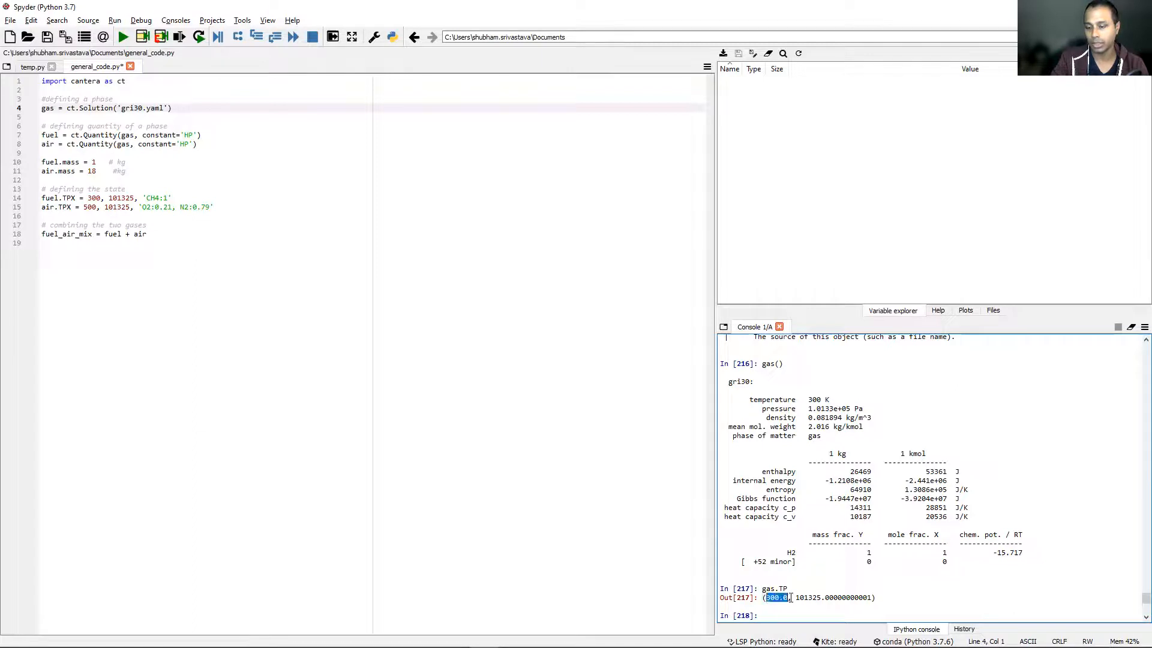
double_click(808, 598)
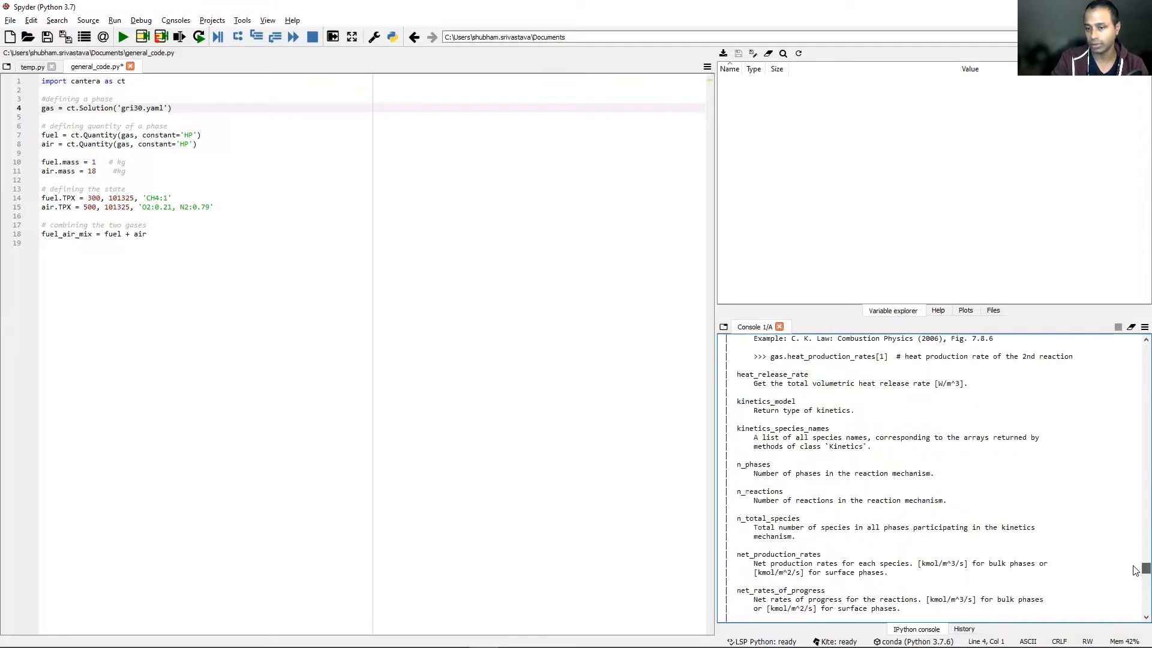
Step: Review the TP property description in the help(gas) output
scroll(up, 3)
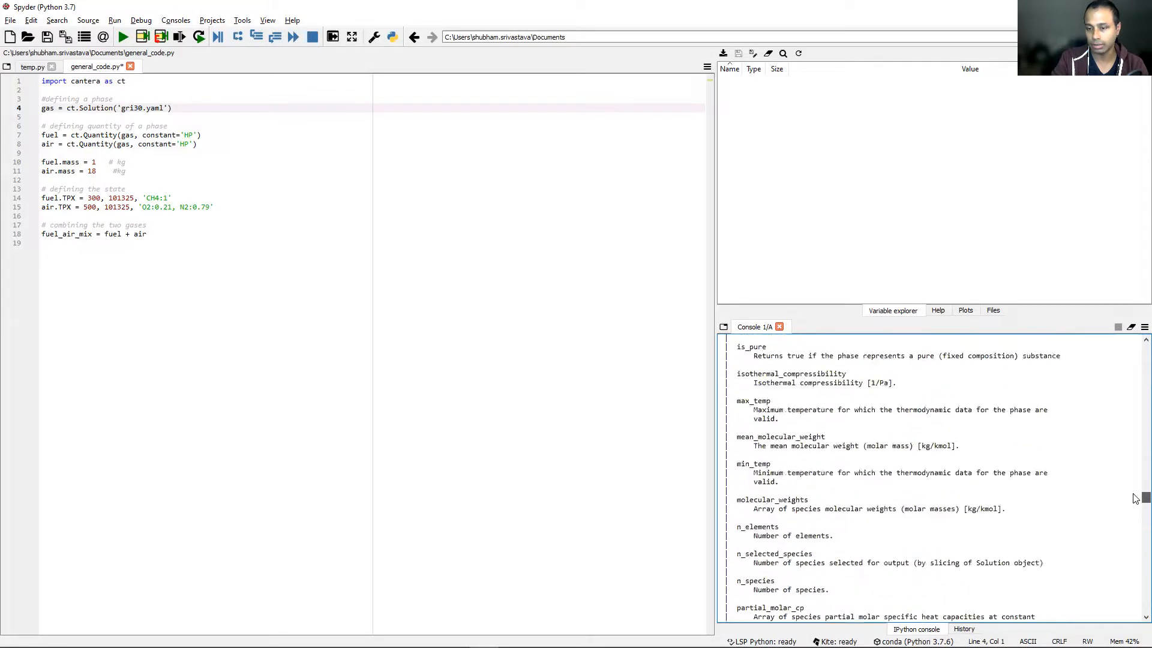
scroll(down, 3)
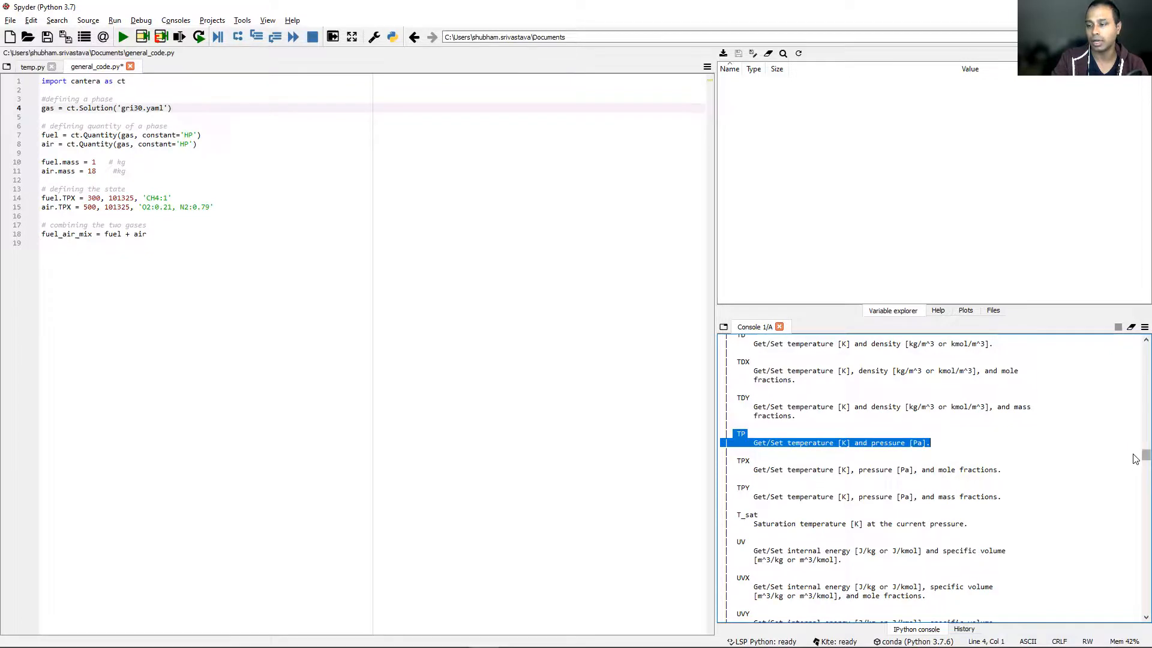
scroll(down, 3)
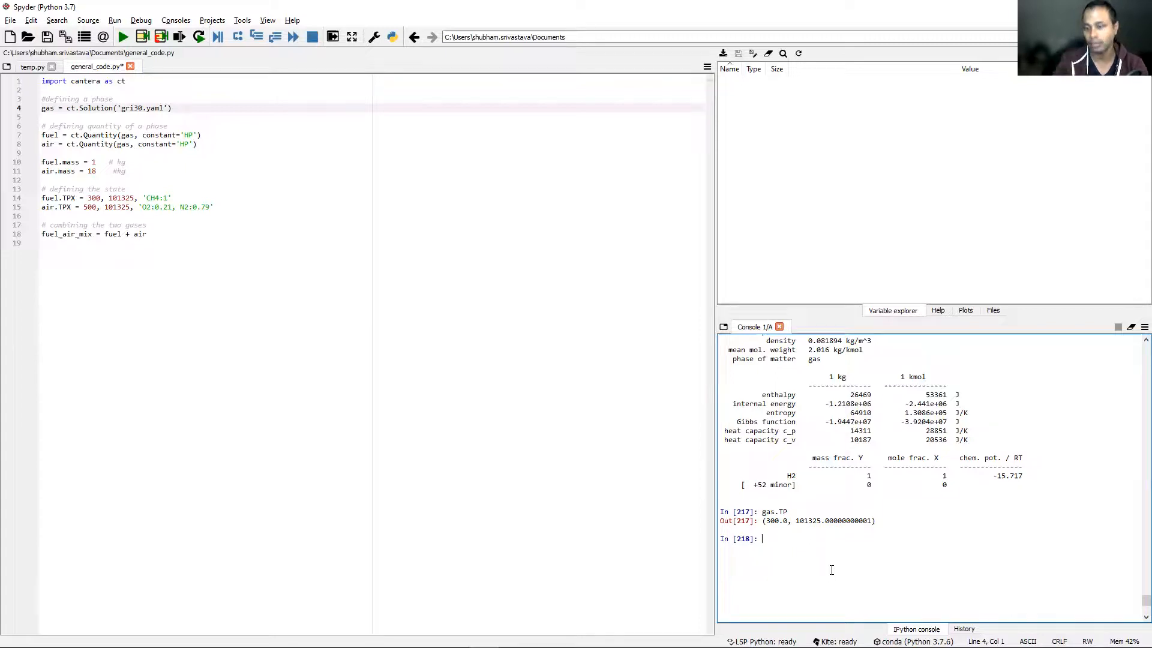
Step: Set gas.TP = 600, 101325 and print the 600 K gas report, checking the new density
text(gas)
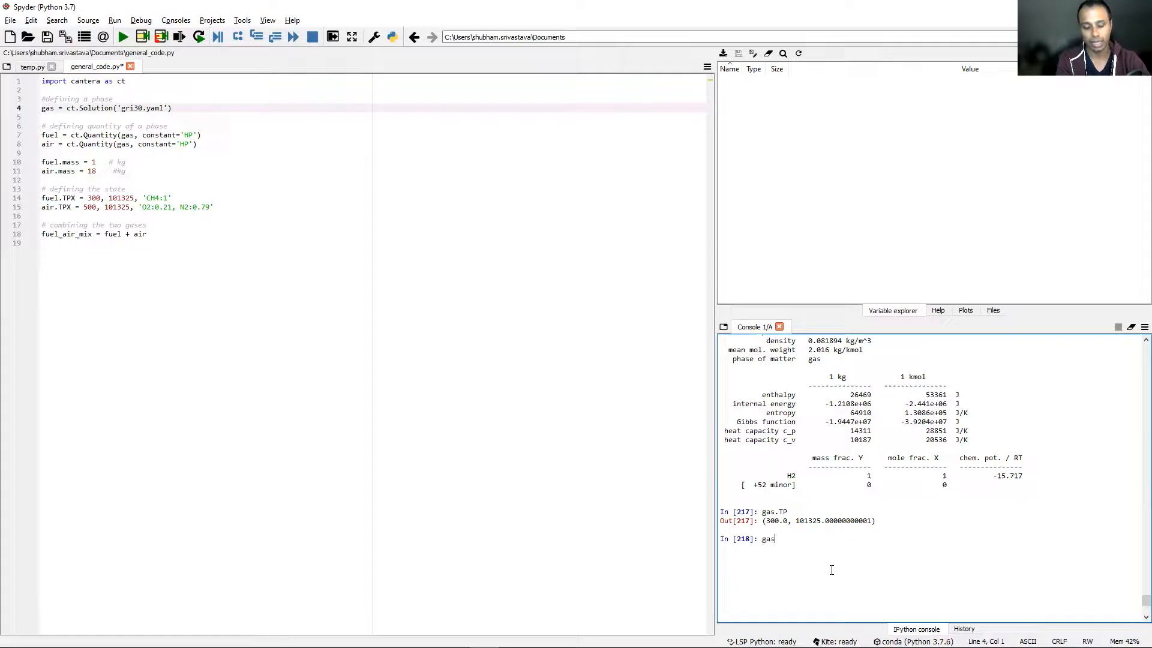
text(.TP)
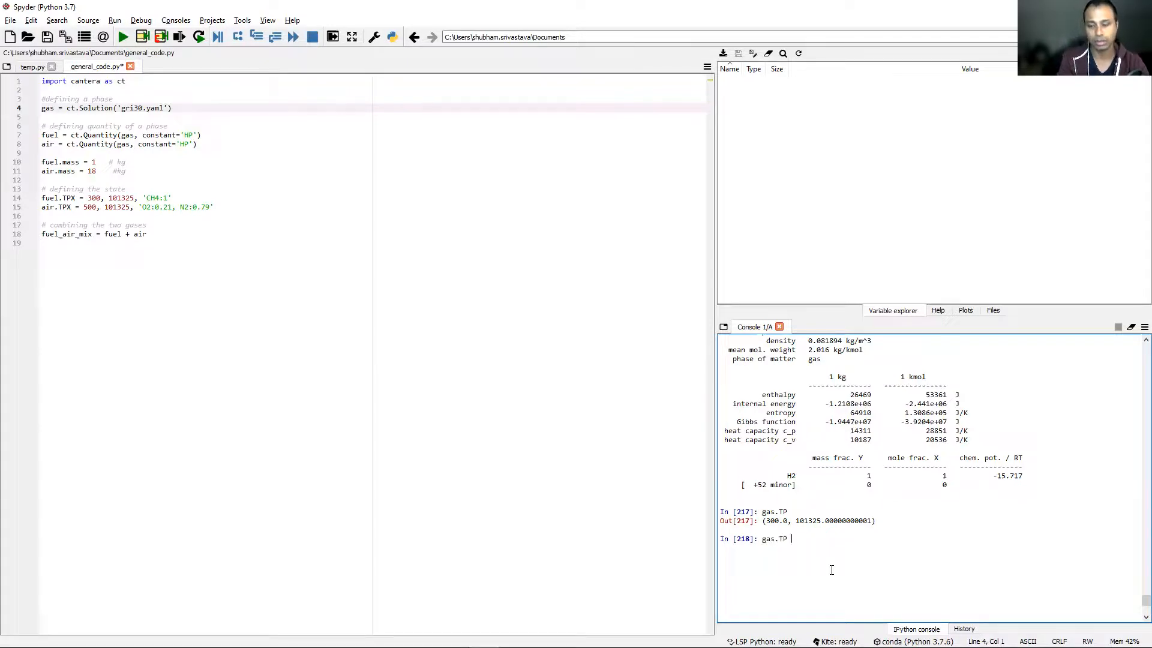
text(= 600)
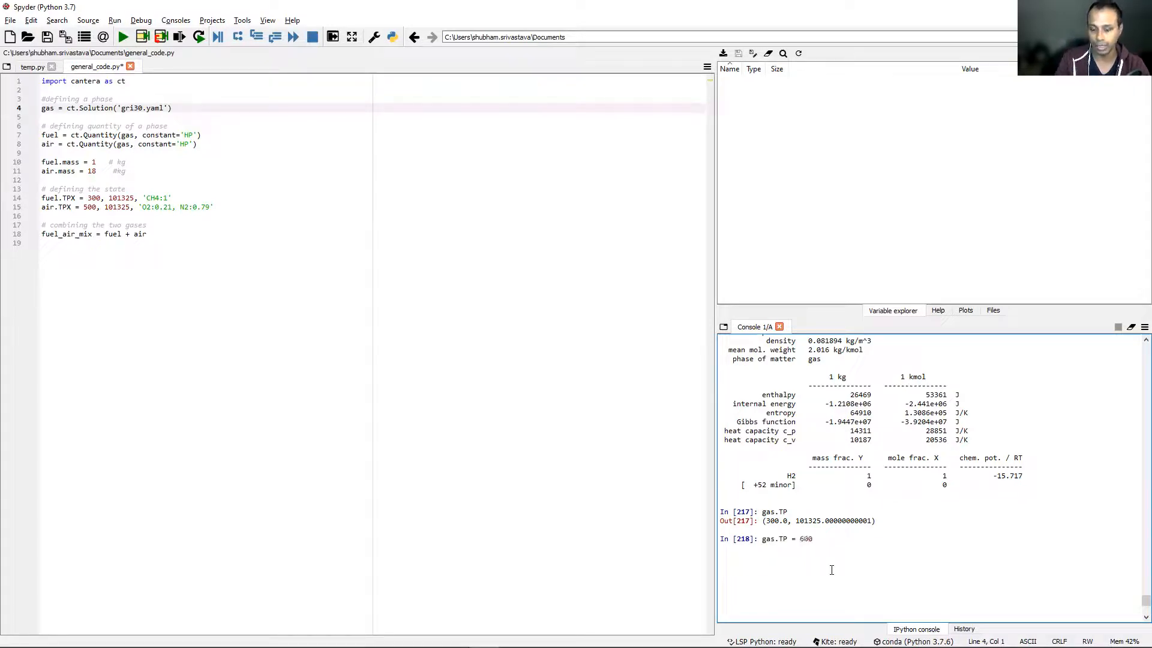
text(, 1013)
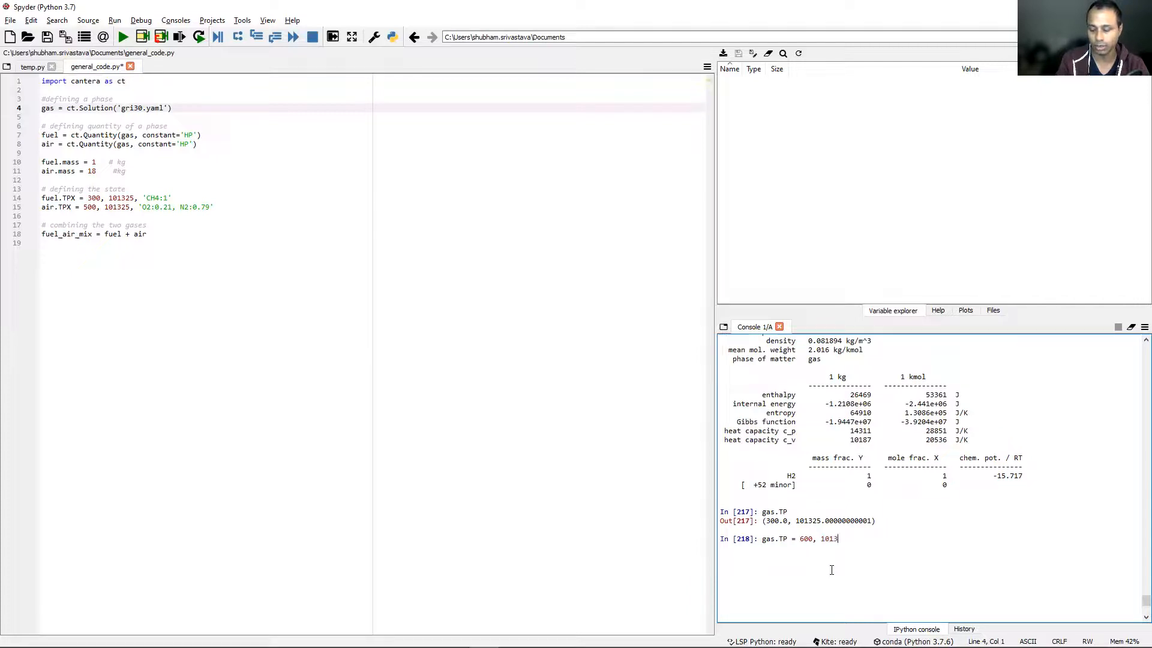
text(25)
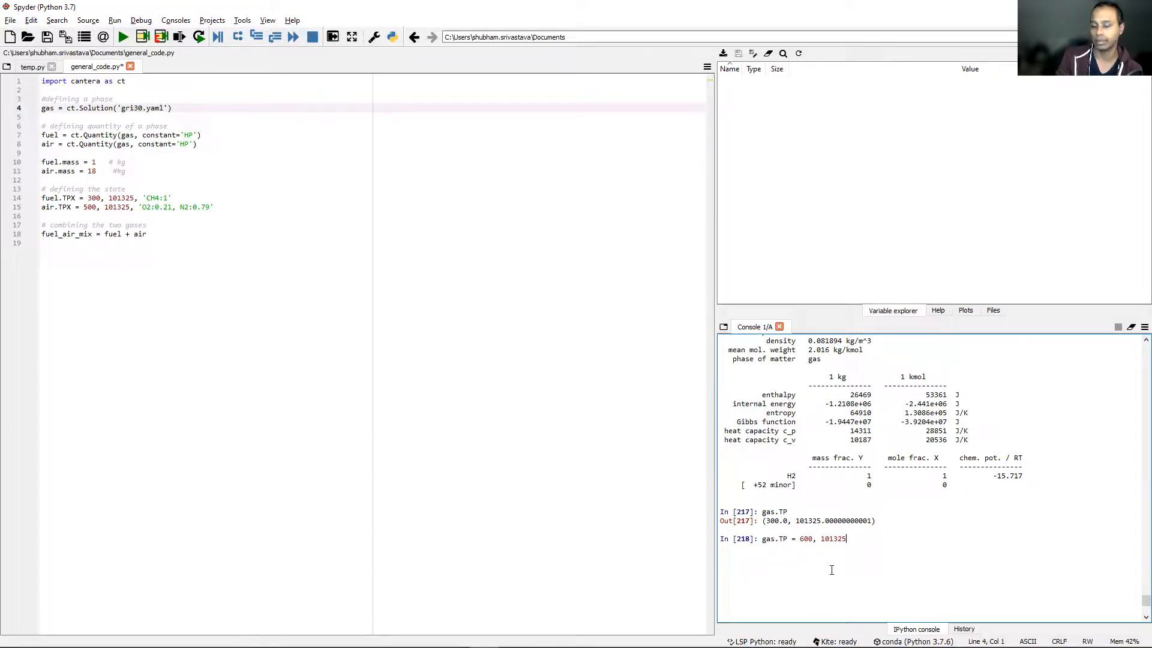
text(g)
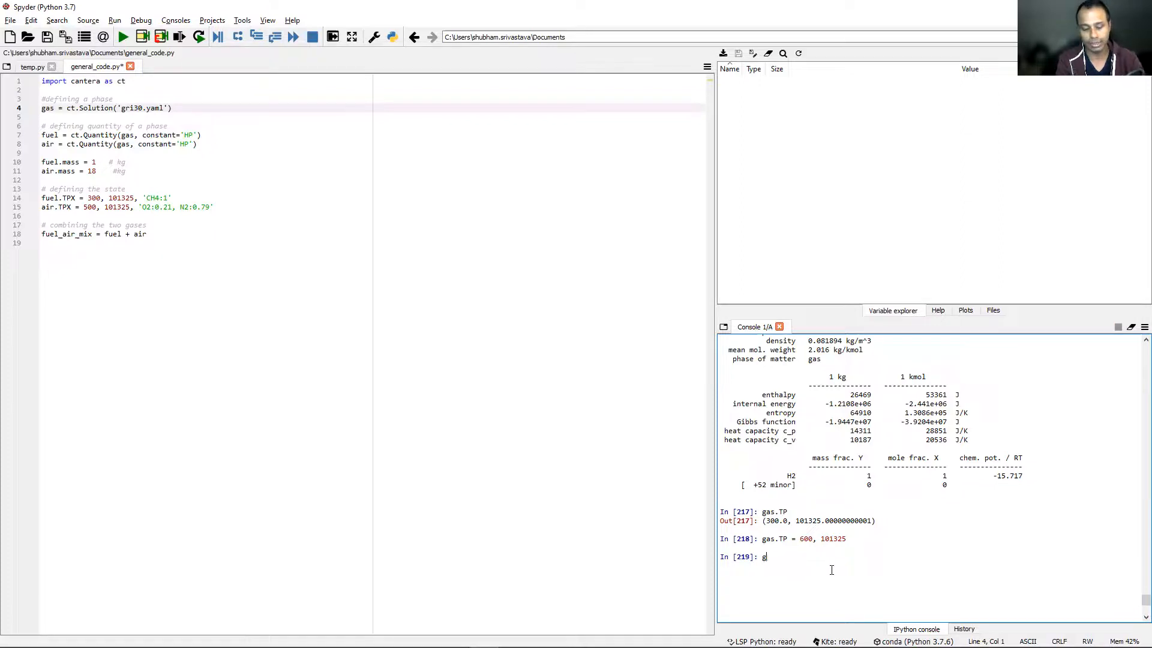
key(Return)
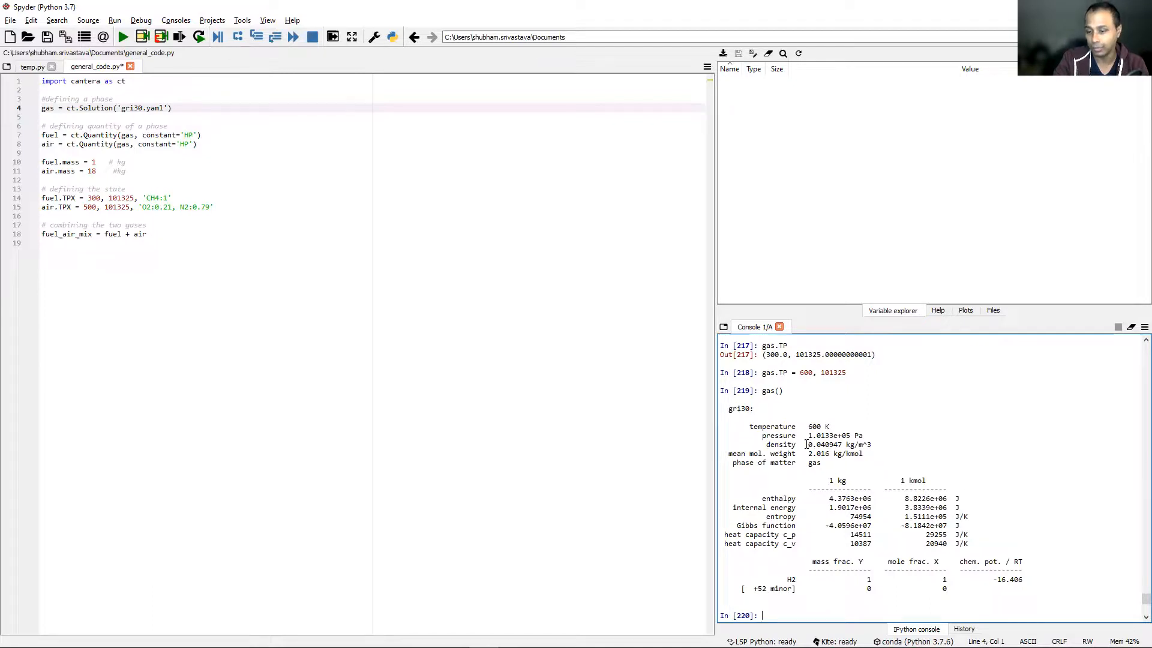
double_click(826, 444)
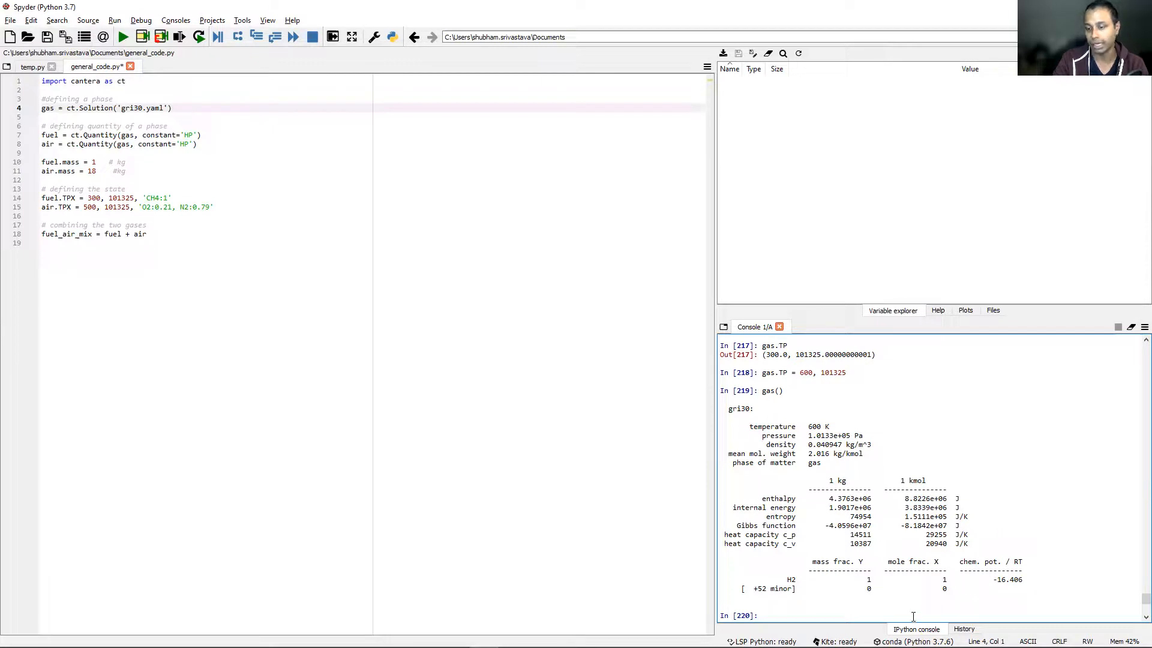
Step: Reset gas.TP to 300, 101325 and prepare gas() for the next report
text(gas.TP = 600, 101325)
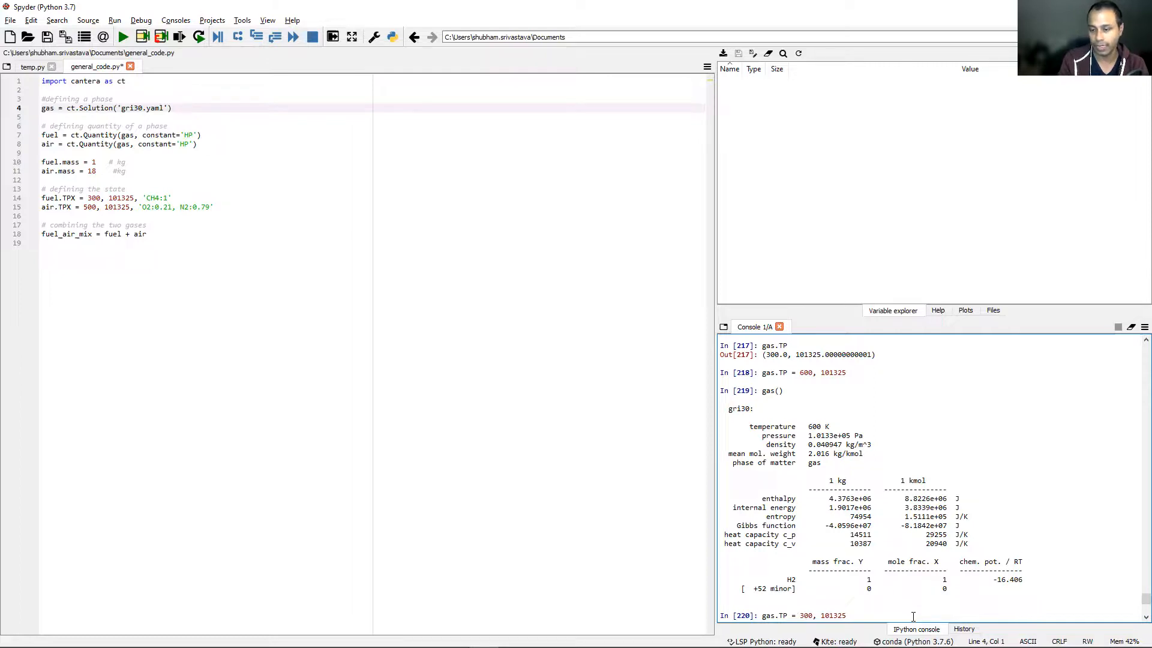
key(Return)
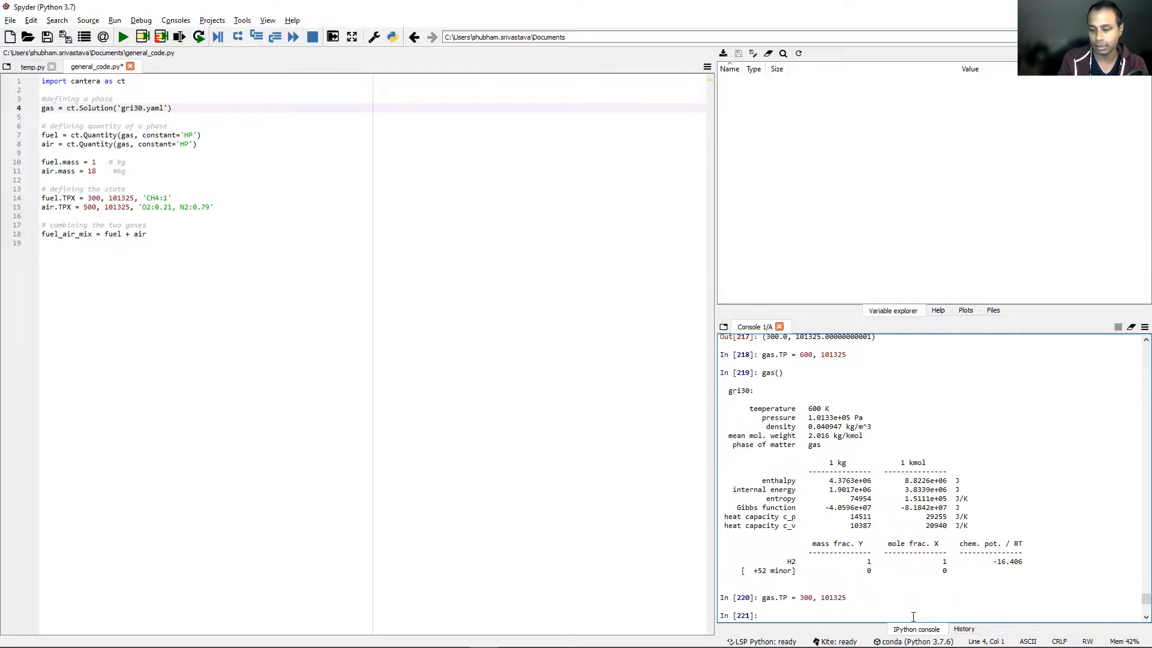
text(gas())
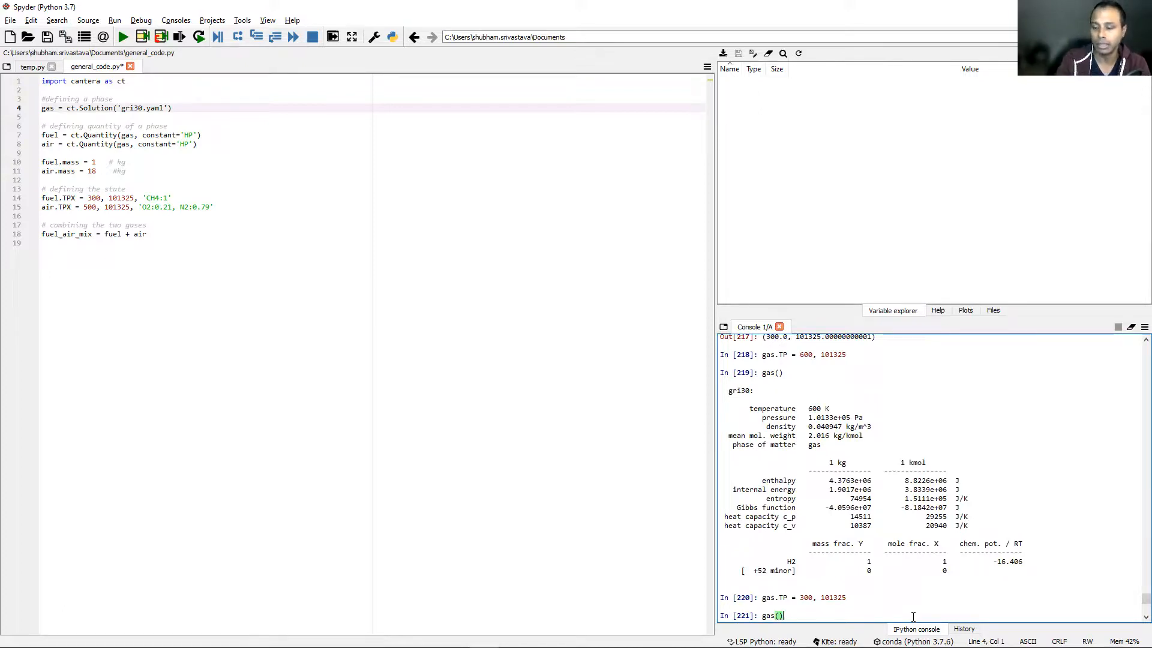
Step: Glance at the History log, then check the 300 K report's density 0.081894 kg/m^3
click(964, 629)
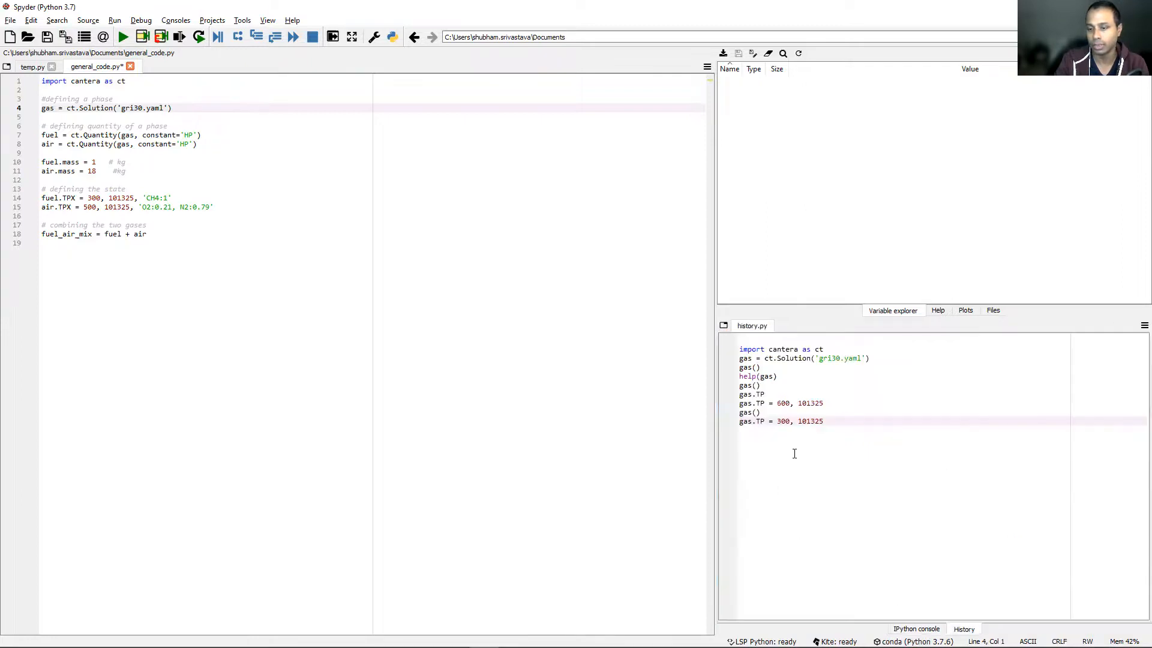
mouse_move(943, 613)
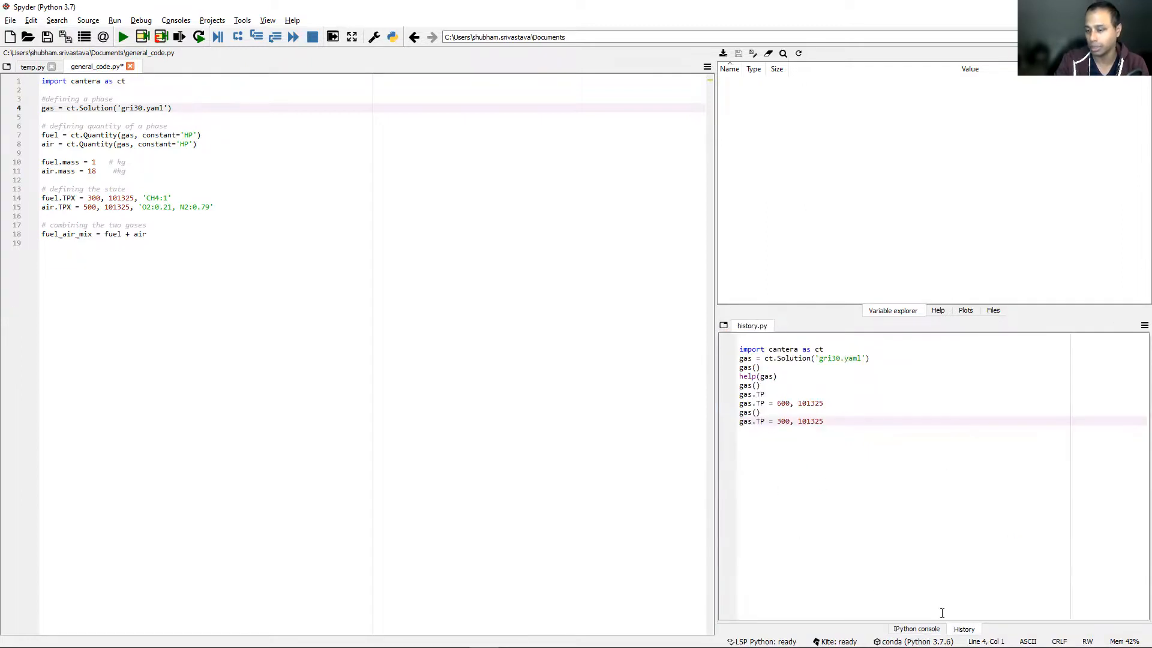
click(916, 628)
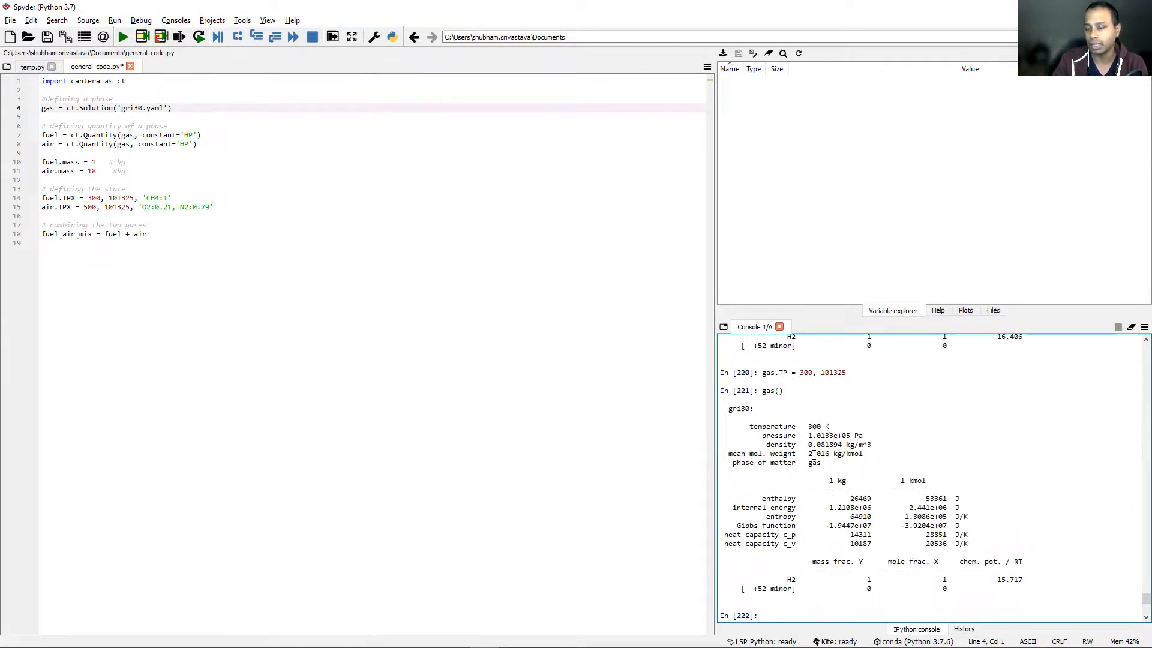
double_click(816, 444)
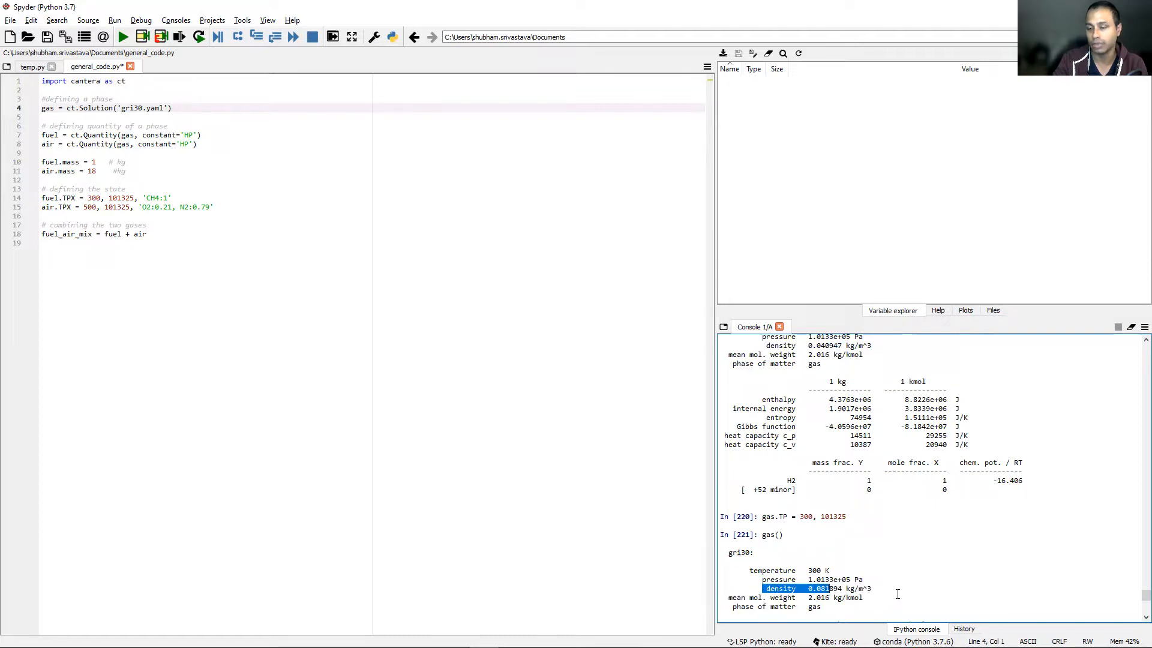
scroll(down, 3)
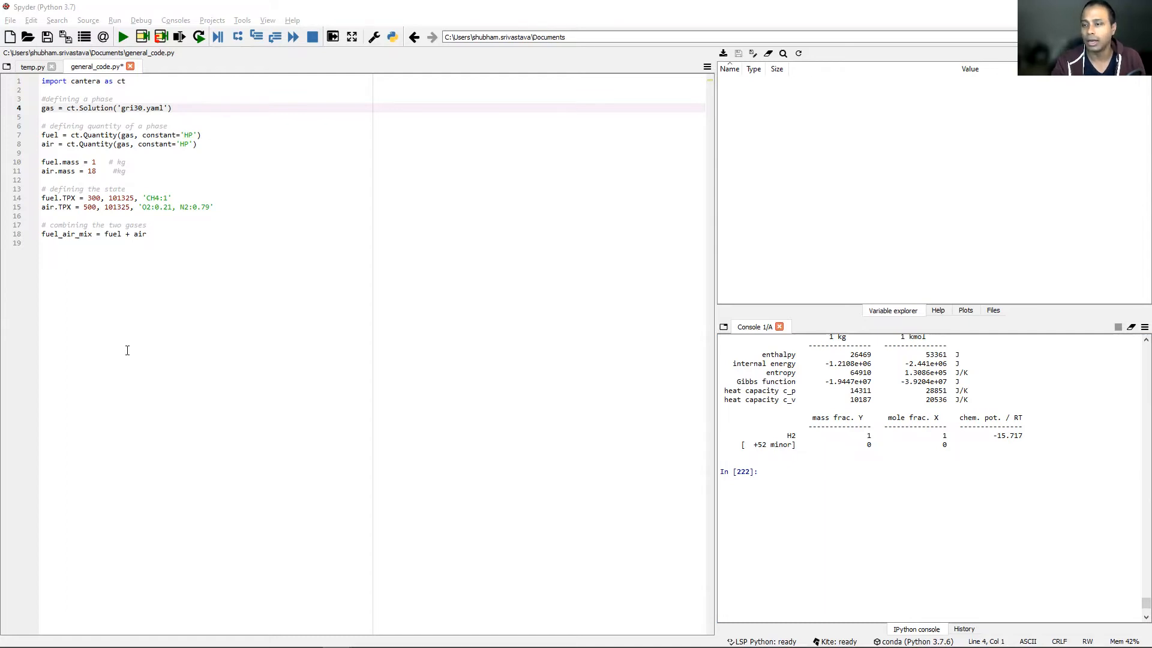
mouse_move(424, 267)
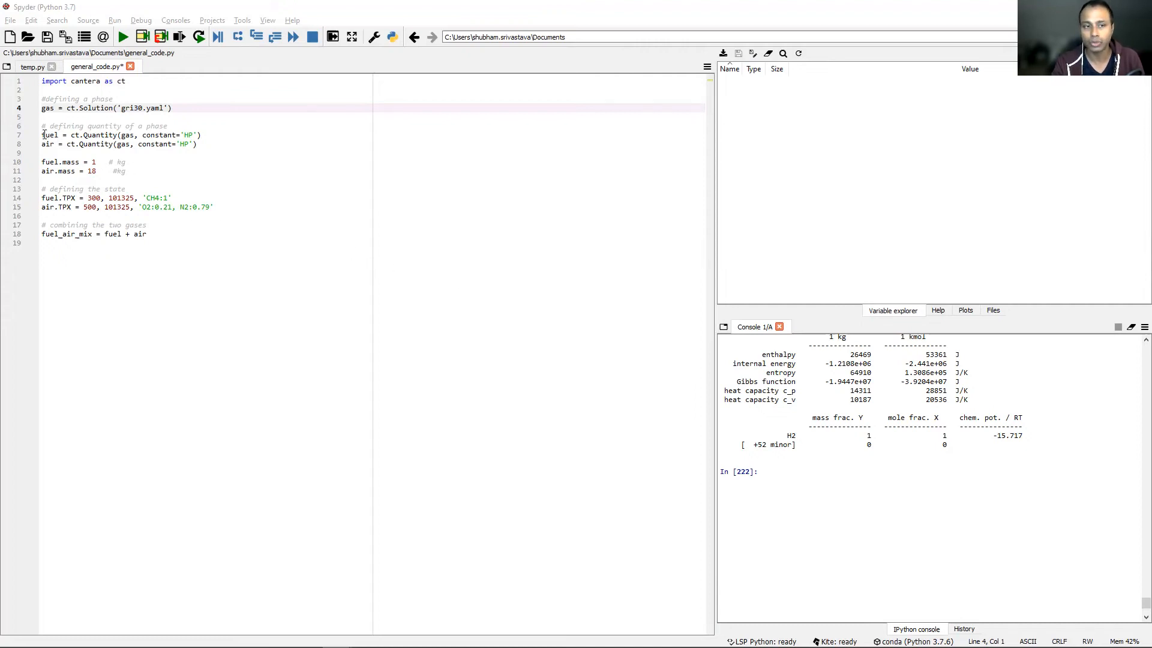
Step: Select the script lines from the fuel quantity definition down to fuel_air_mix
drag(42, 134, 146, 234)
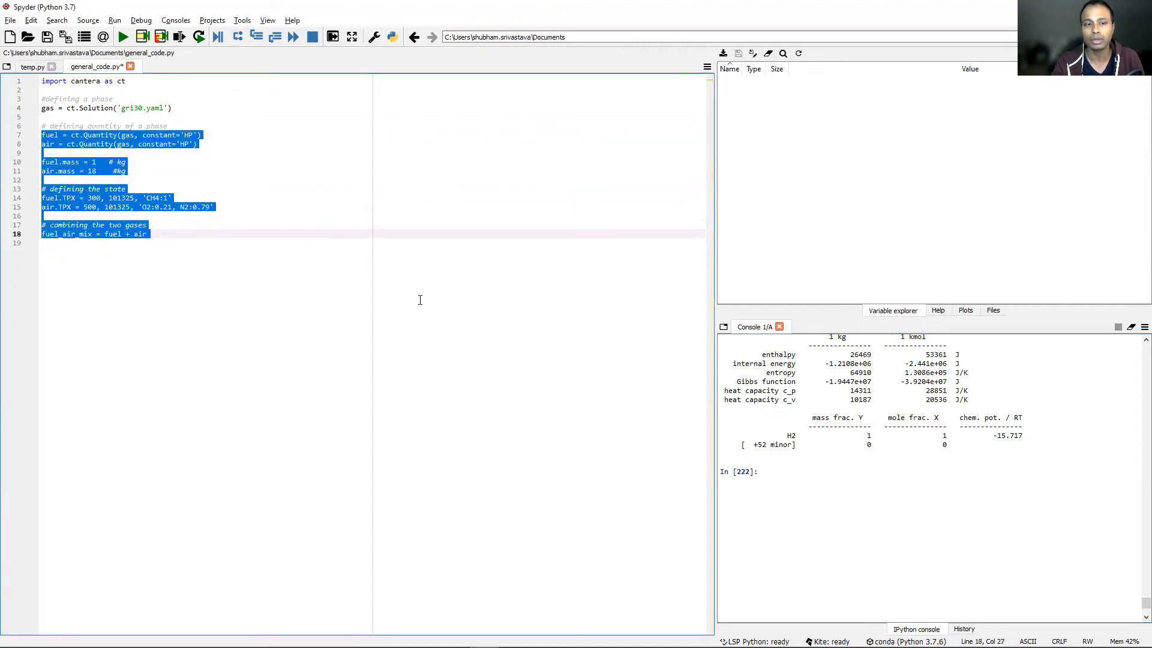